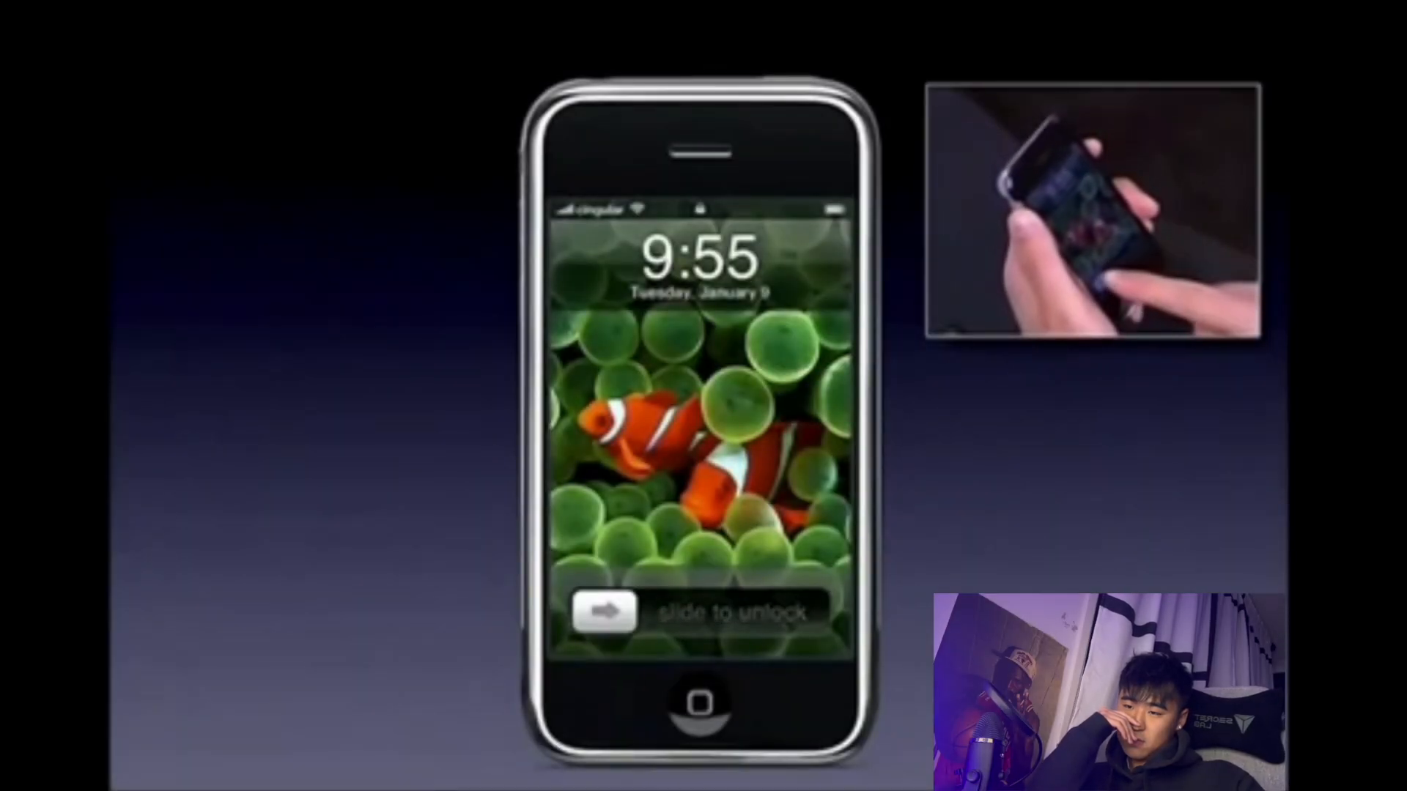
# - Review main.dart and open home_page.dart with the stateful HomePage returning an empty Scaffold
pyautogui.moveTo(601, 612); pyautogui.dragTo(794, 611)
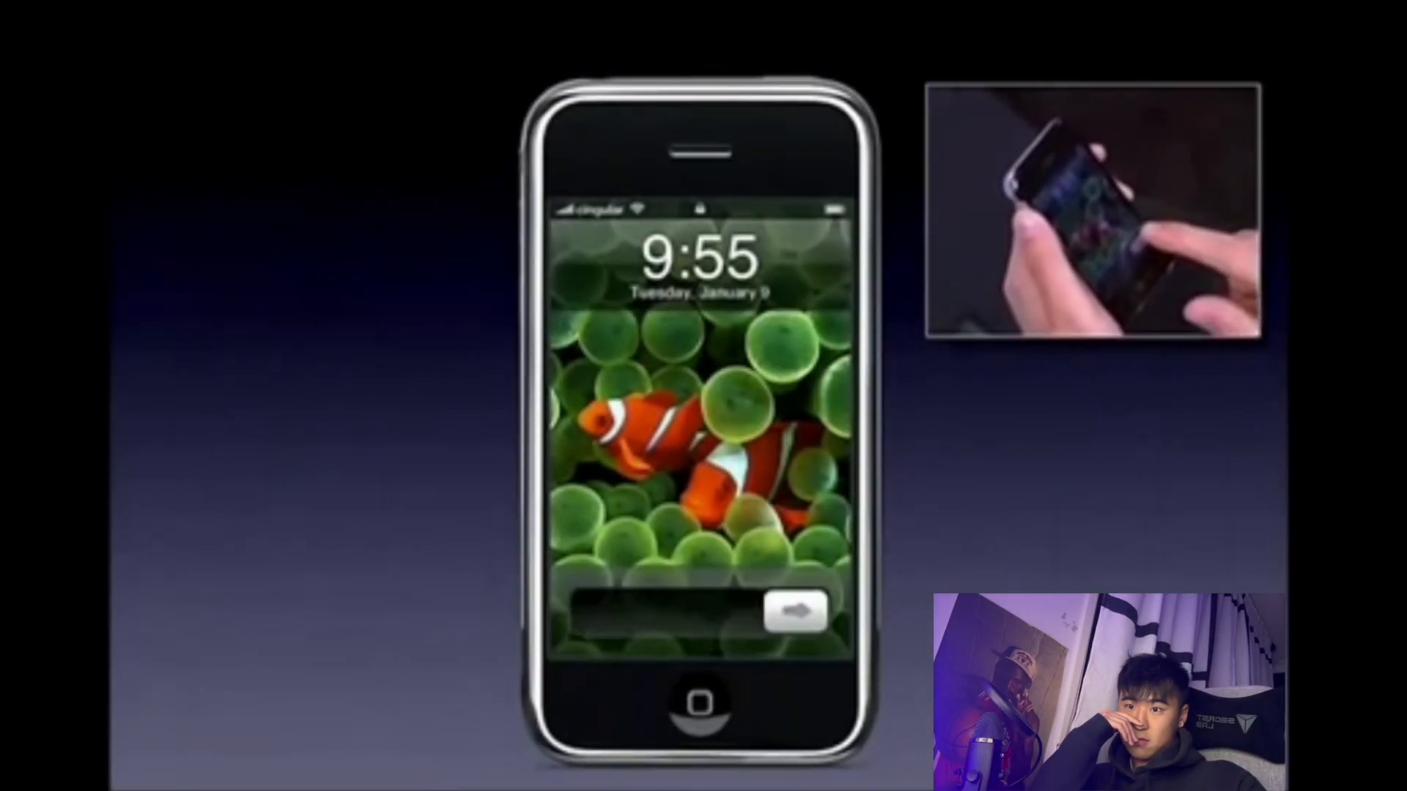
pyautogui.moveTo(583, 612); pyautogui.dragTo(807, 613)
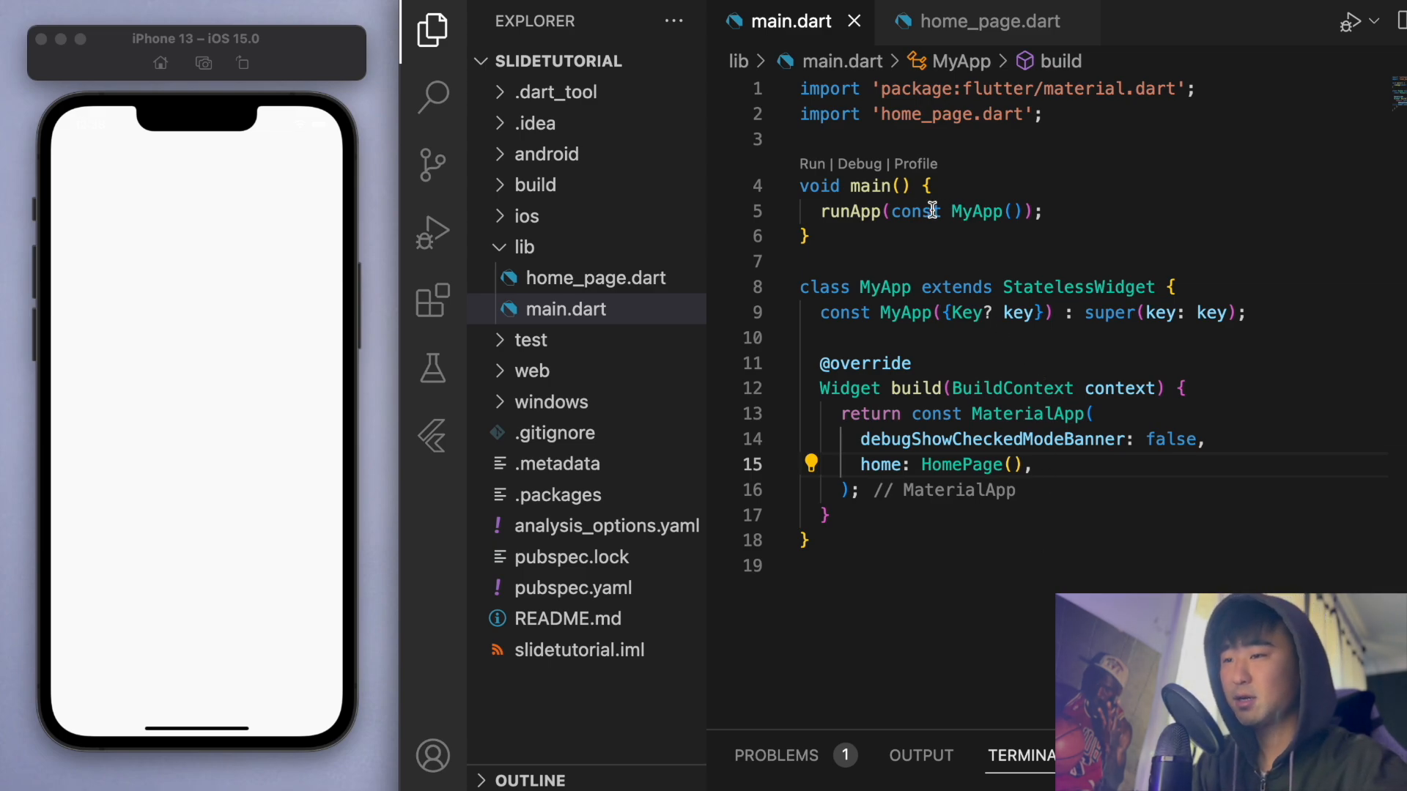
pyautogui.doubleClick(976, 211)
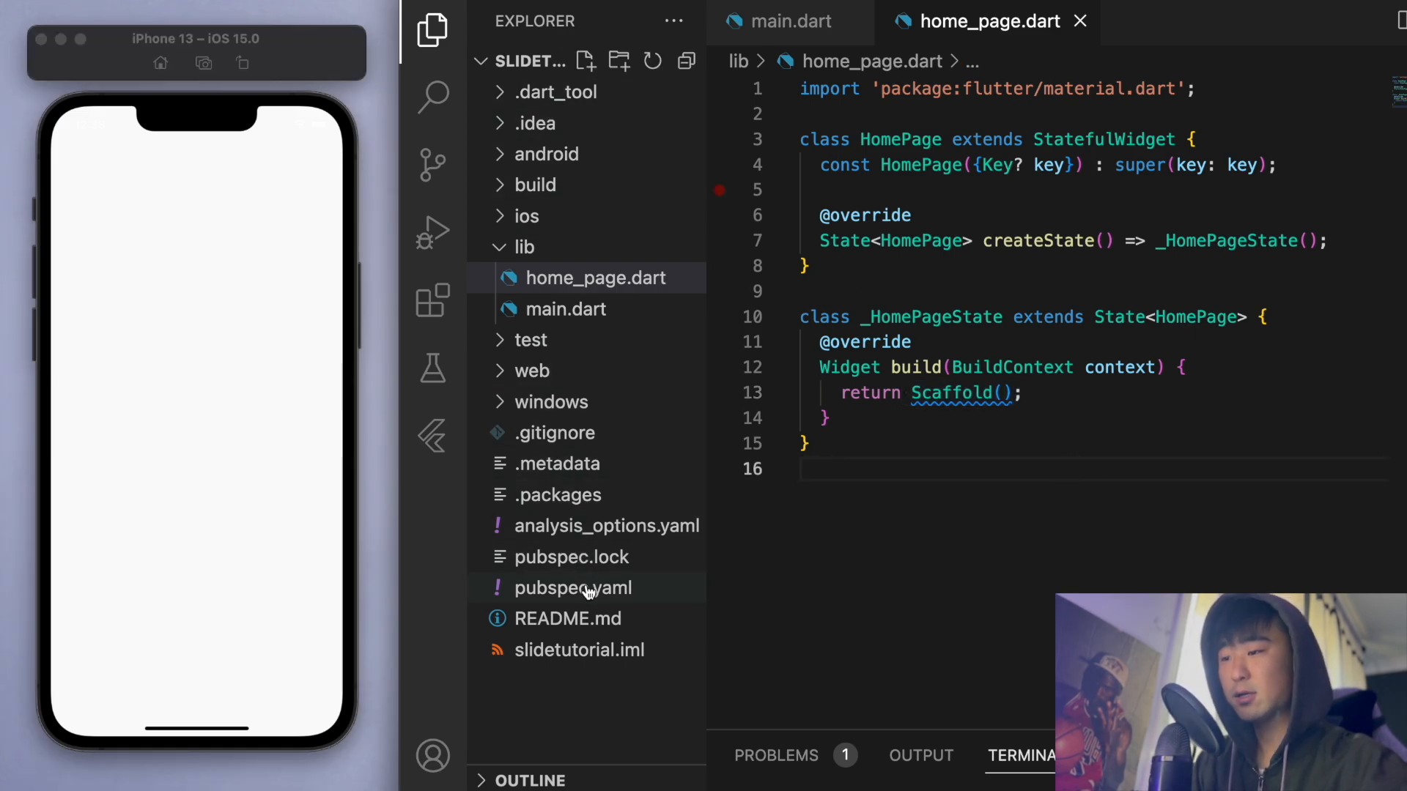
# - Add slide_to_act: ^2.0.1 under dependencies in pubspec.yaml, save to run pub get, and close it
pyautogui.click(576, 588)
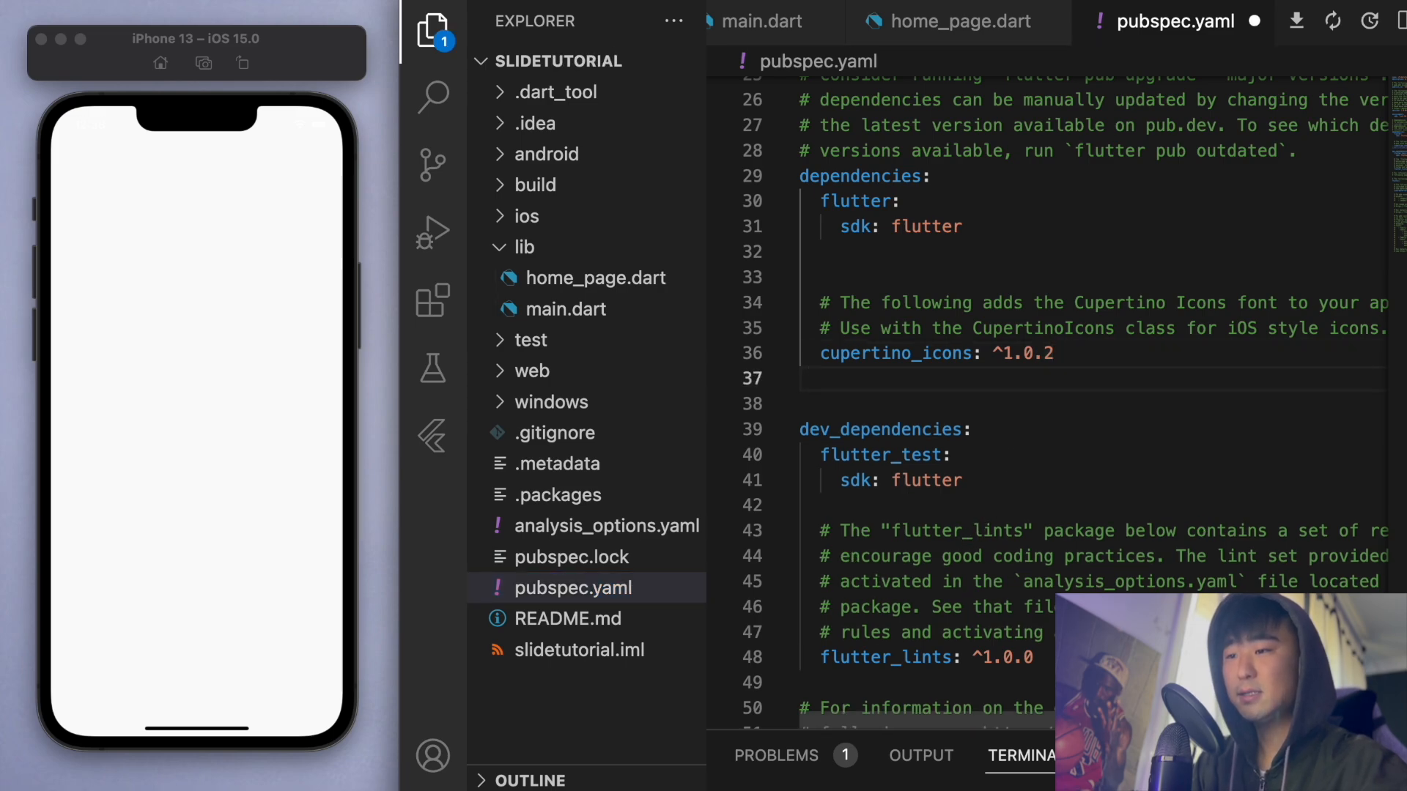
pyautogui.write('slide_to_act: ^2.0.1')
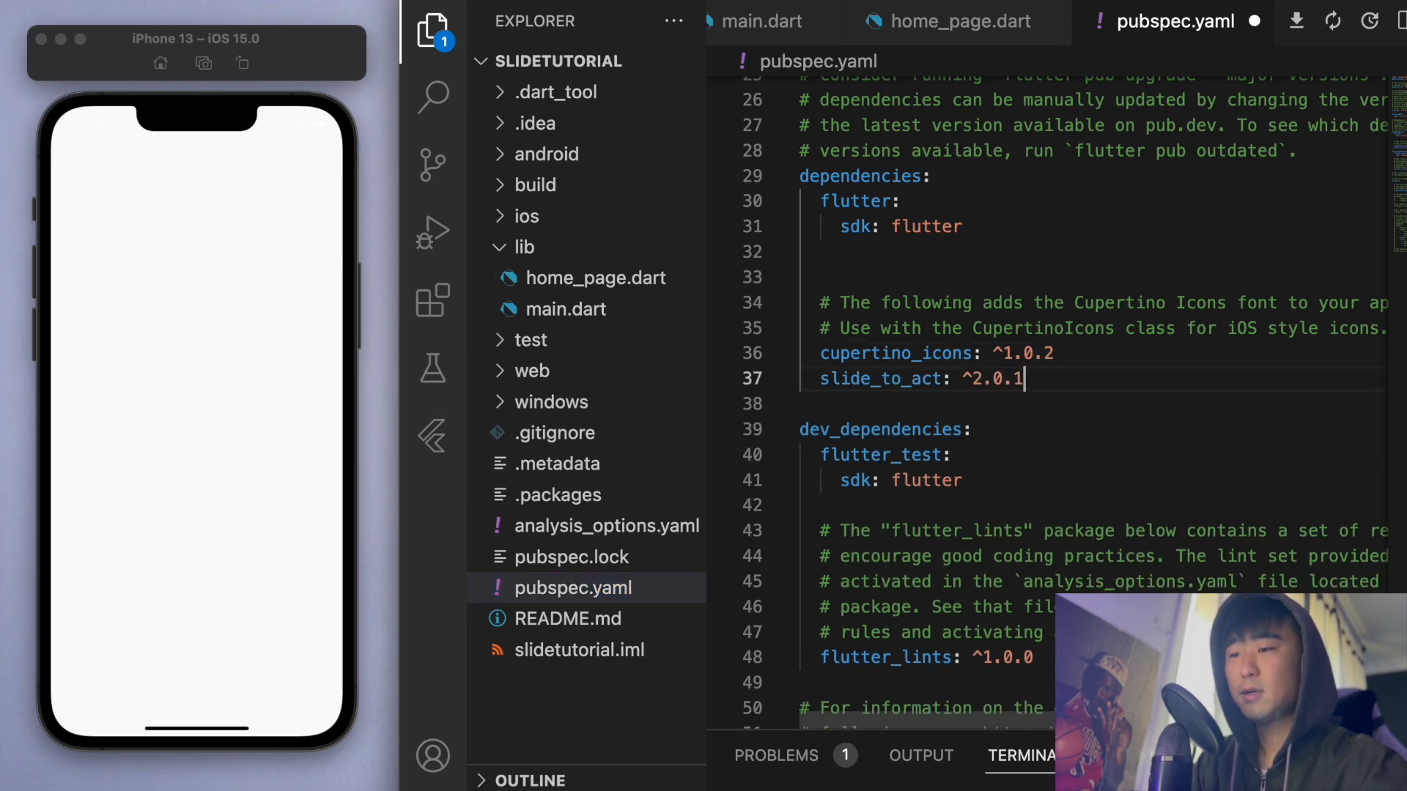
pyautogui.doubleClick(881, 378)
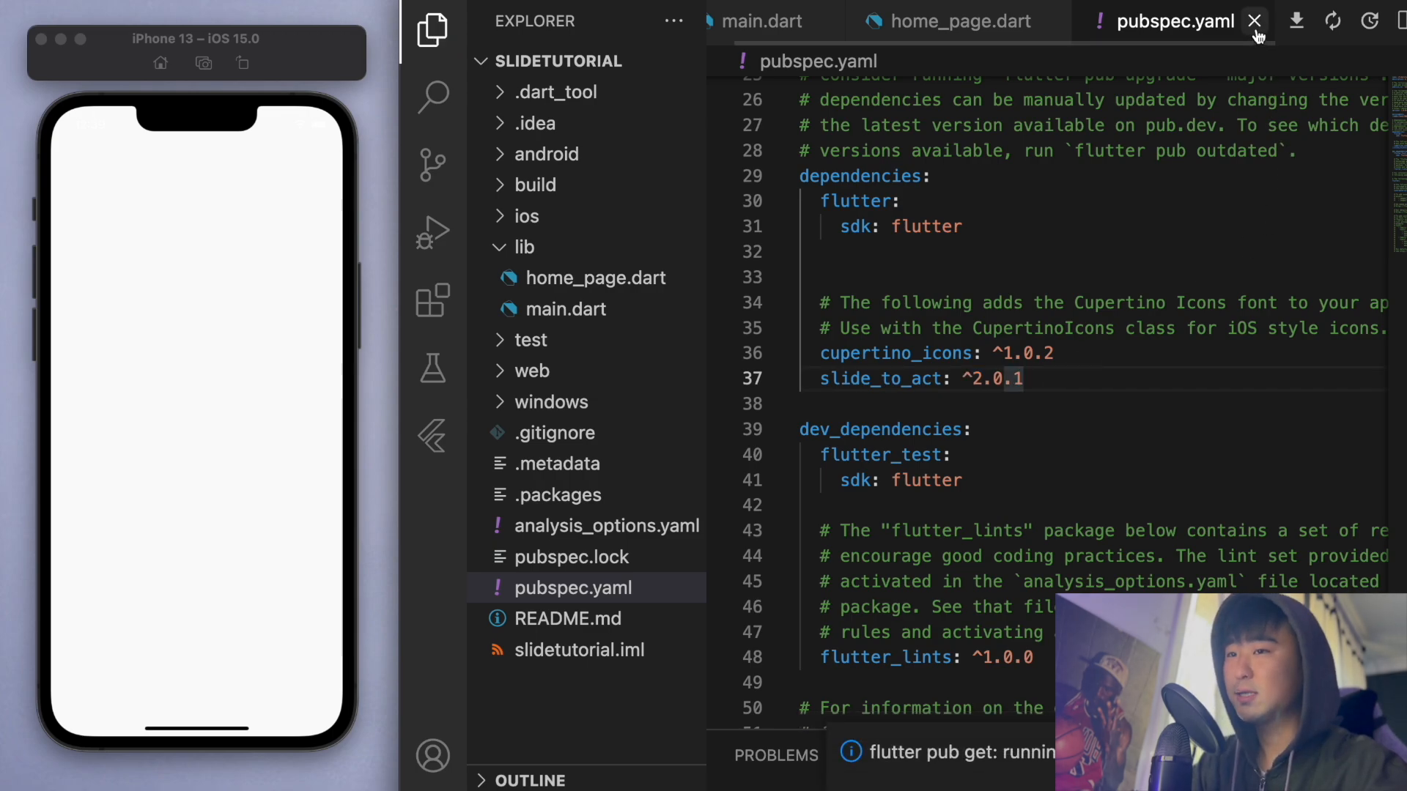
pyautogui.click(1256, 20)
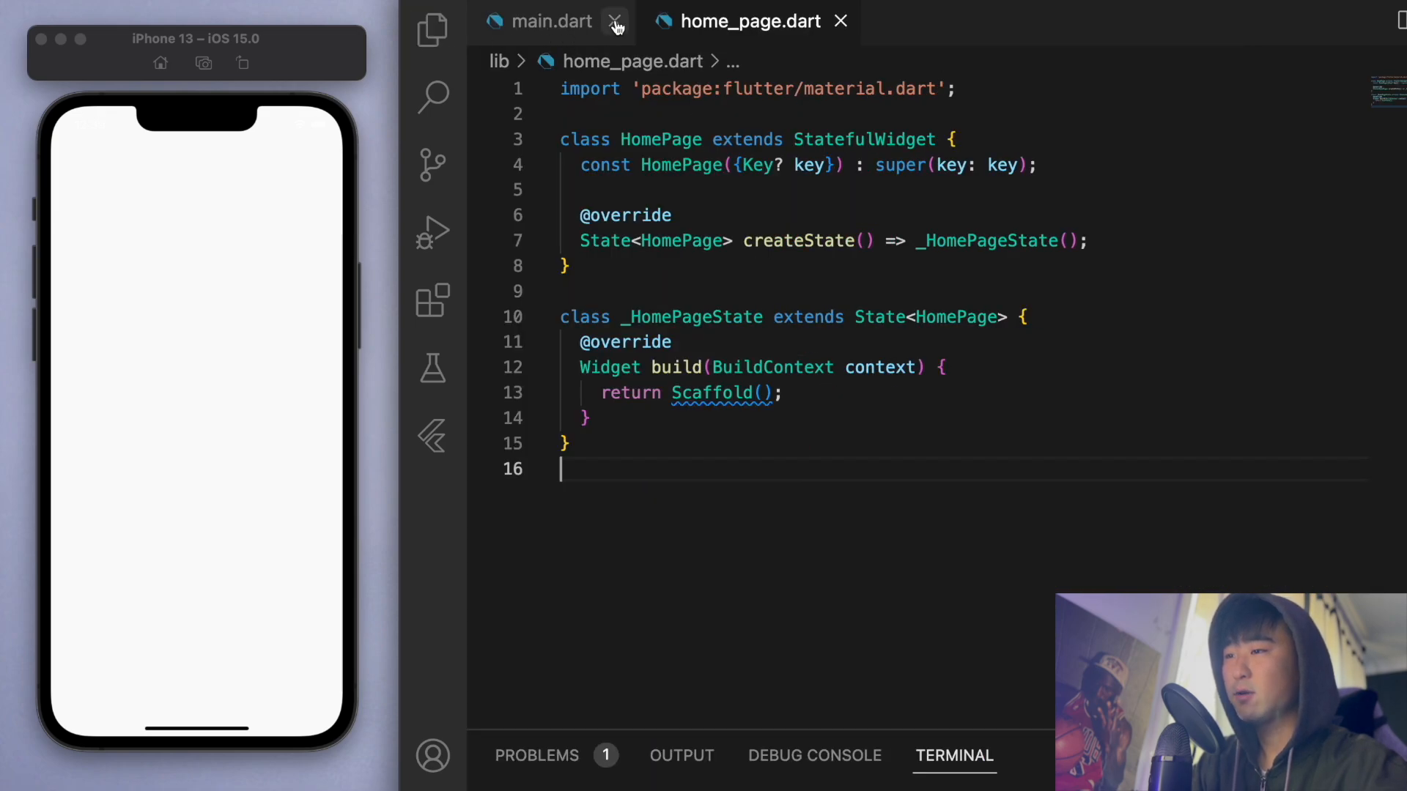
# - Close main.dart and set the Scaffold body to Center(child: SlideAction()) with the slide_to_act import
pyautogui.click(616, 21)
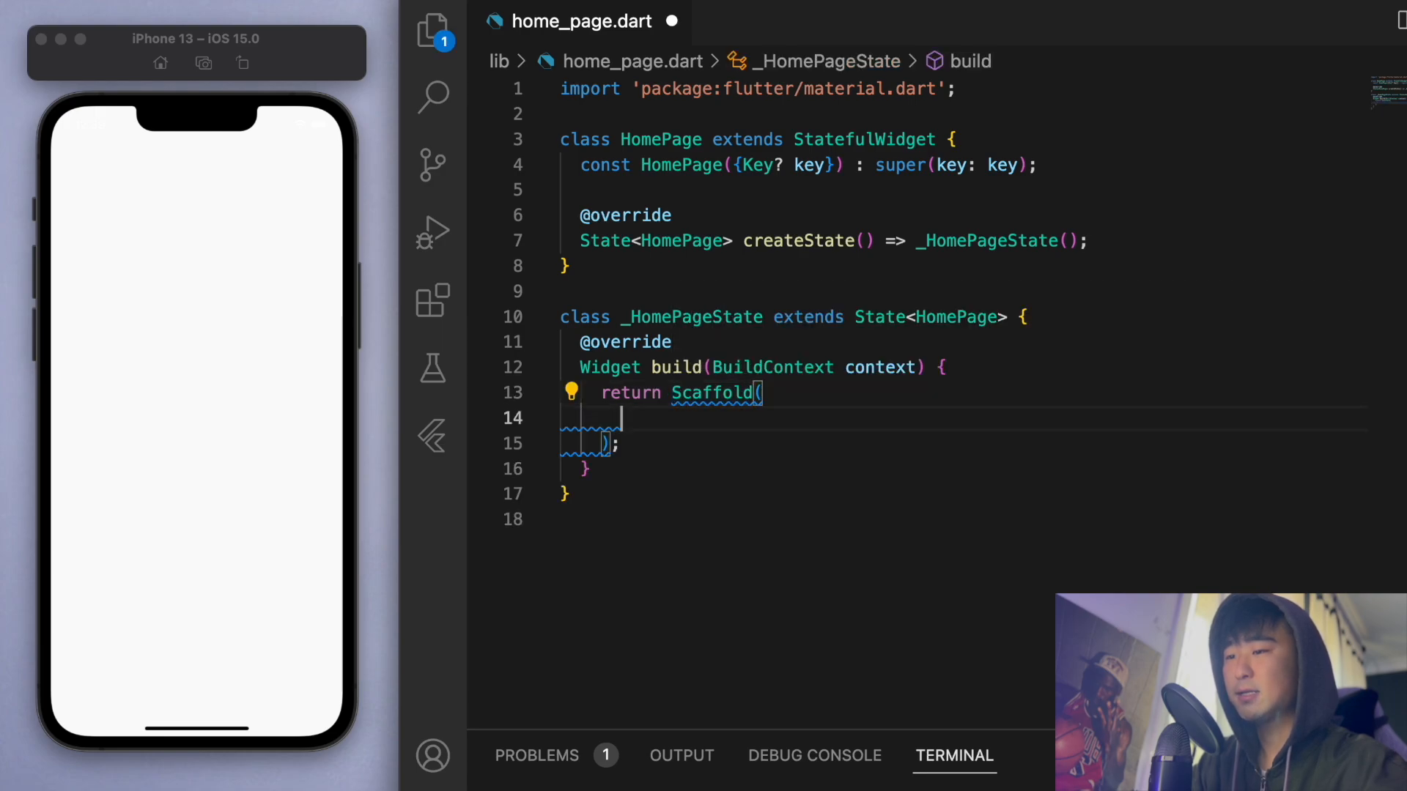
pyautogui.write('body: ,')
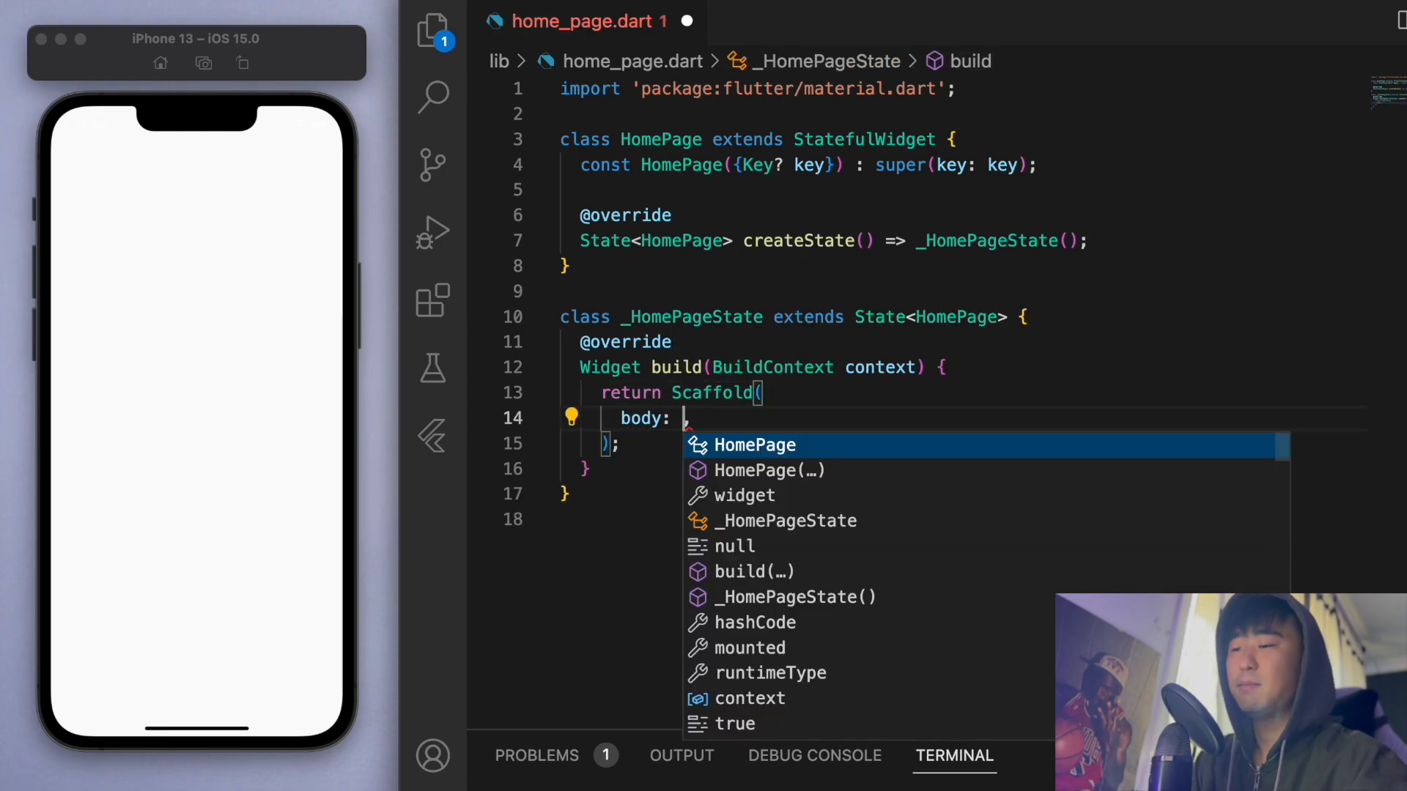
pyautogui.write('Center(c')
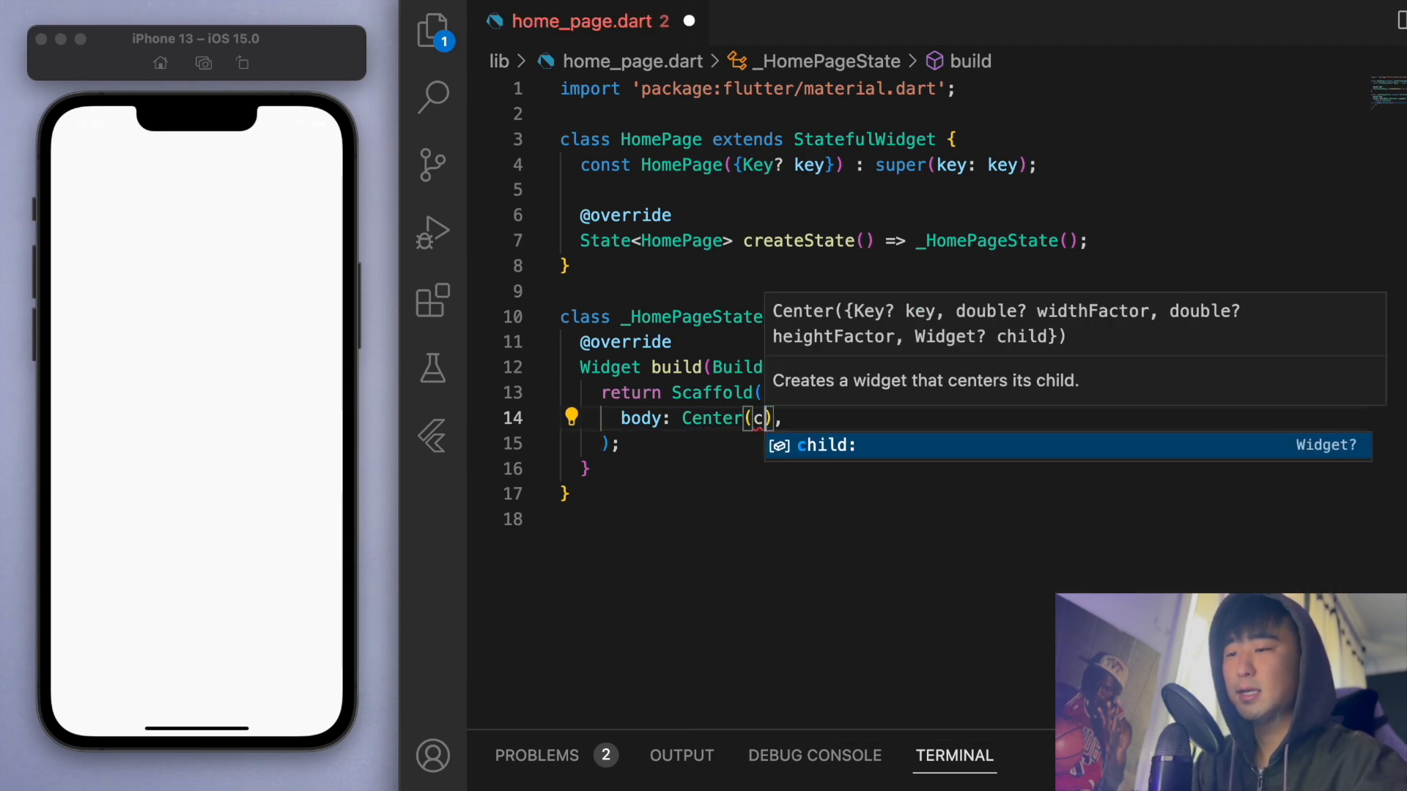
pyautogui.write('child: SlideAction(')
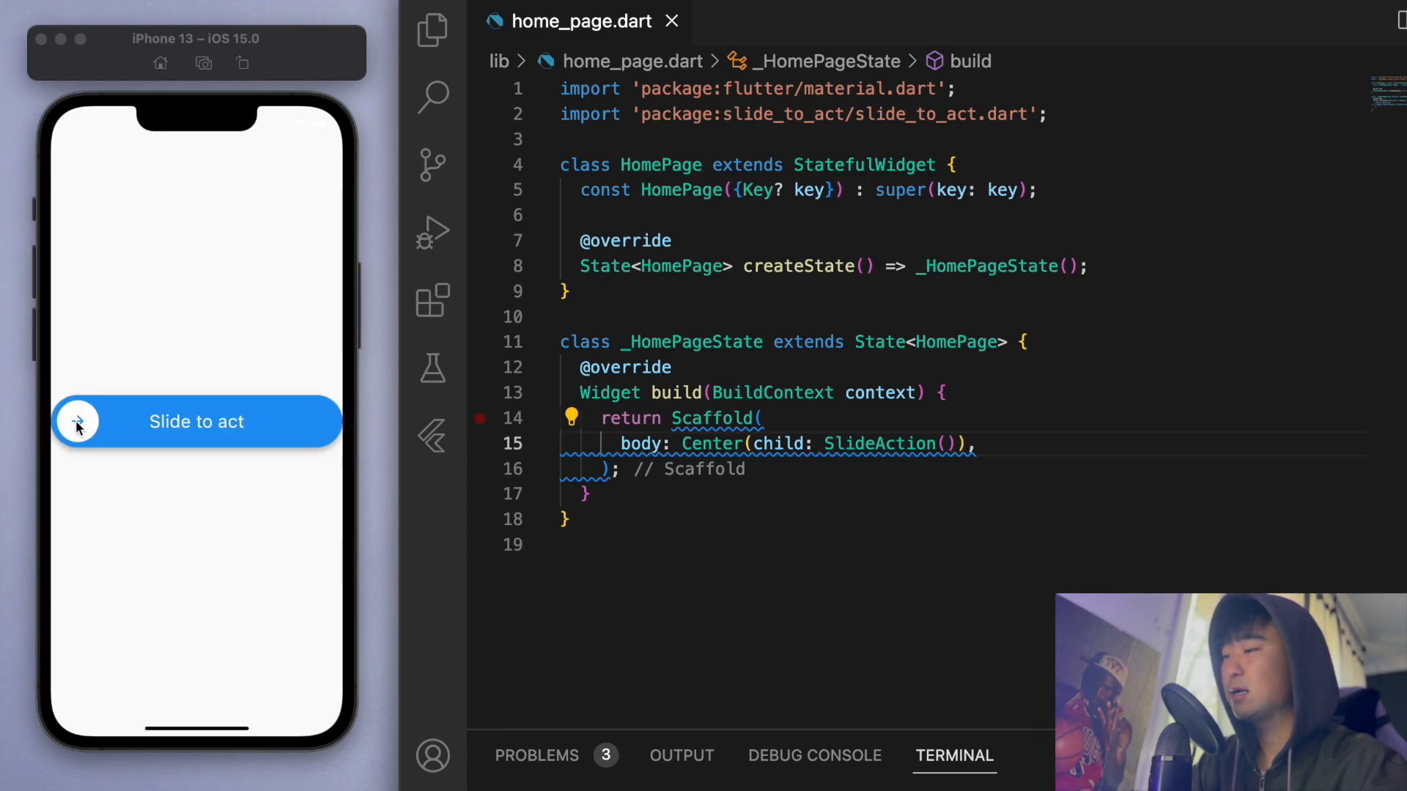
pyautogui.moveTo(77, 422); pyautogui.dragTo(267, 422)
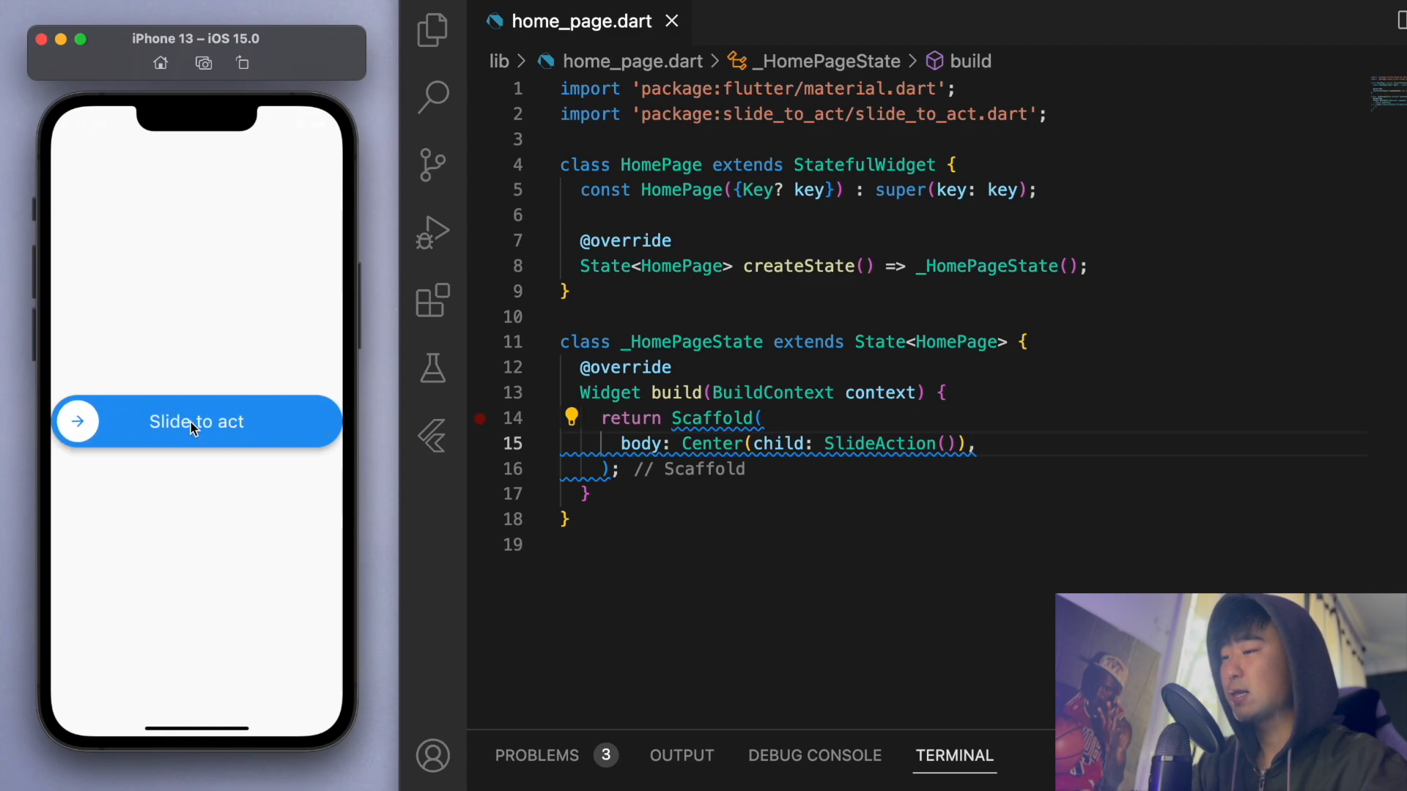
pyautogui.moveTo(386, 427)
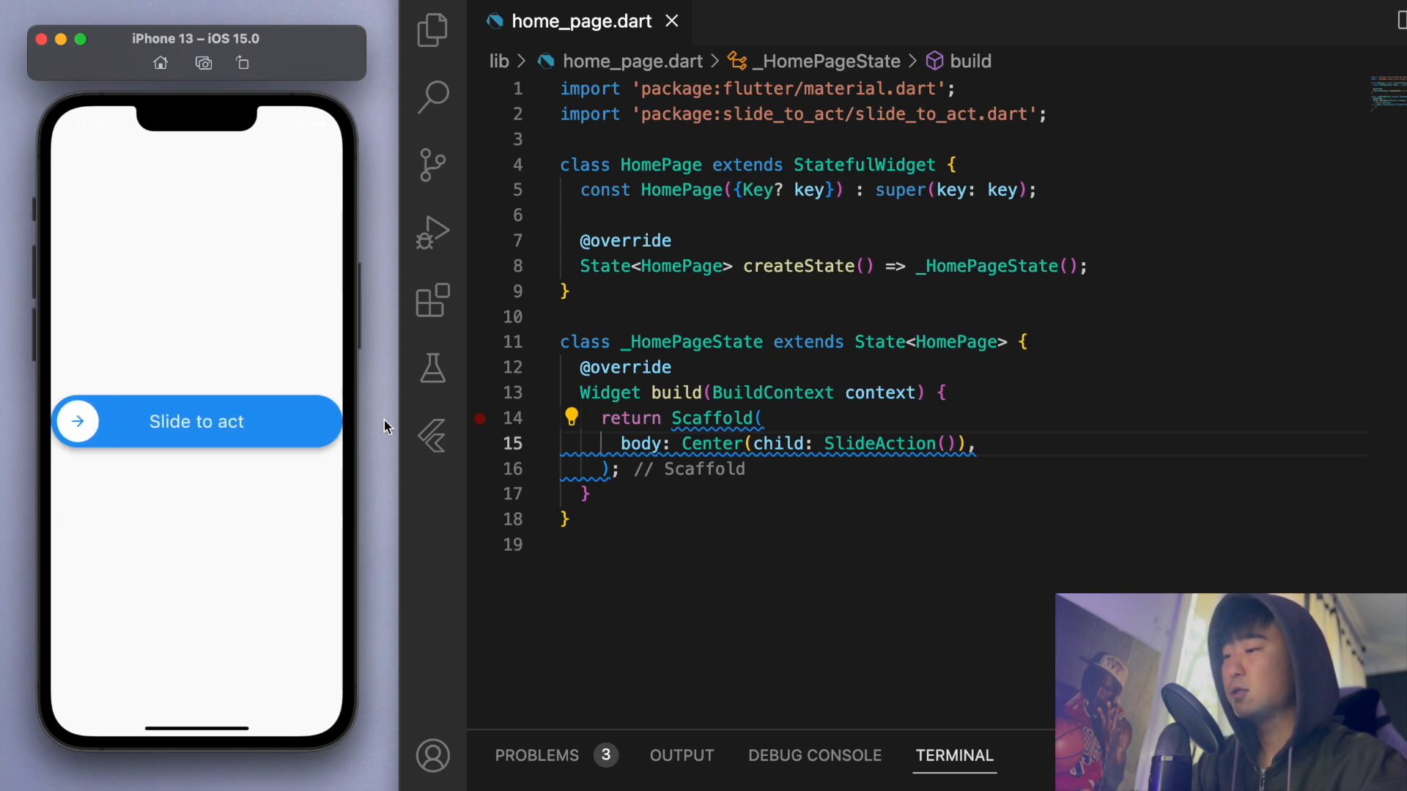
pyautogui.moveTo(77, 421); pyautogui.dragTo(215, 421)
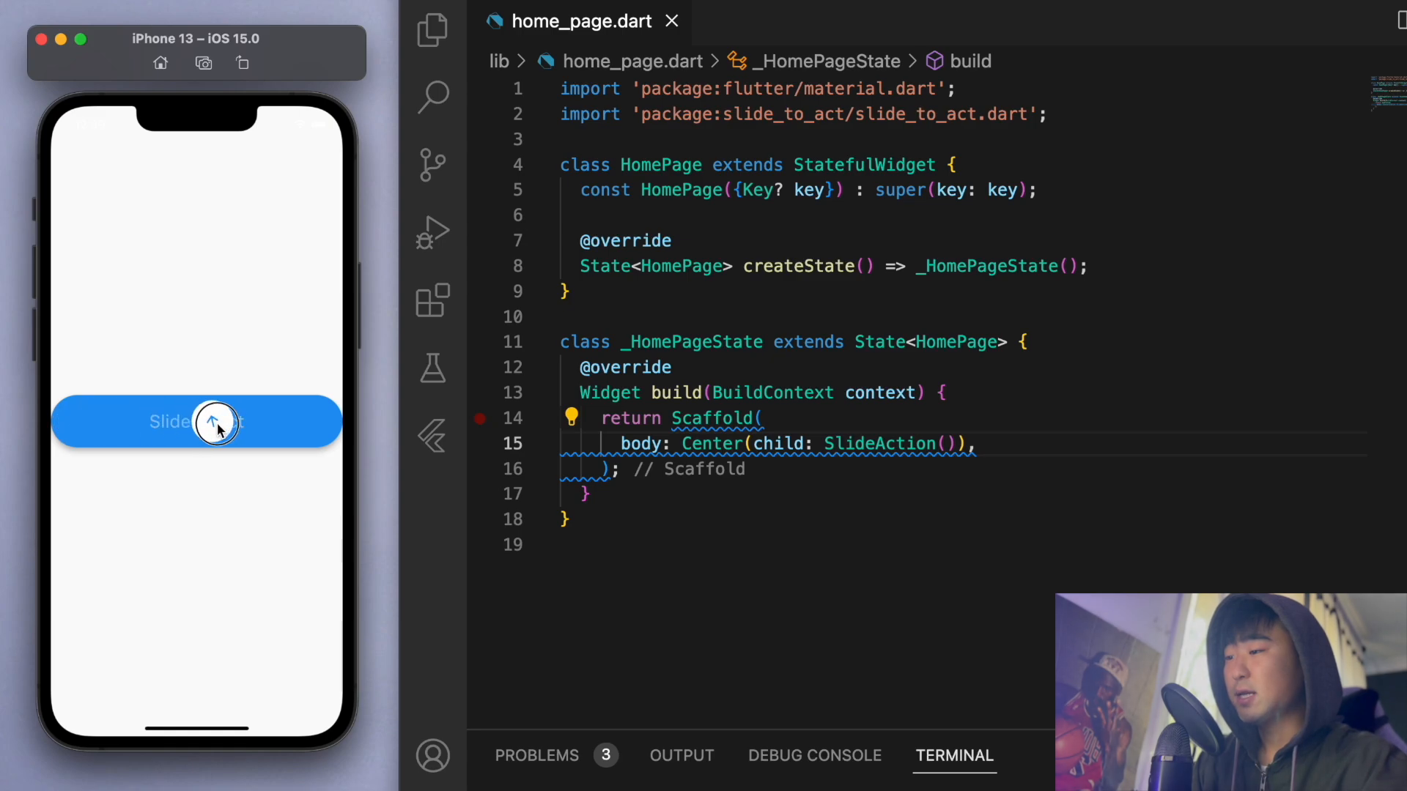
pyautogui.moveTo(215, 422); pyautogui.dragTo(81, 422)
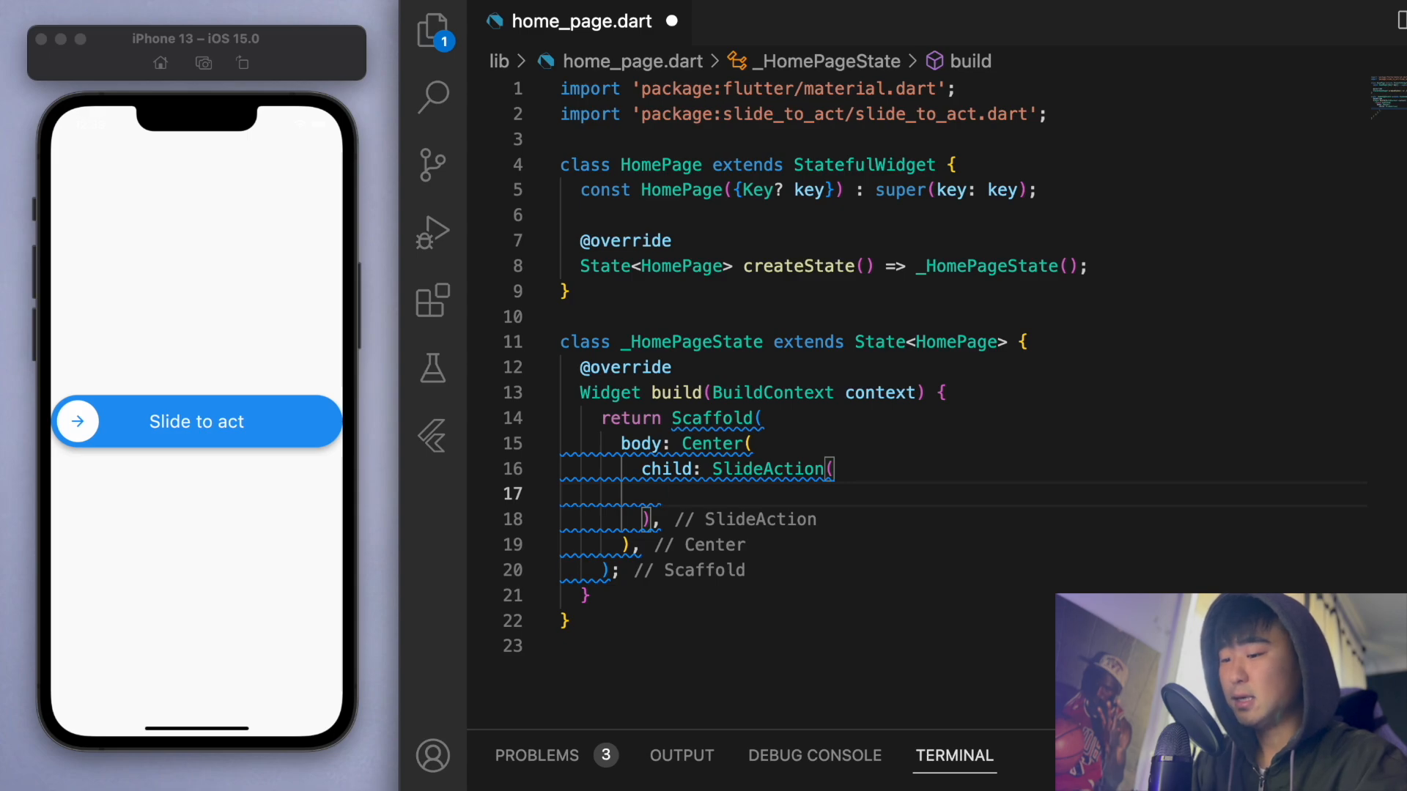
# - Add onSubmit: () { // do something } to SlideAction and save so the slider completes
pyautogui.write('sub')
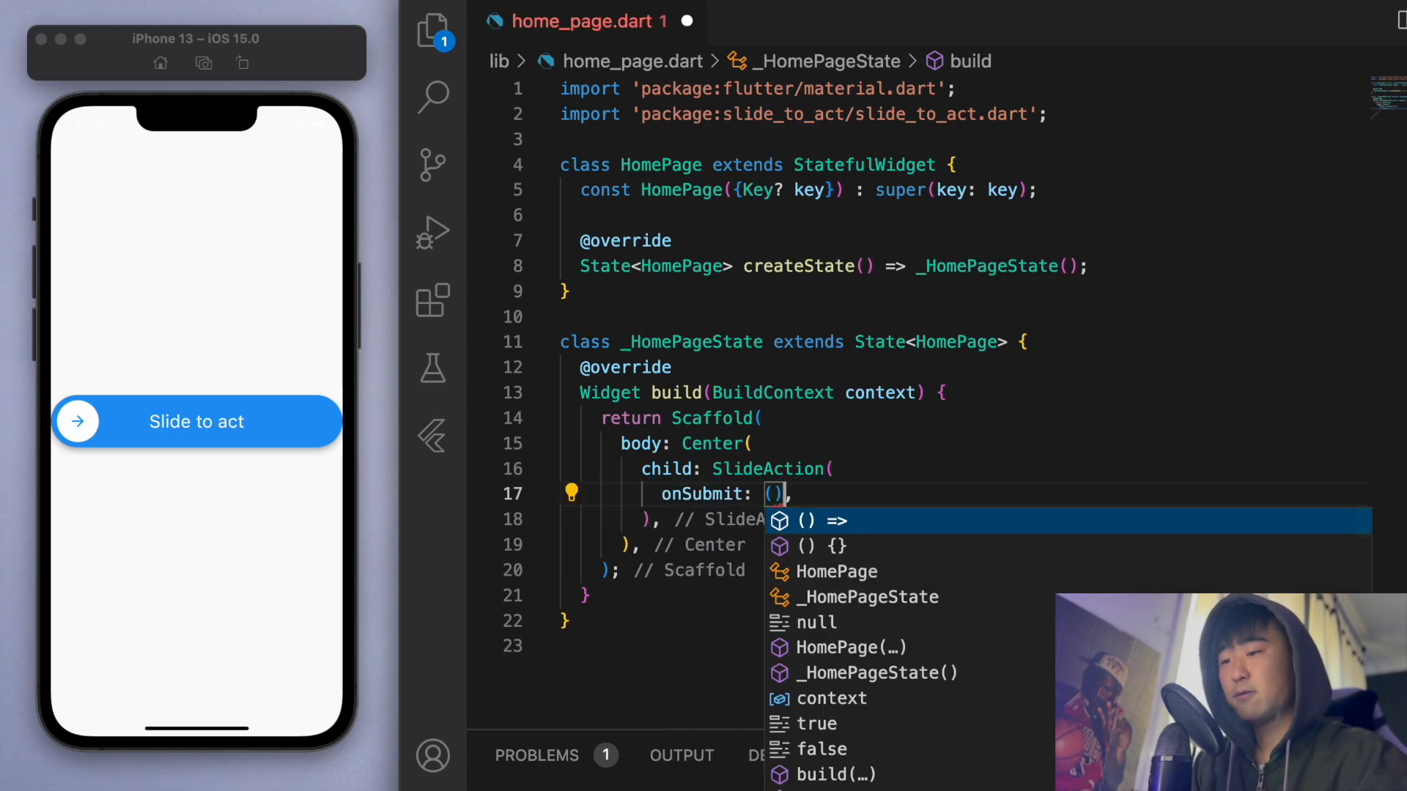
pyautogui.click(817, 545)
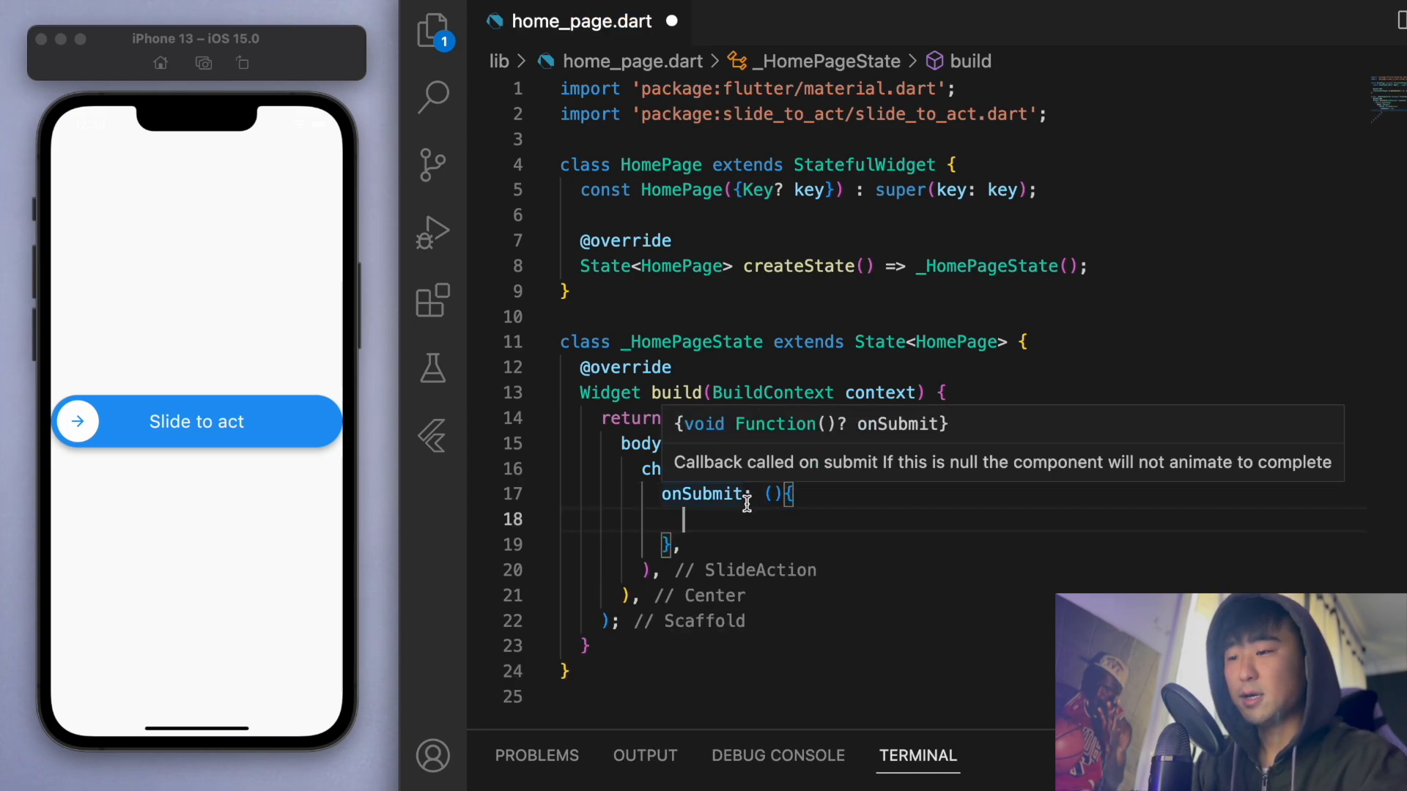
pyautogui.write('// do something')
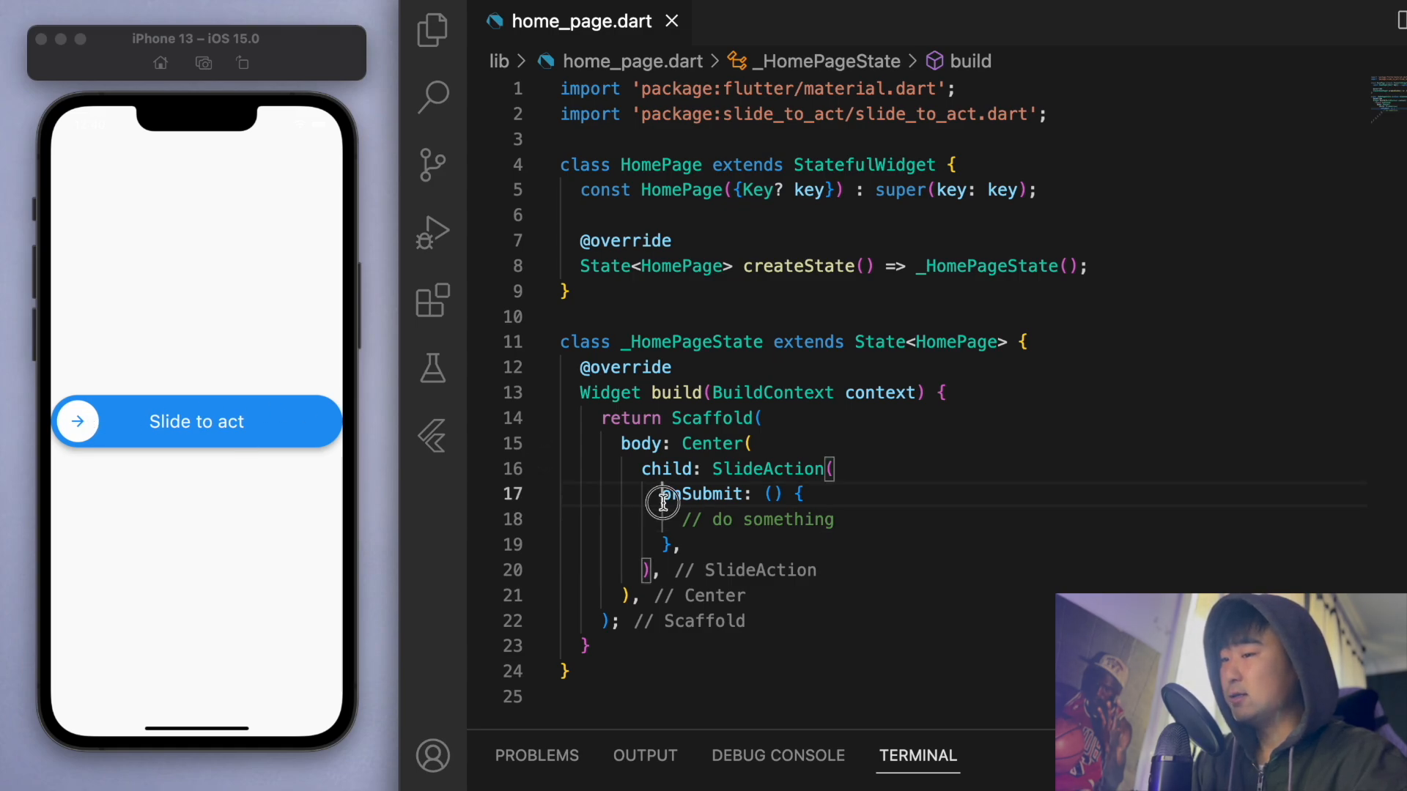
pyautogui.moveTo(78, 422); pyautogui.dragTo(300, 423)
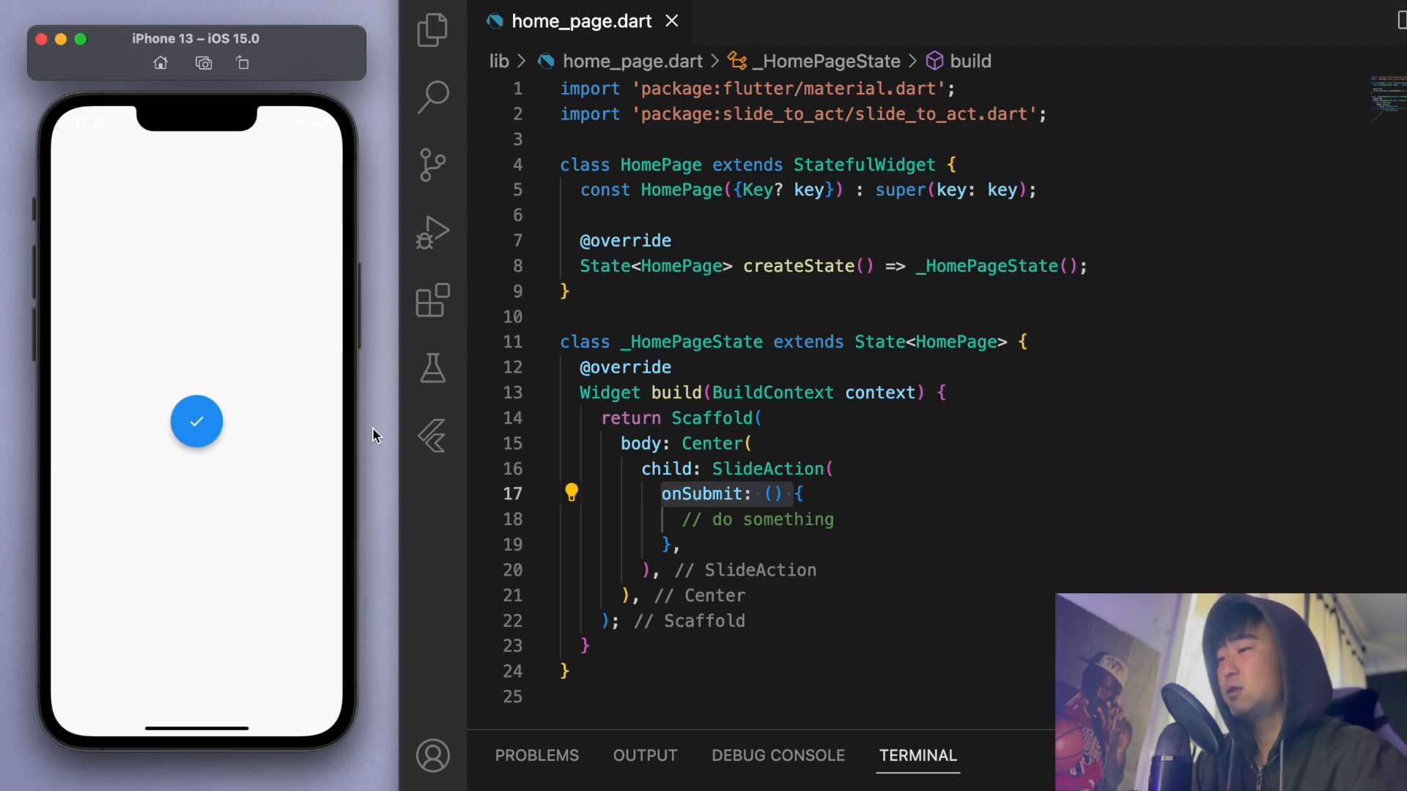
pyautogui.moveTo(693, 485)
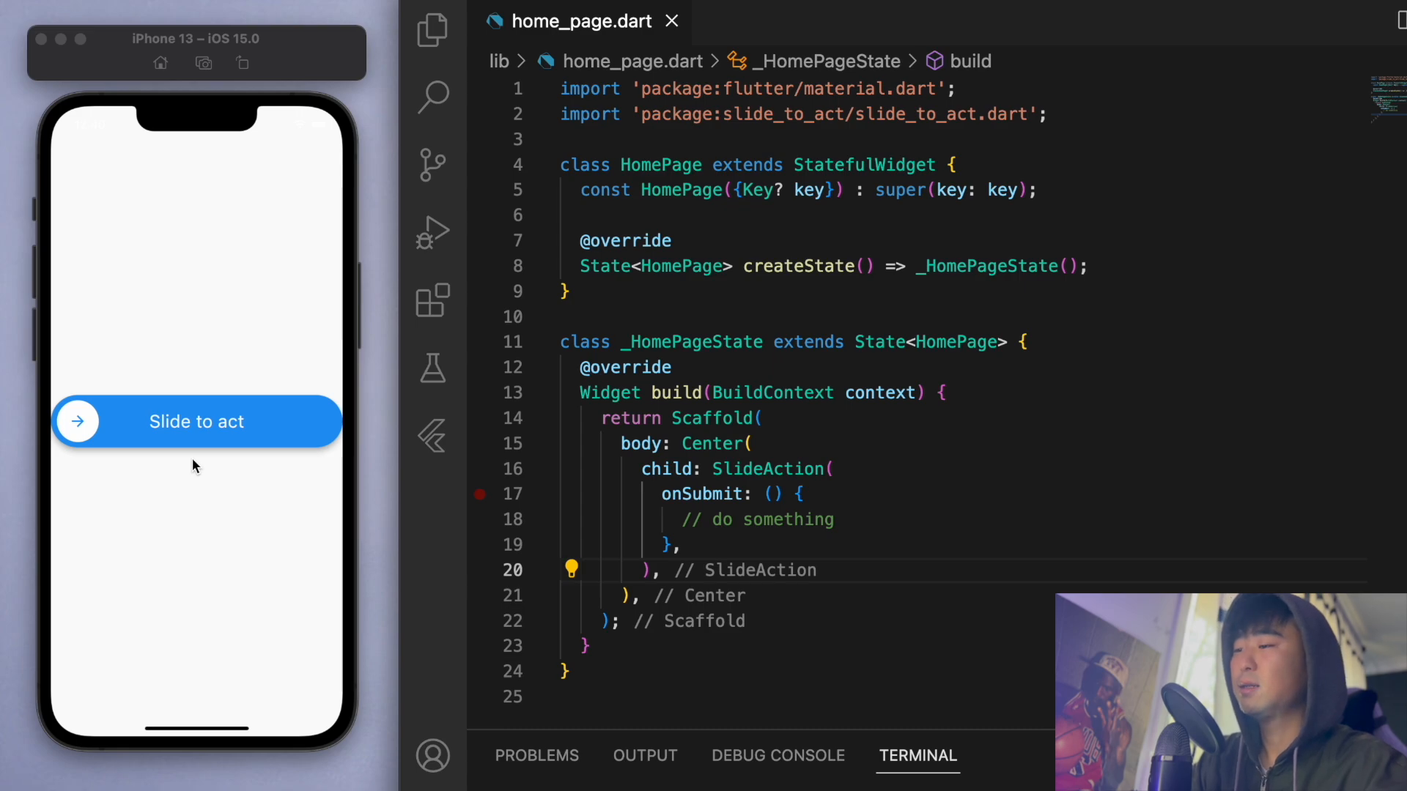
# - Wrap the SlideAction widget in Padding via the refactor menu
pyautogui.doubleClick(766, 469)
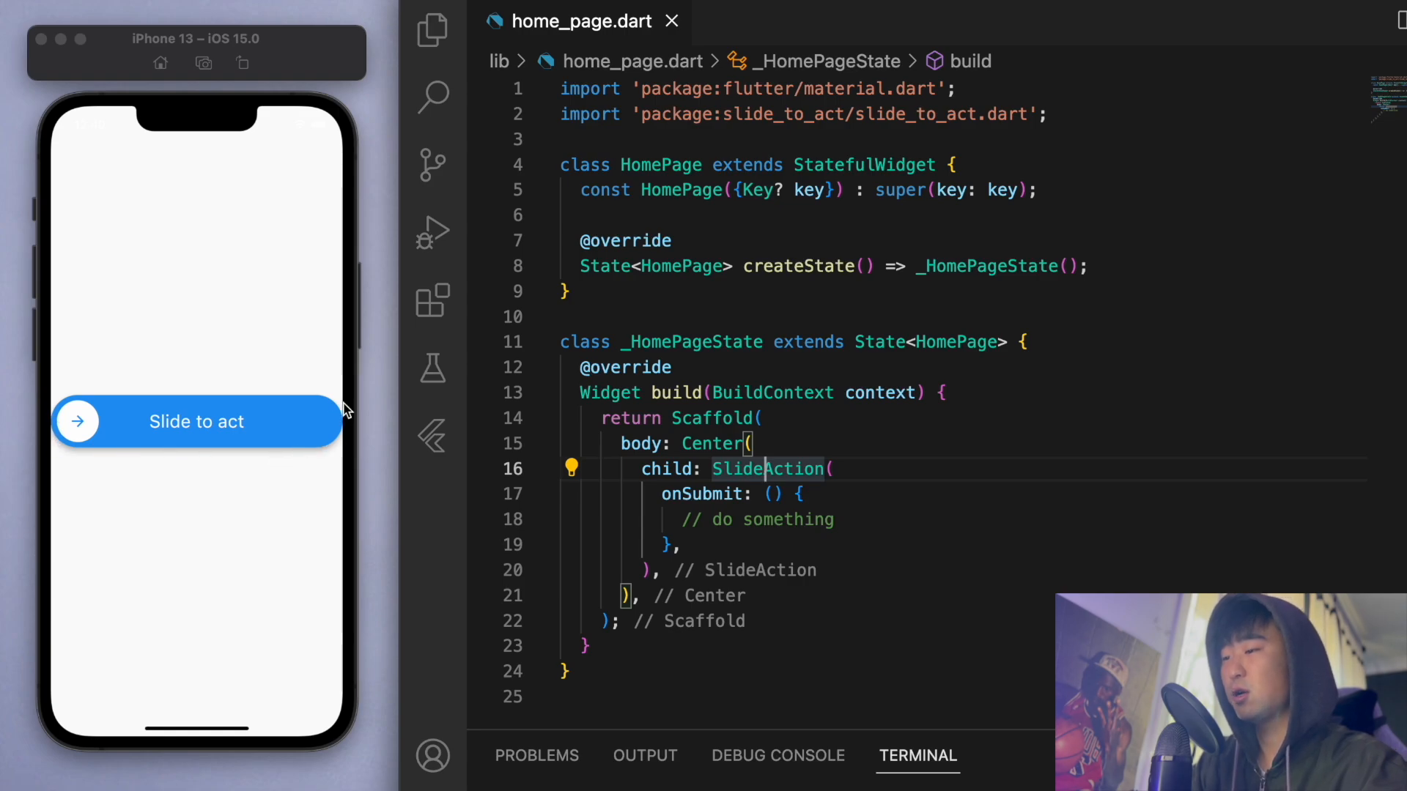
pyautogui.click(570, 469)
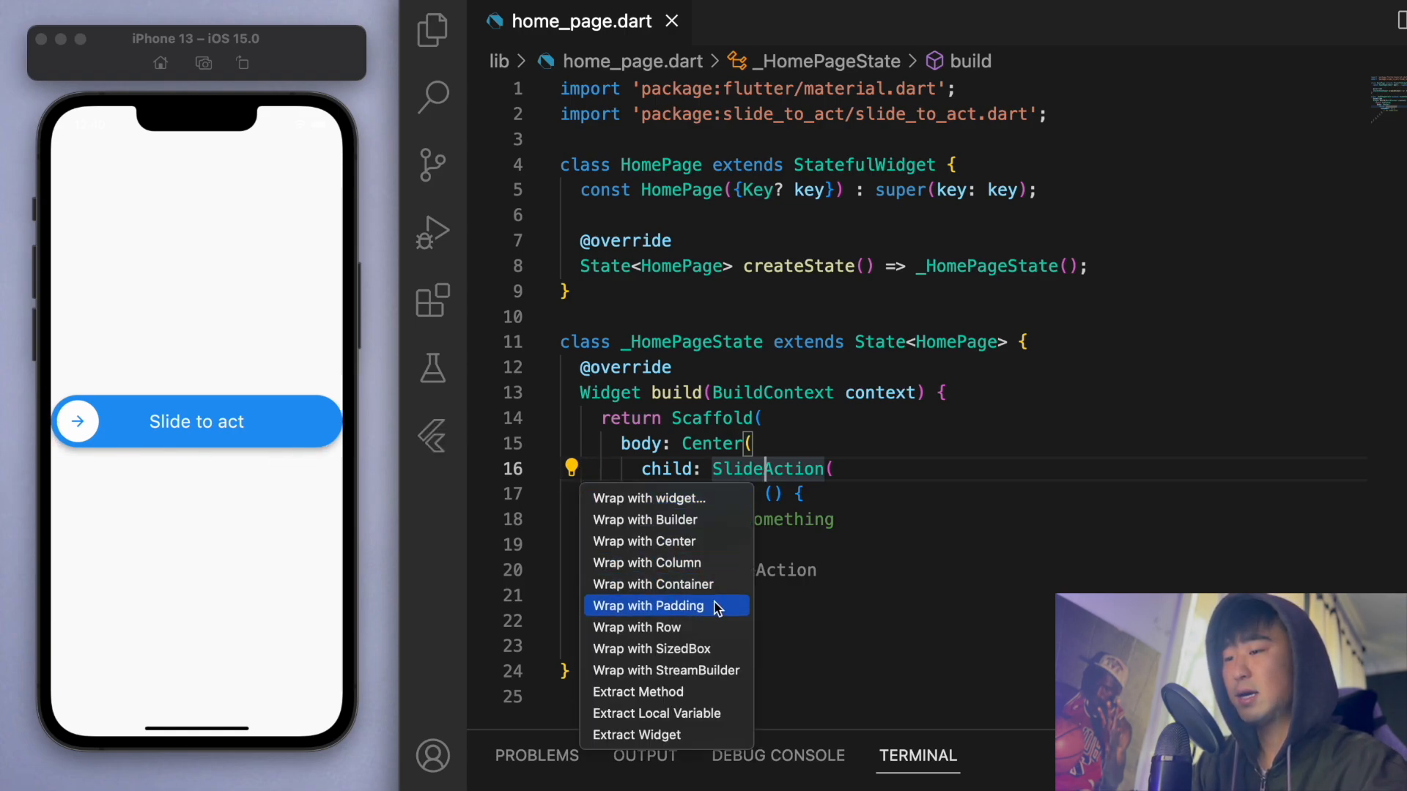
pyautogui.click(649, 605)
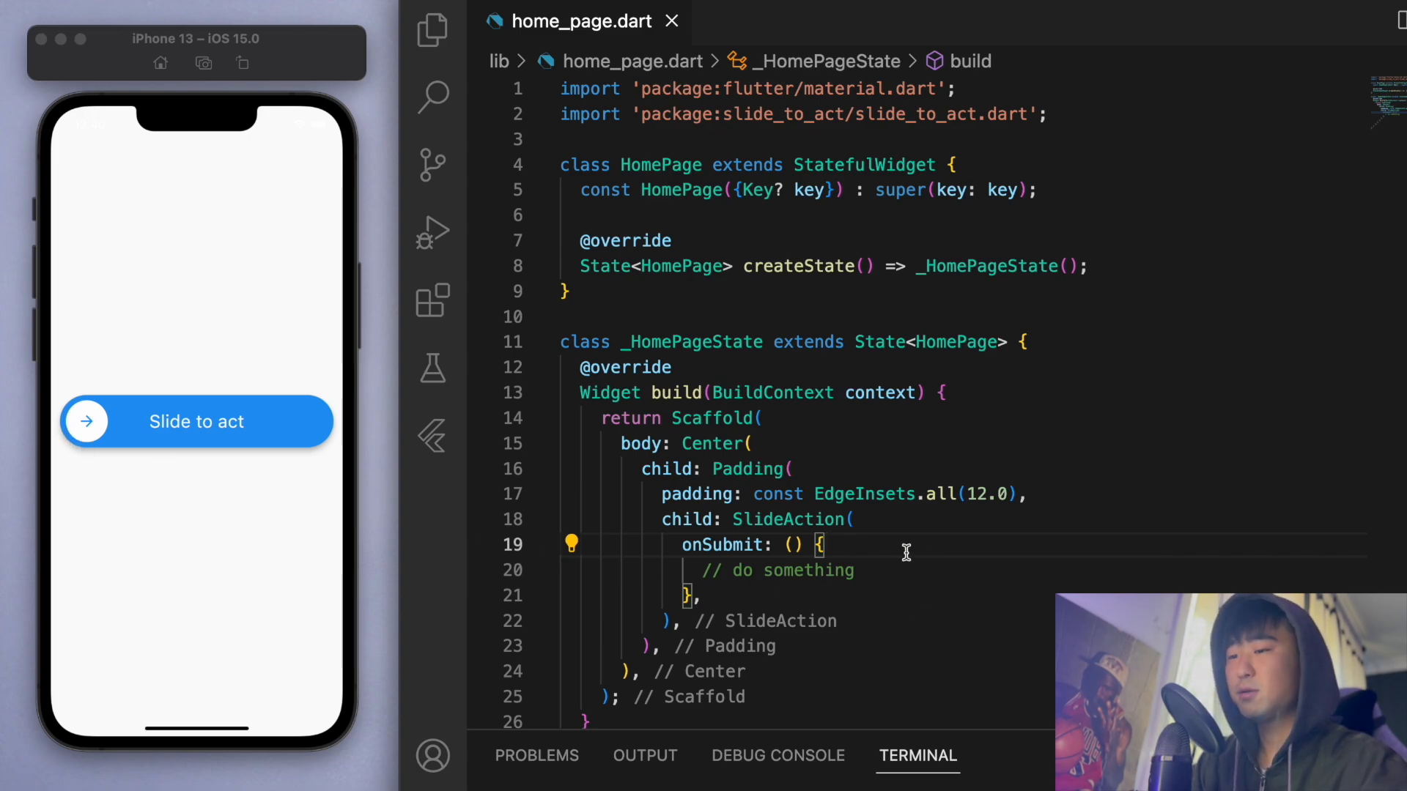
# - Set borderRadius: 12 and elevation: 0 on SlideAction and save
pyautogui.write('bor')
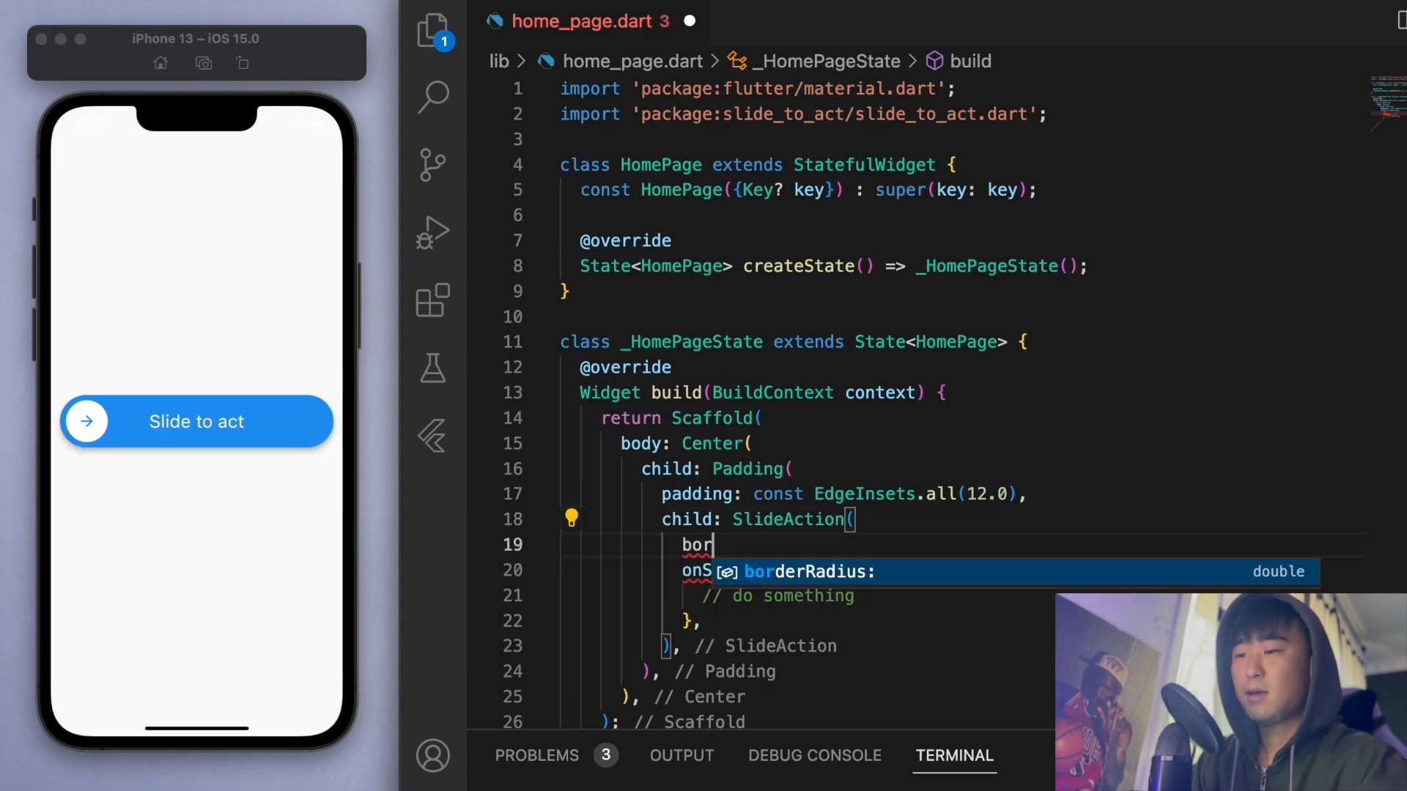
pyautogui.write('borderRadius: 4,')
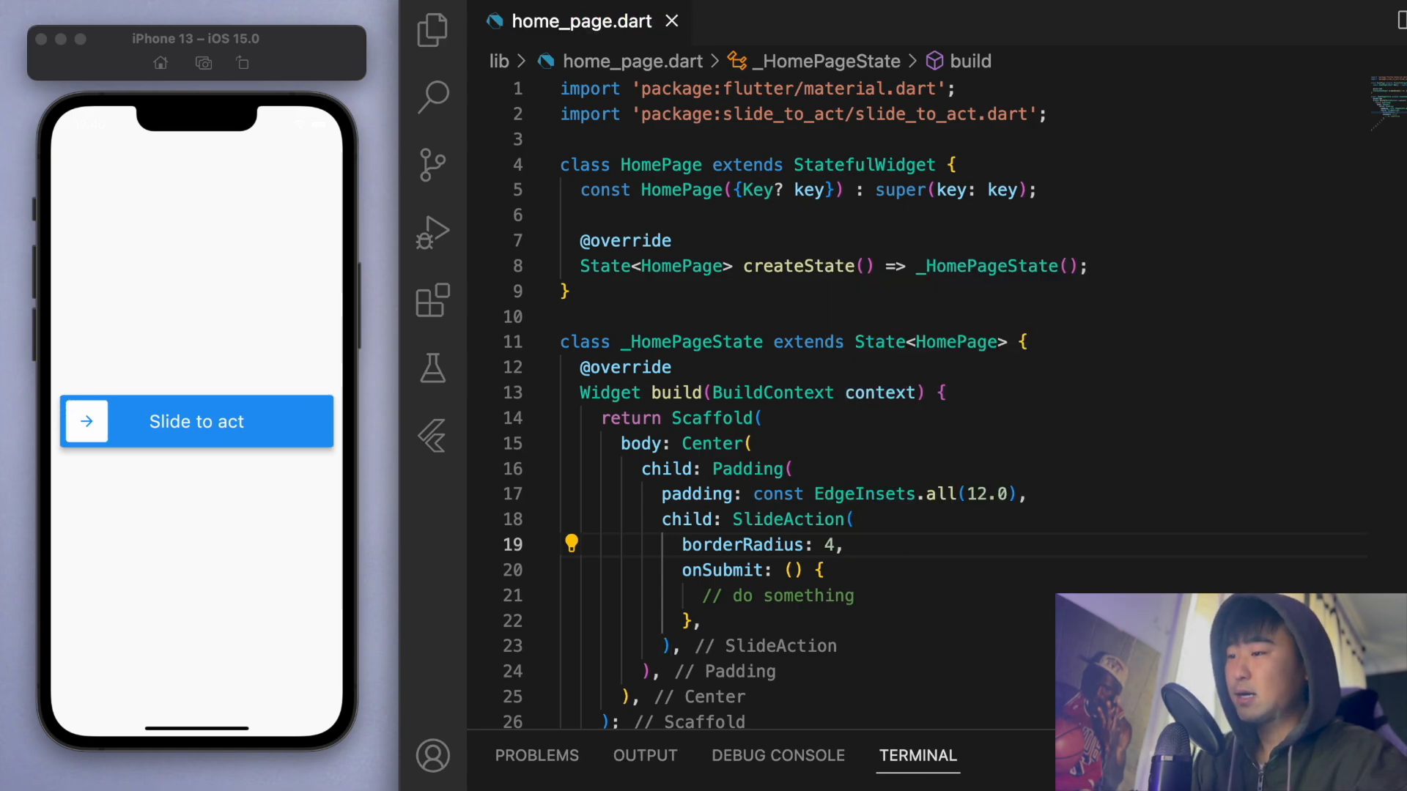
pyautogui.moveTo(807, 583)
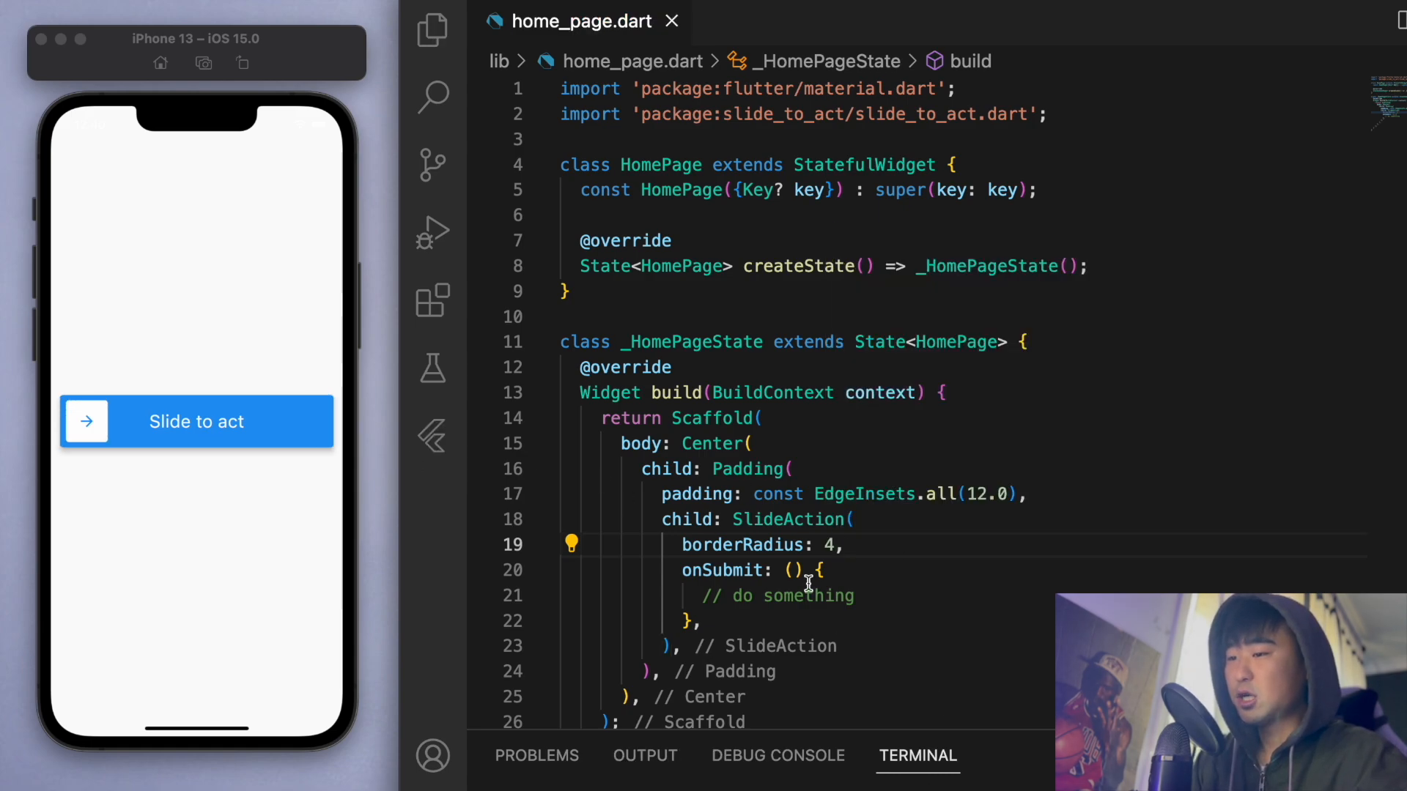
pyautogui.write('12')
pyautogui.write('elevation:')
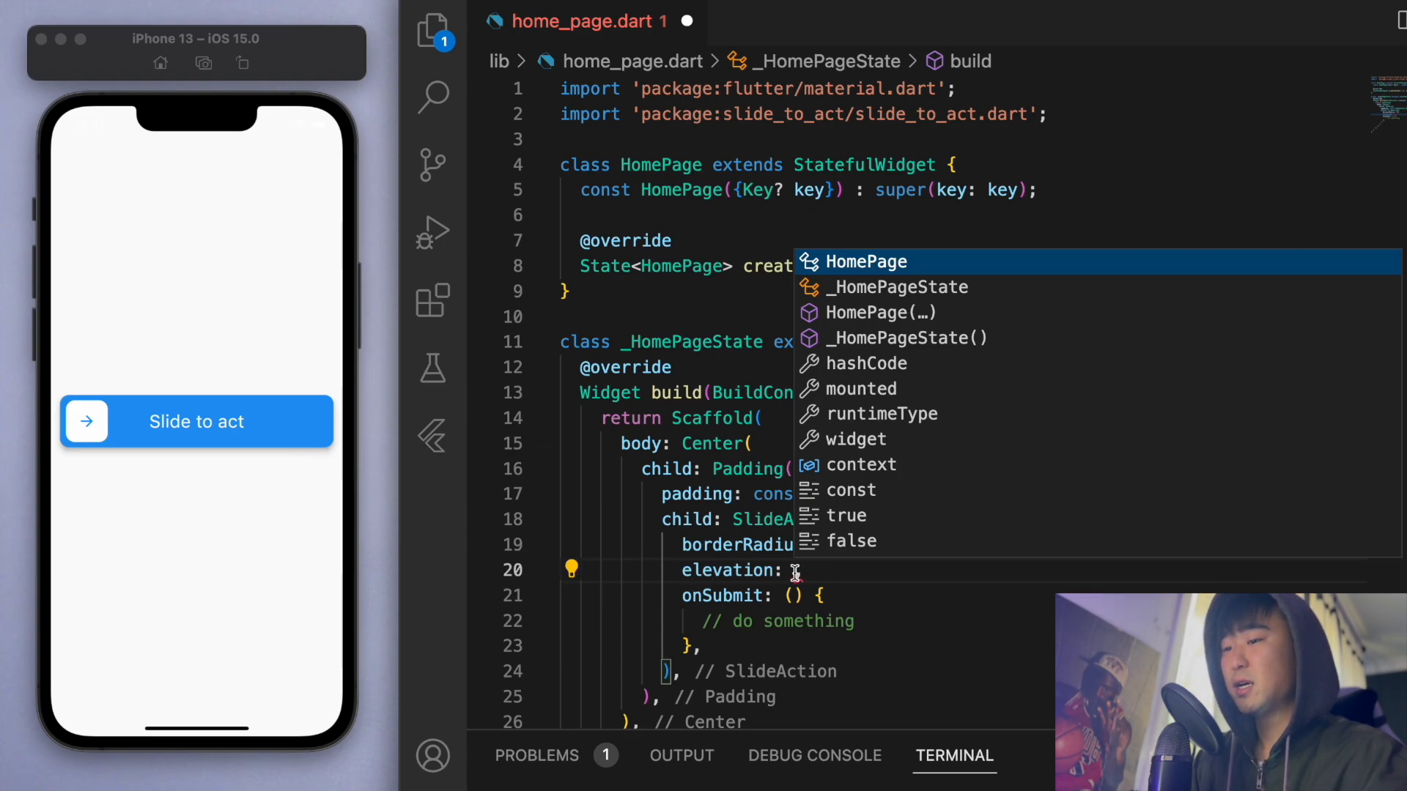
pyautogui.write('0,')
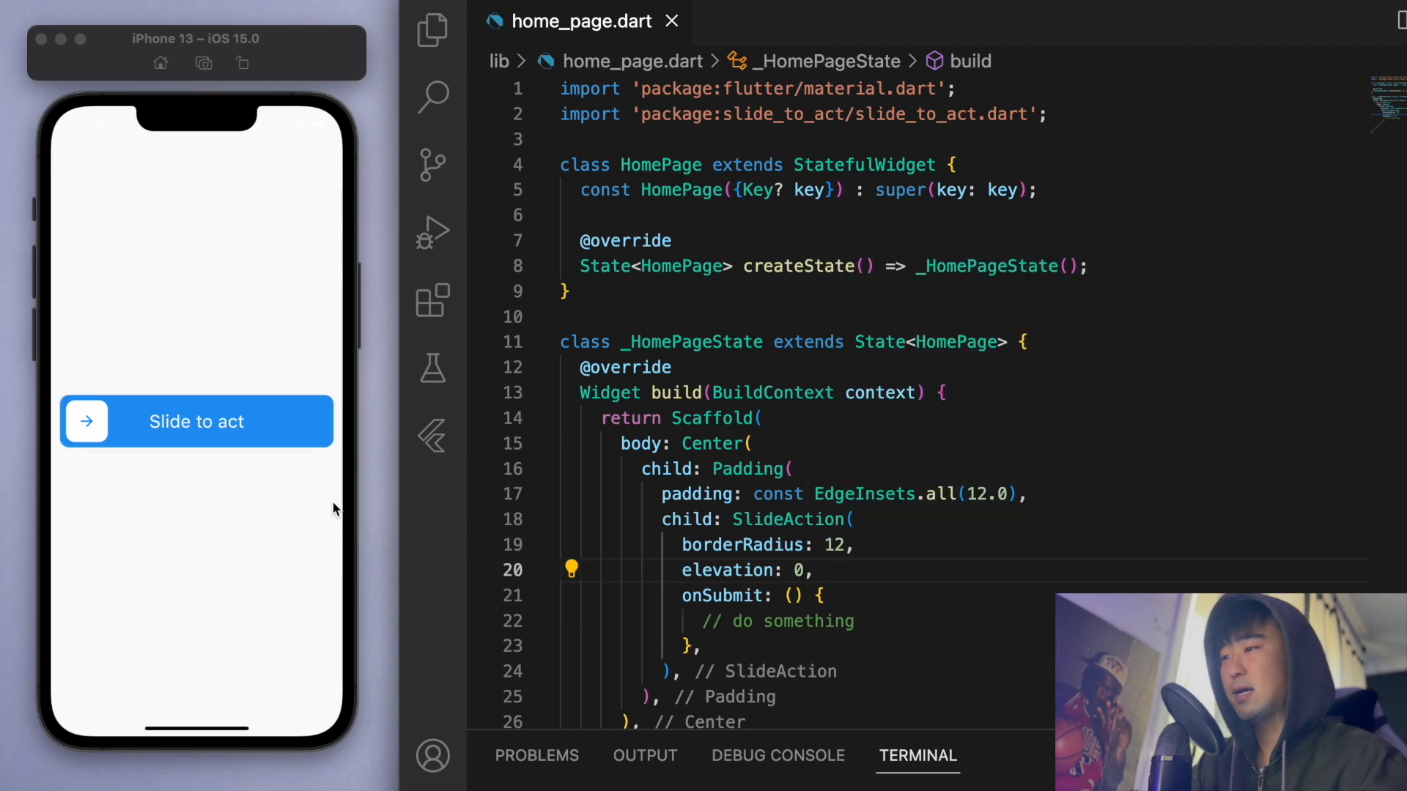
pyautogui.click(816, 570)
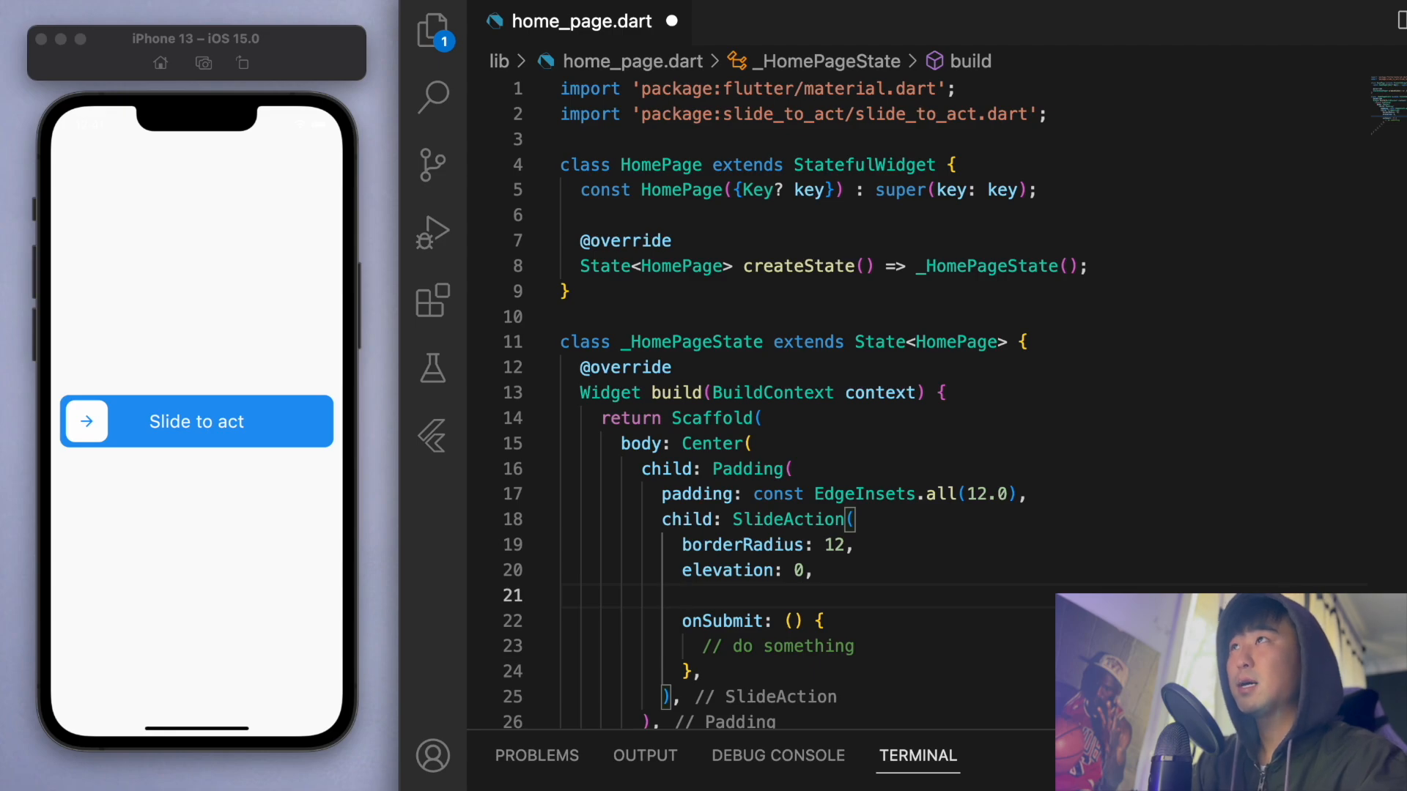
# - Set innerColor: Colors.deepPurple and outerColor: Colors.red on SlideAction and save
pyautogui.write('innerColor: Colors,')
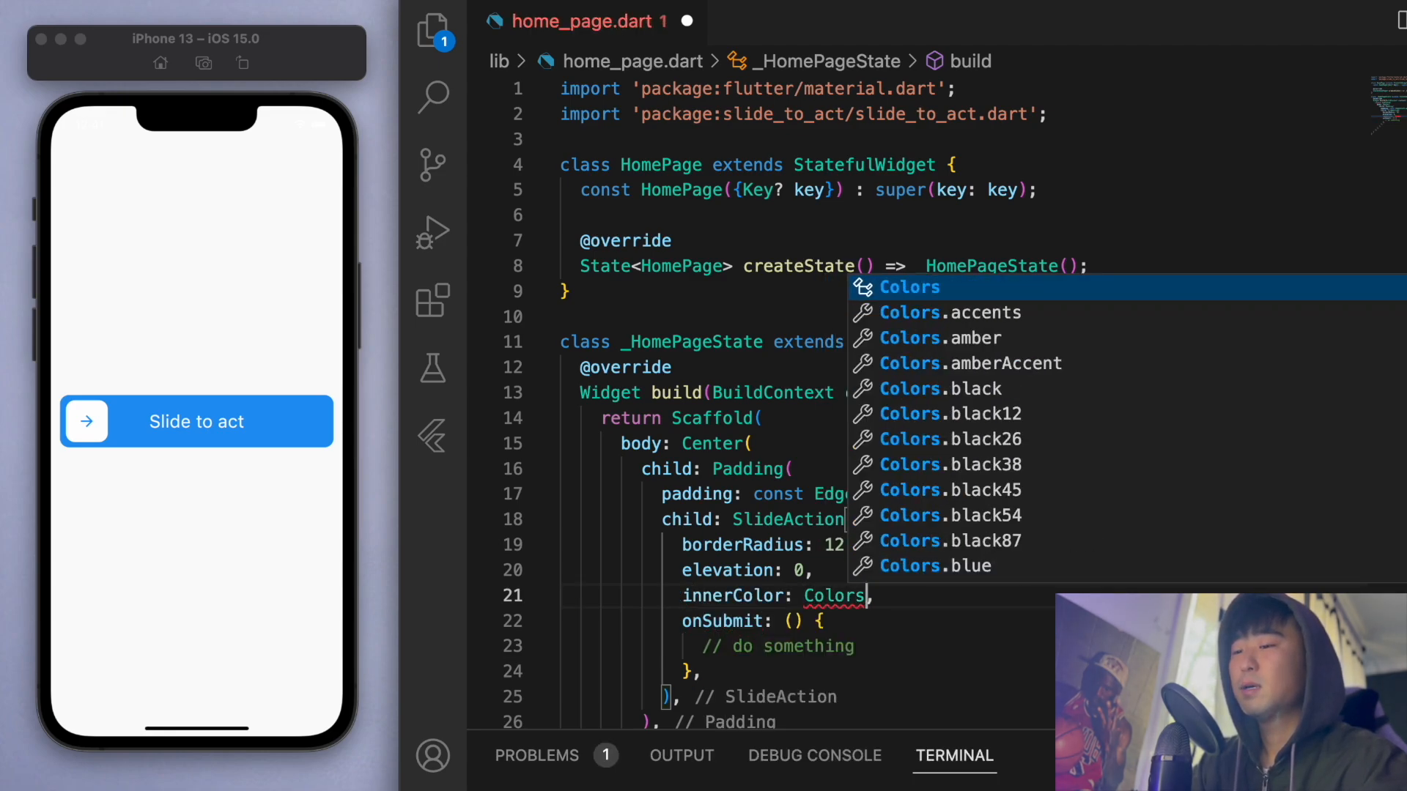
pyautogui.write('.de')
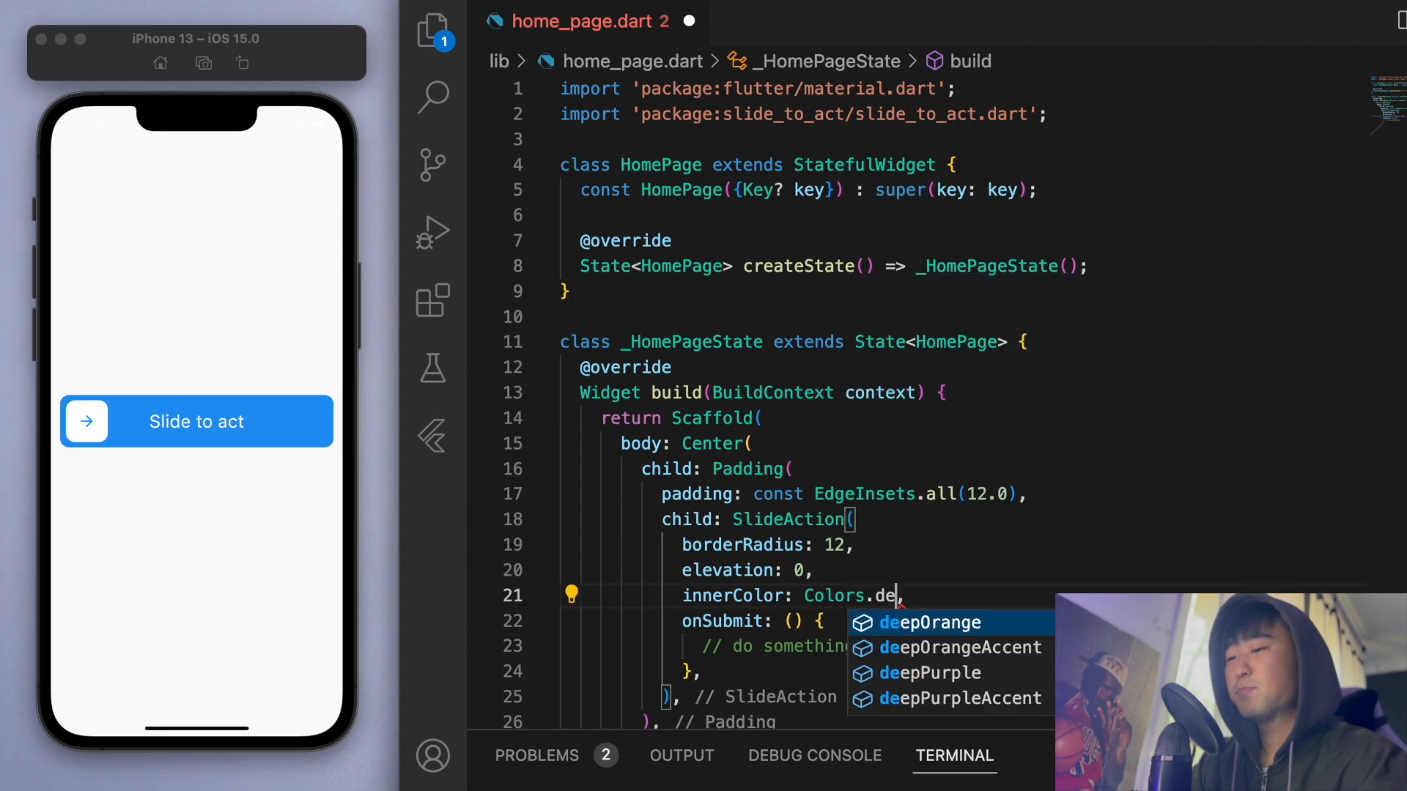
pyautogui.click(930, 672)
pyautogui.write('o')
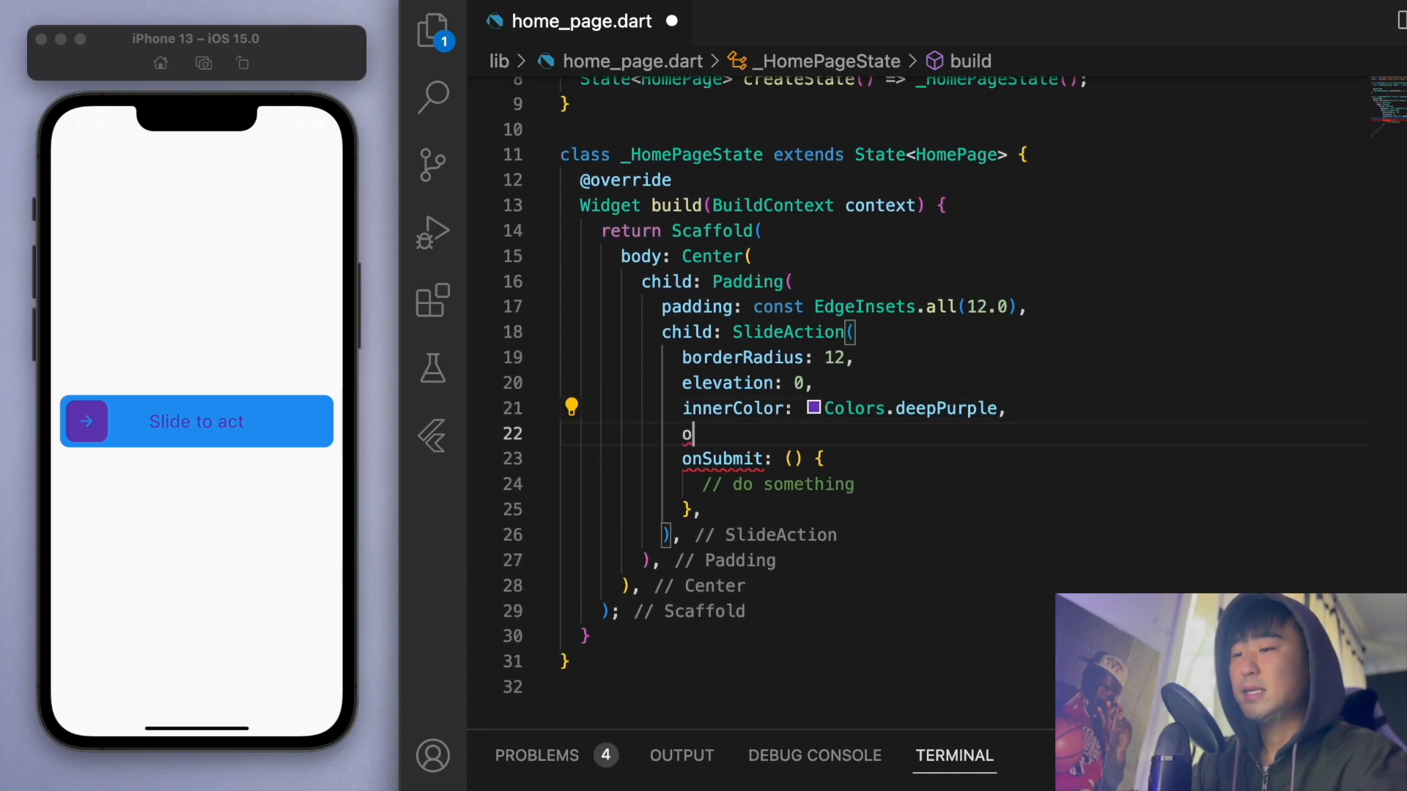
pyautogui.write('uterColor: Colors.,')
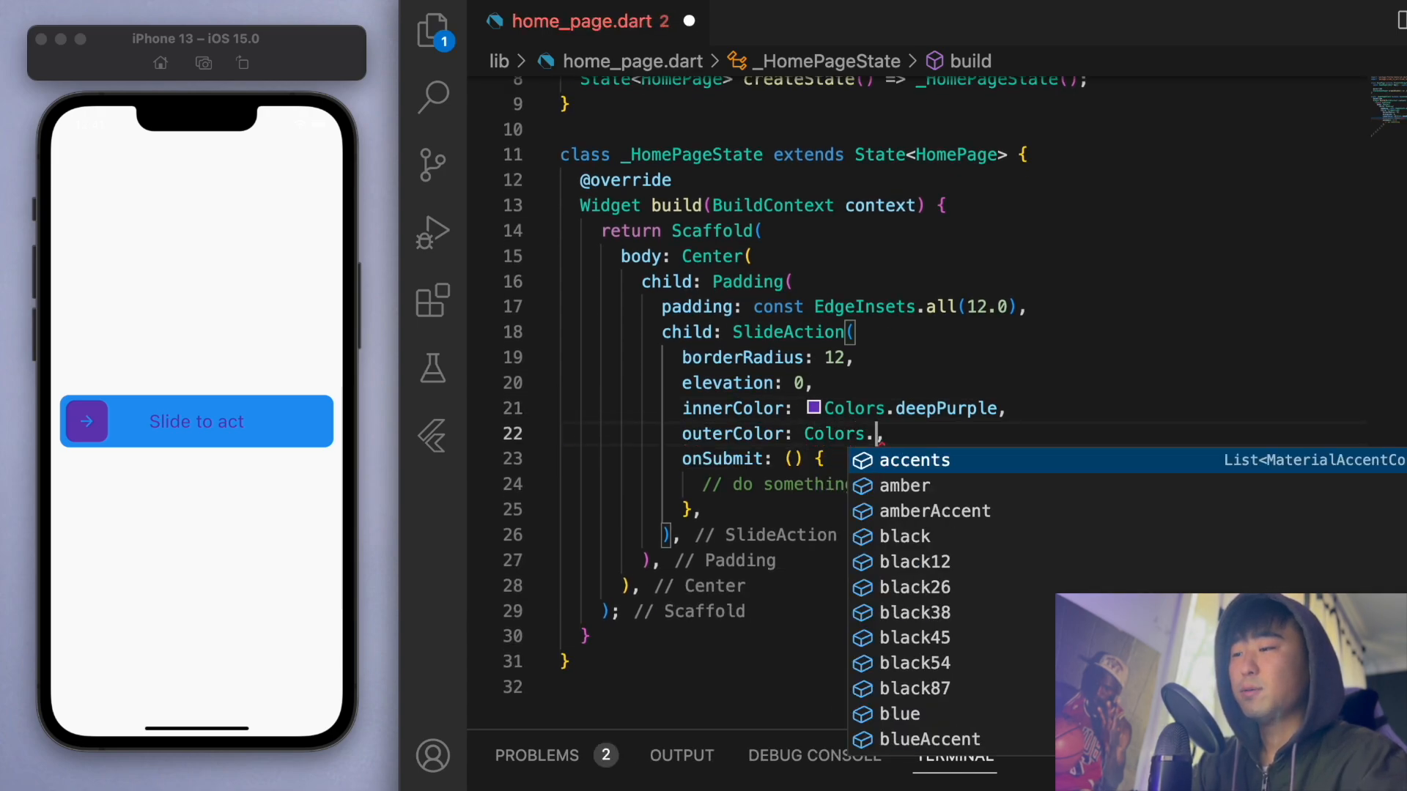
pyautogui.write('red')
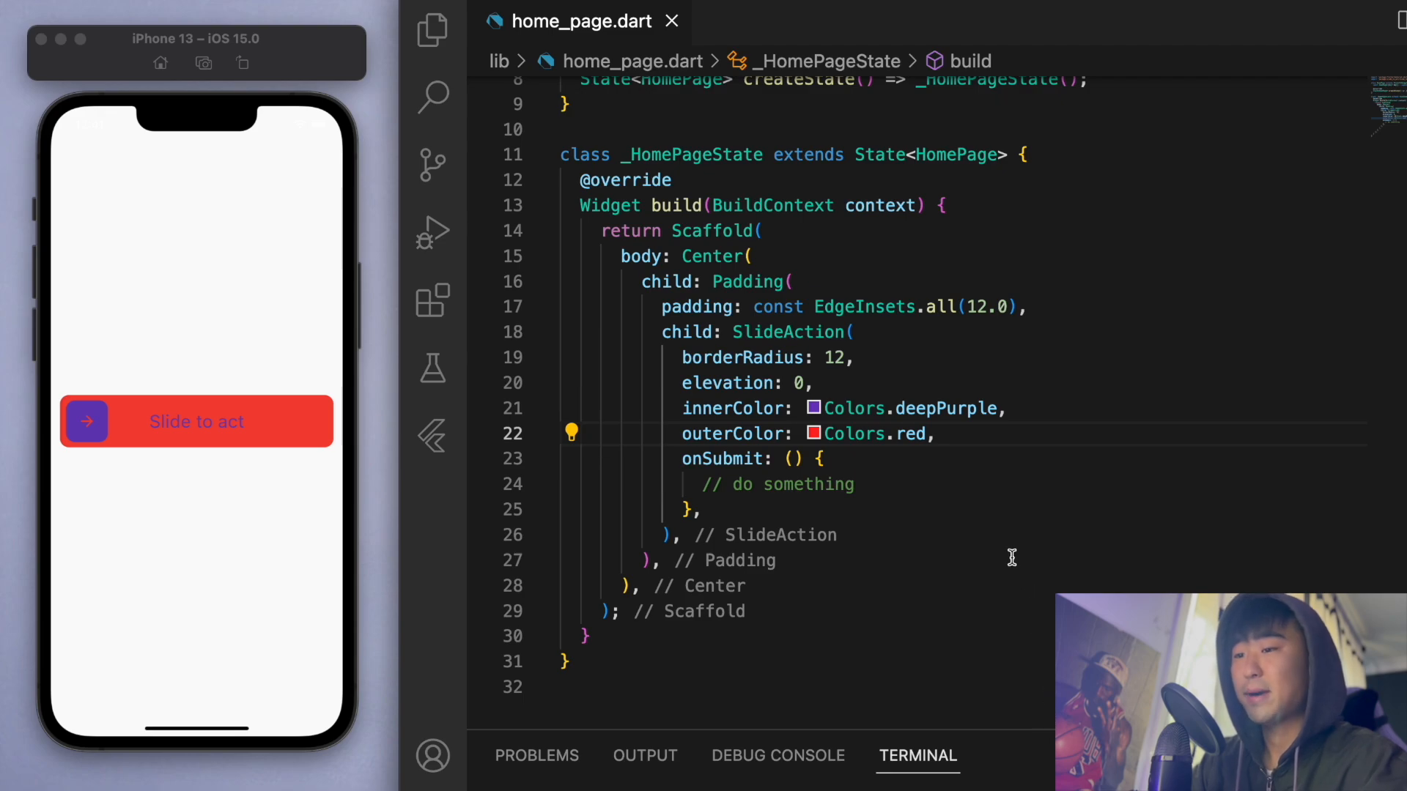
pyautogui.click(938, 434)
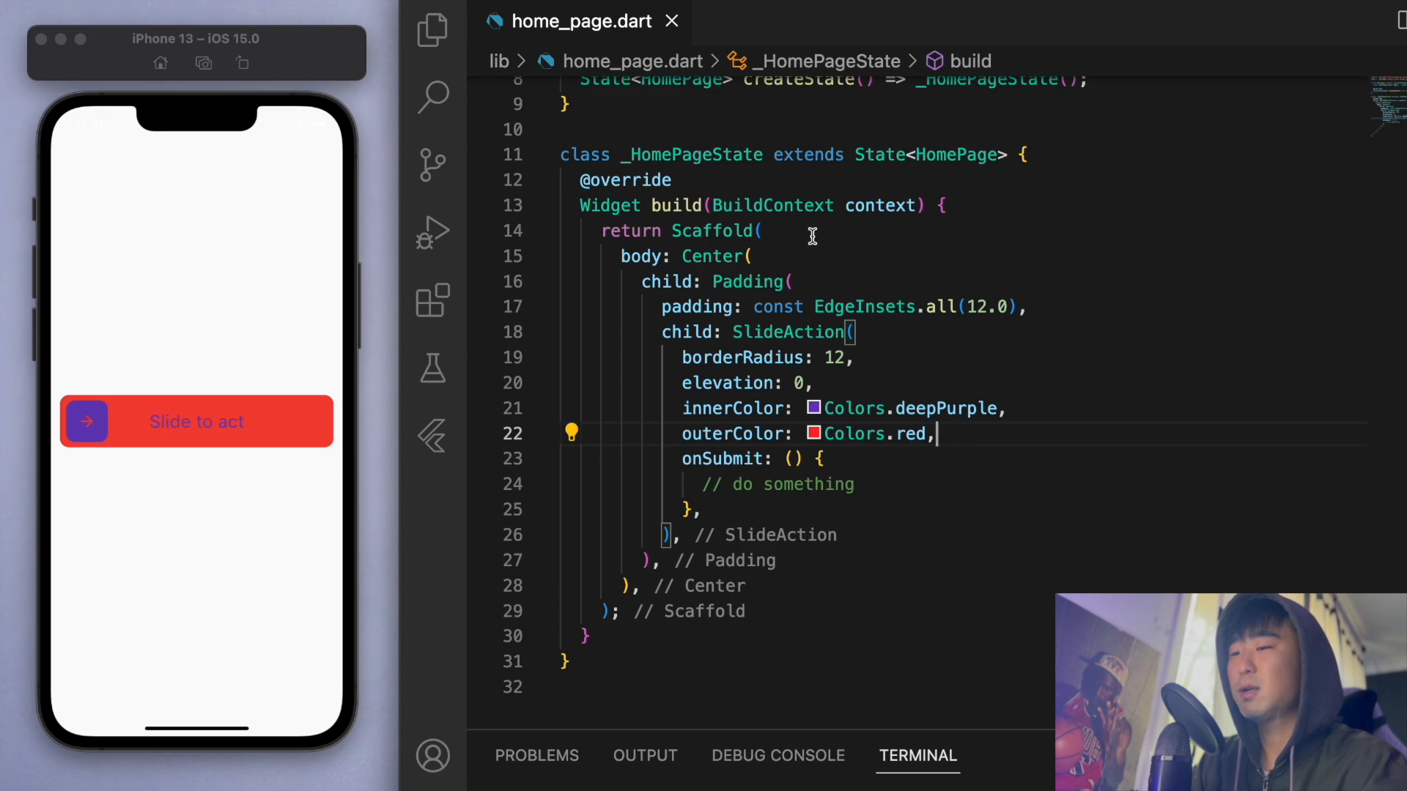
# - Set Scaffold backgroundColor to Colors.deepPurple[100] and outerColor to Colors.deepPurple[200]
pyautogui.write('backgroundColor: Colors.deepPurple,')
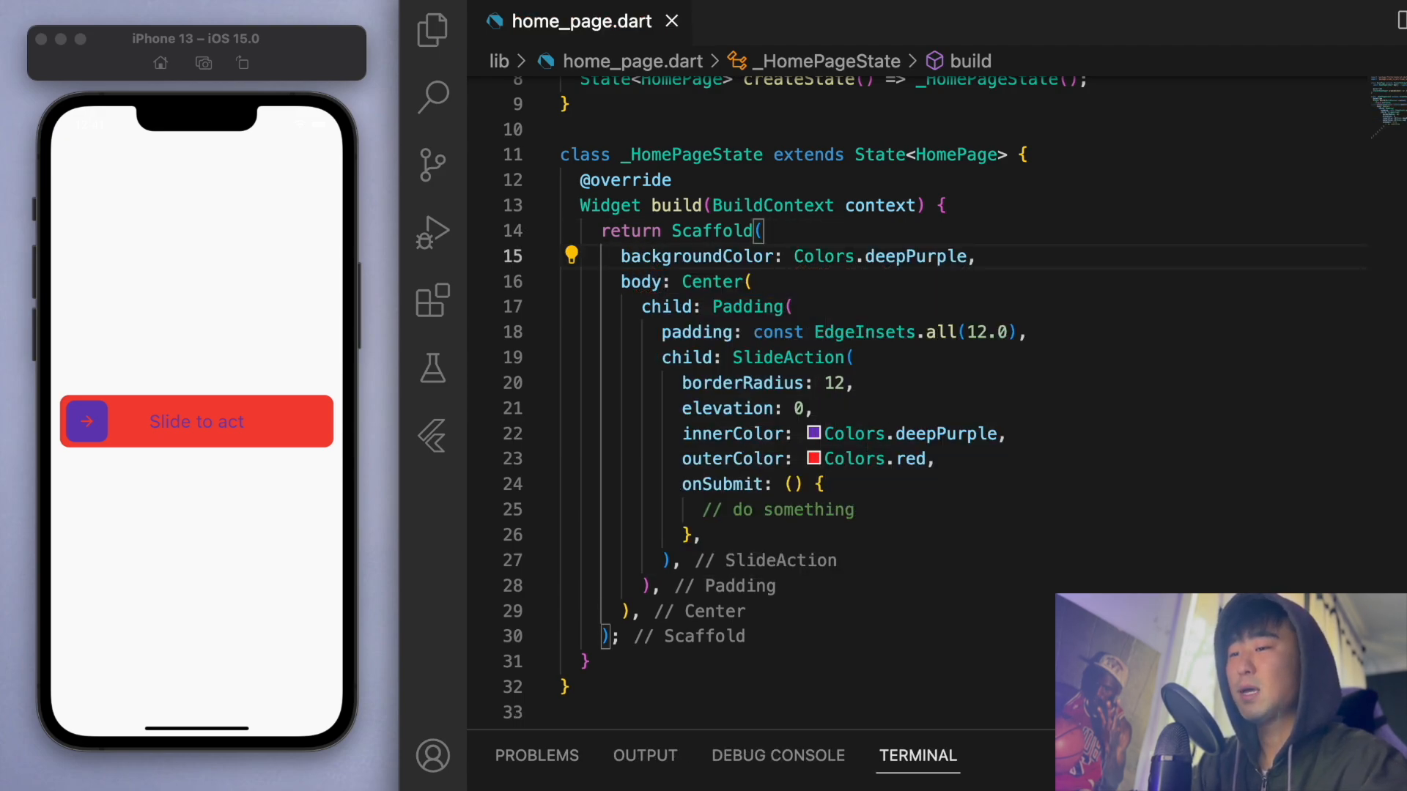
pyautogui.doubleClick(935, 255)
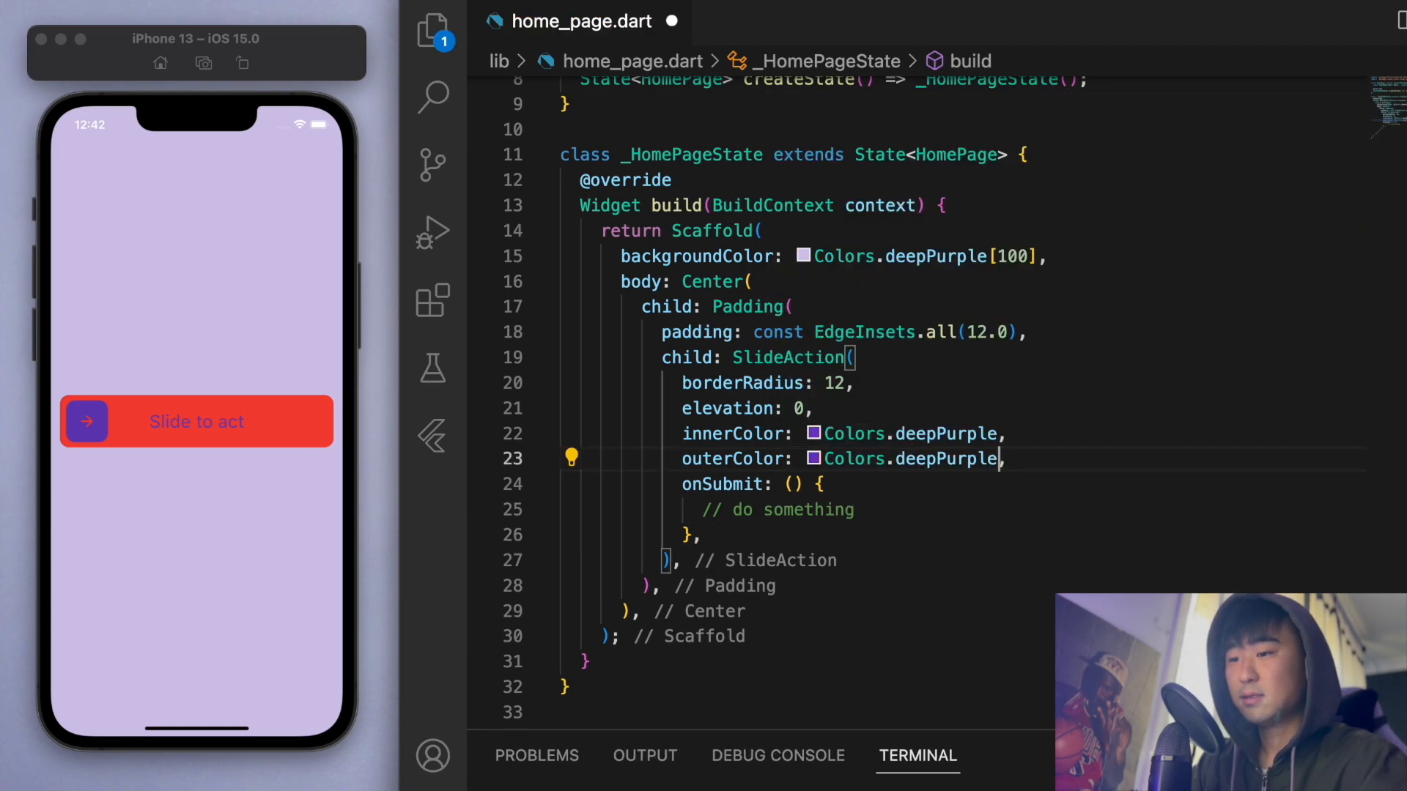
pyautogui.write('[200]')
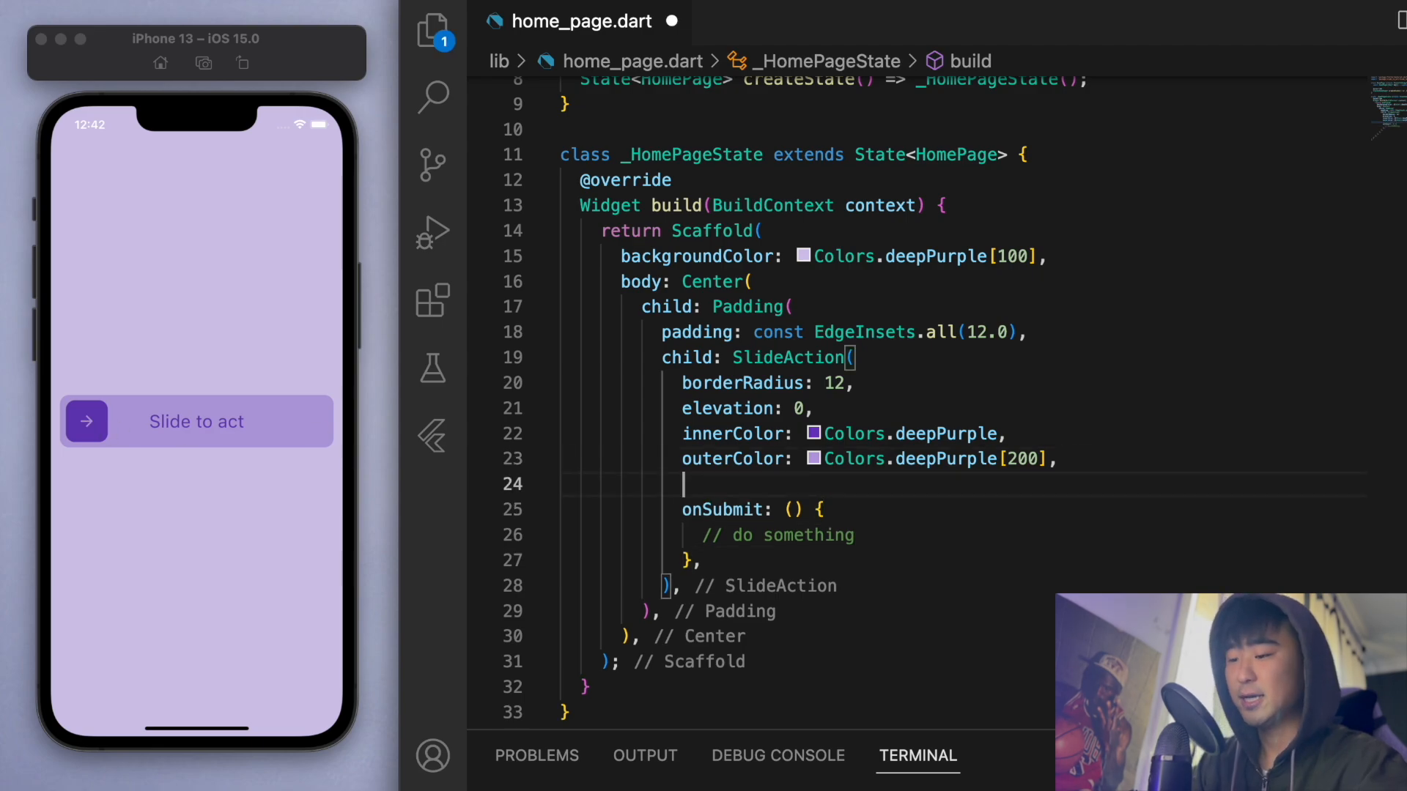
# - Set sliderButtonIcon to Icon(Icons.lock_open, color: Colors.white) and save
pyautogui.write('sub')
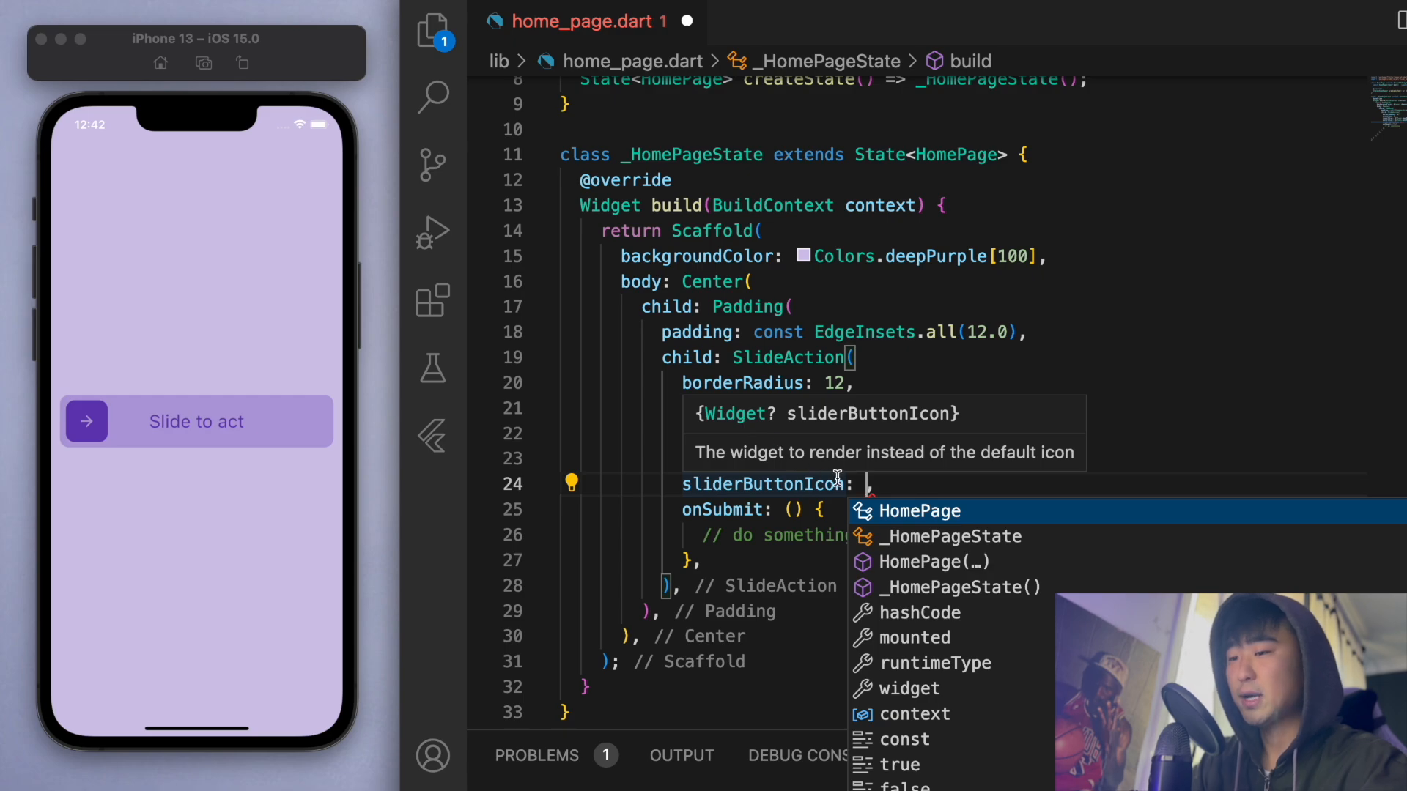
pyautogui.write('Icon(ci')
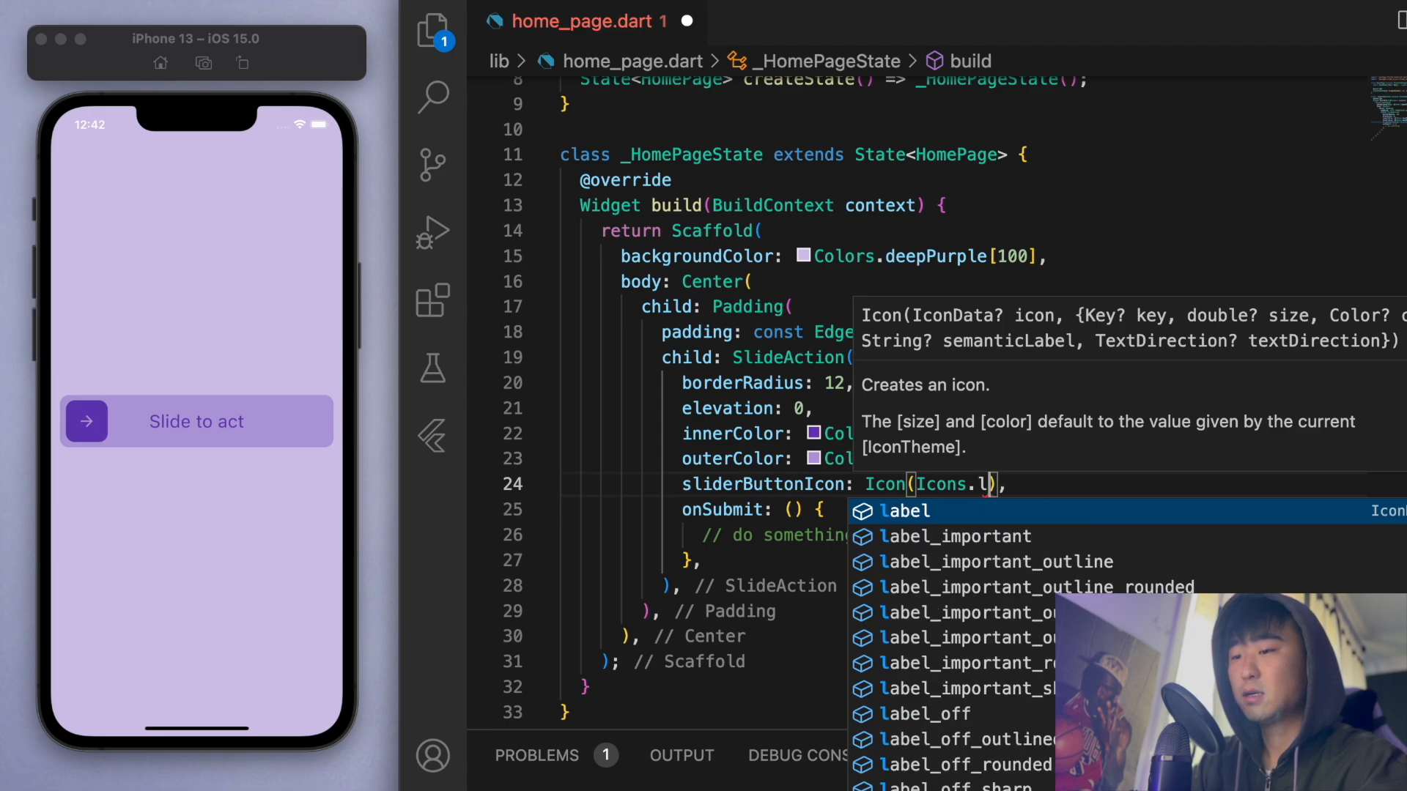
pyautogui.write('lock_open')
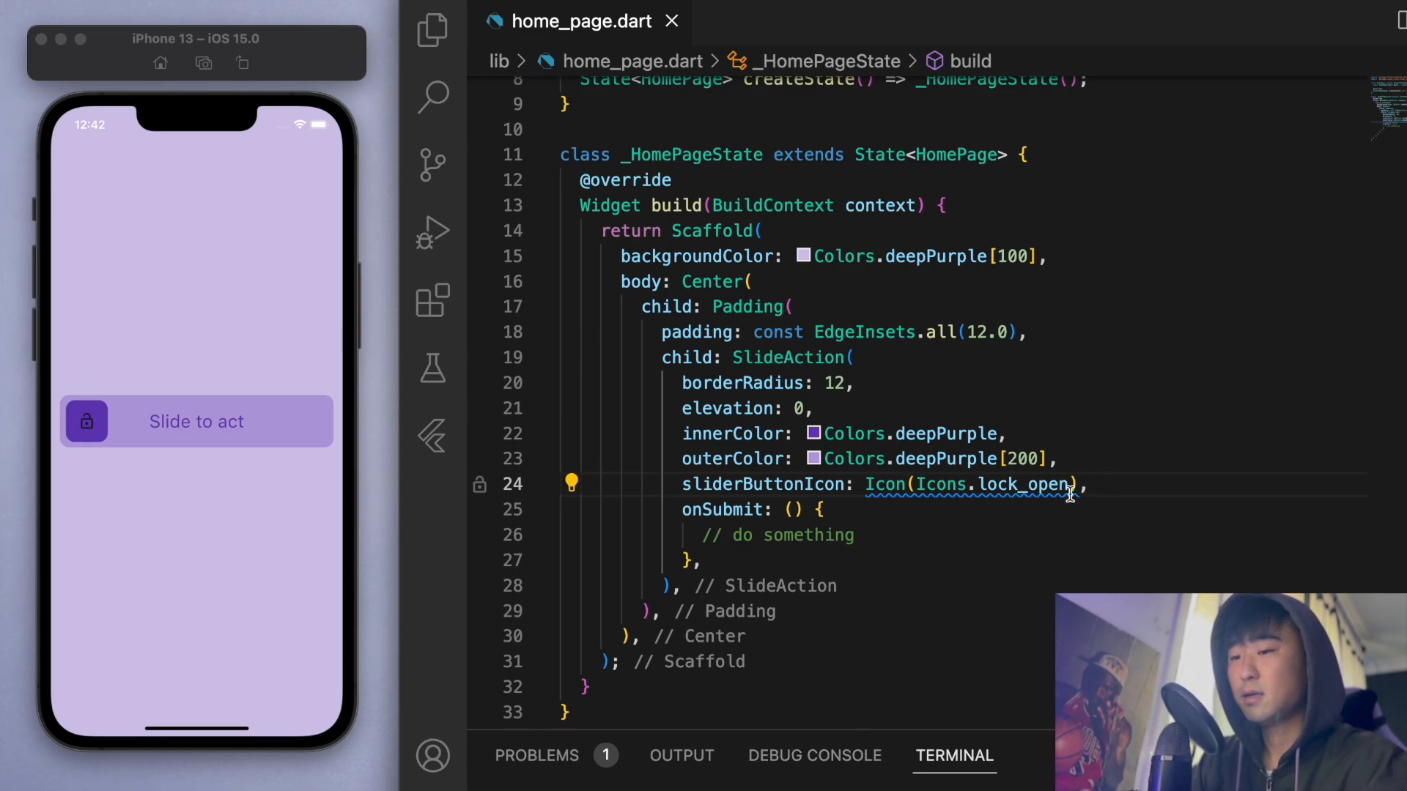
pyautogui.write(',color: Colors.white,')
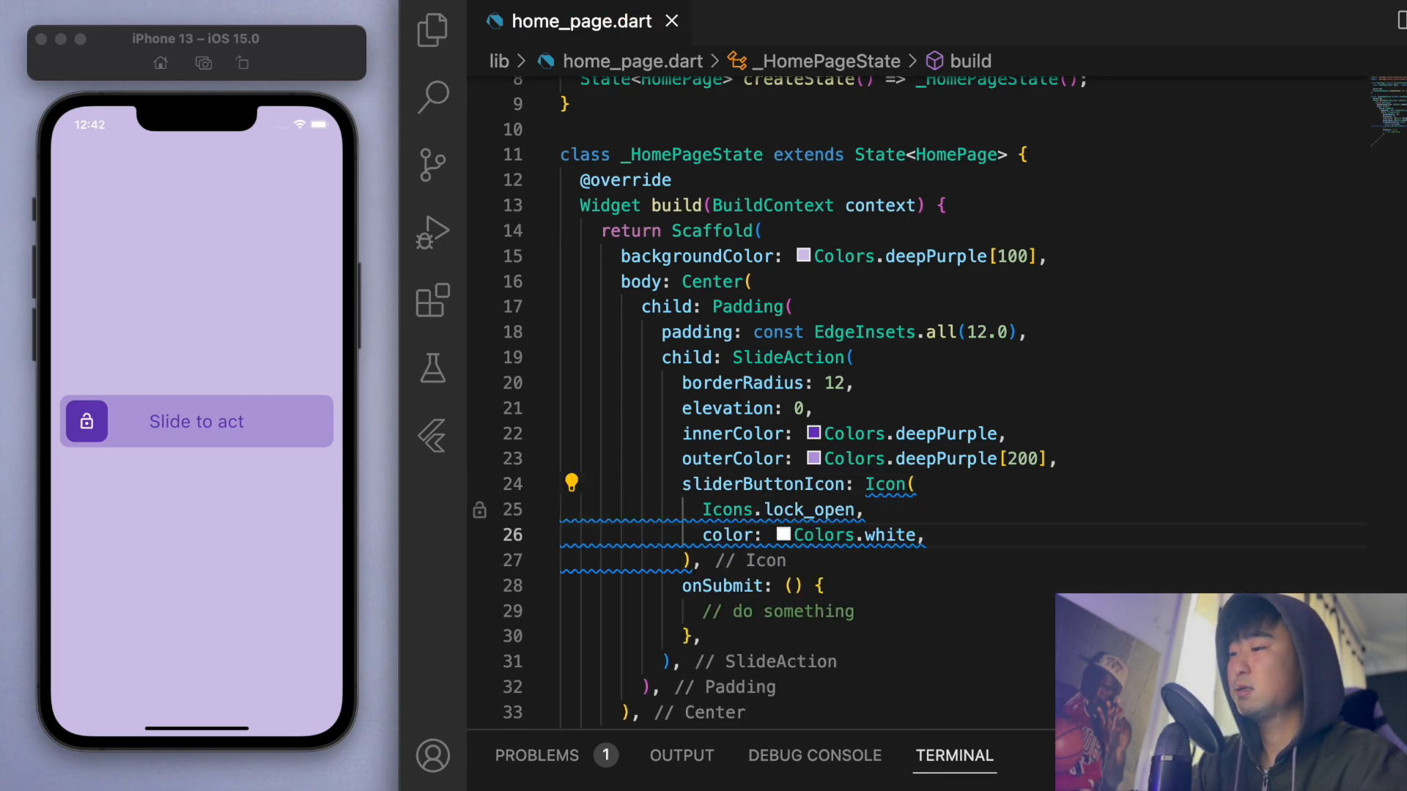
pyautogui.moveTo(283, 434)
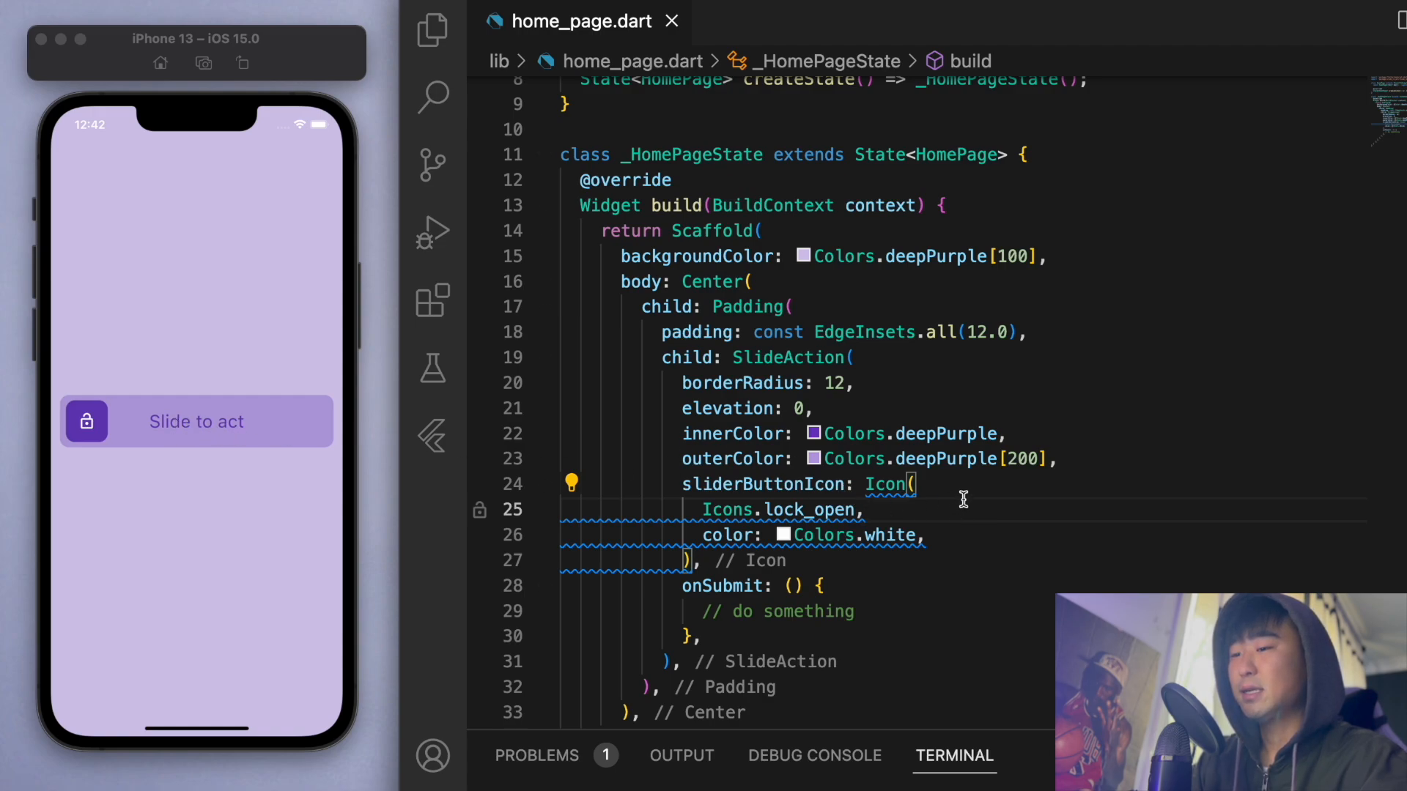
pyautogui.moveTo(1102, 465)
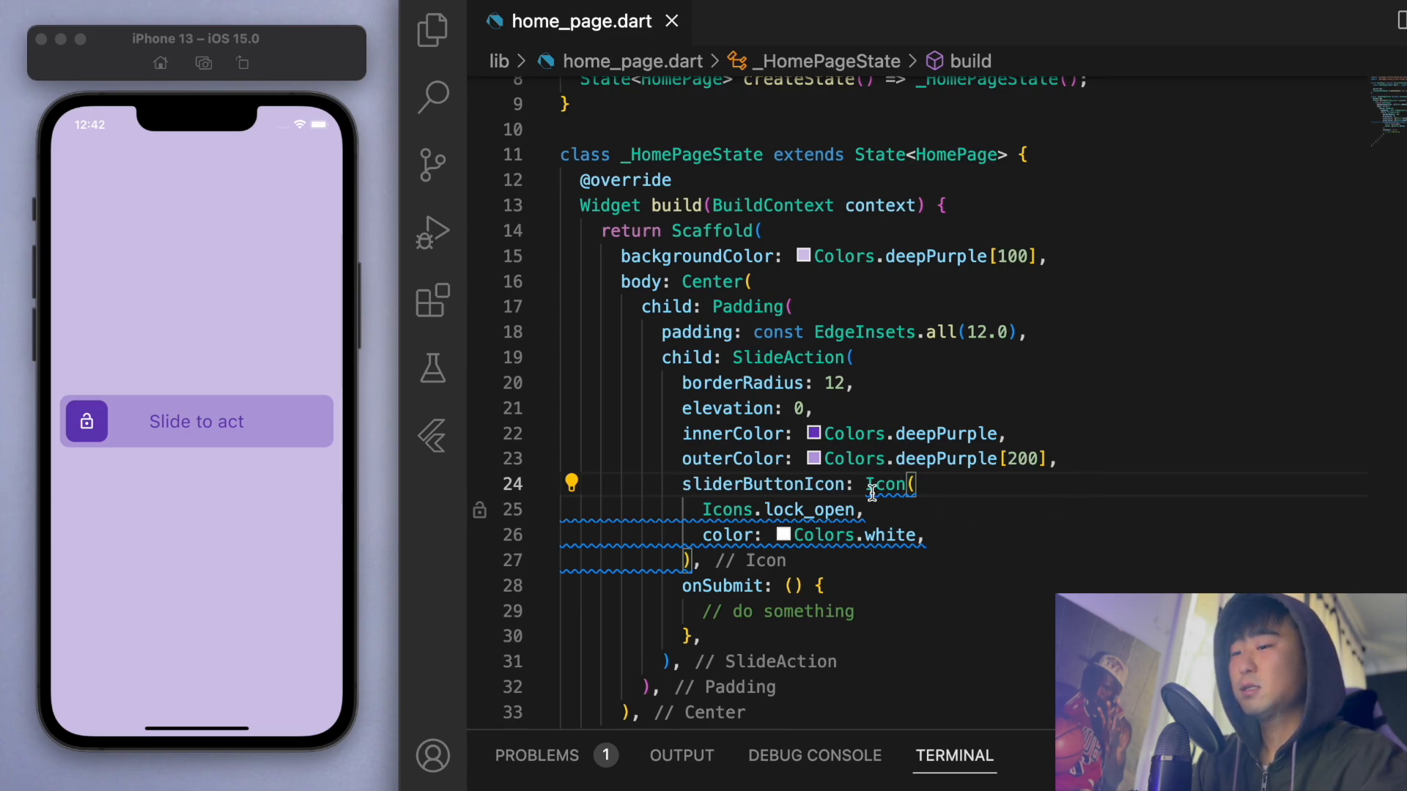
# - Set the SlideAction text to 'Slide to Unlock' and save to hot reload
pyautogui.write('const')
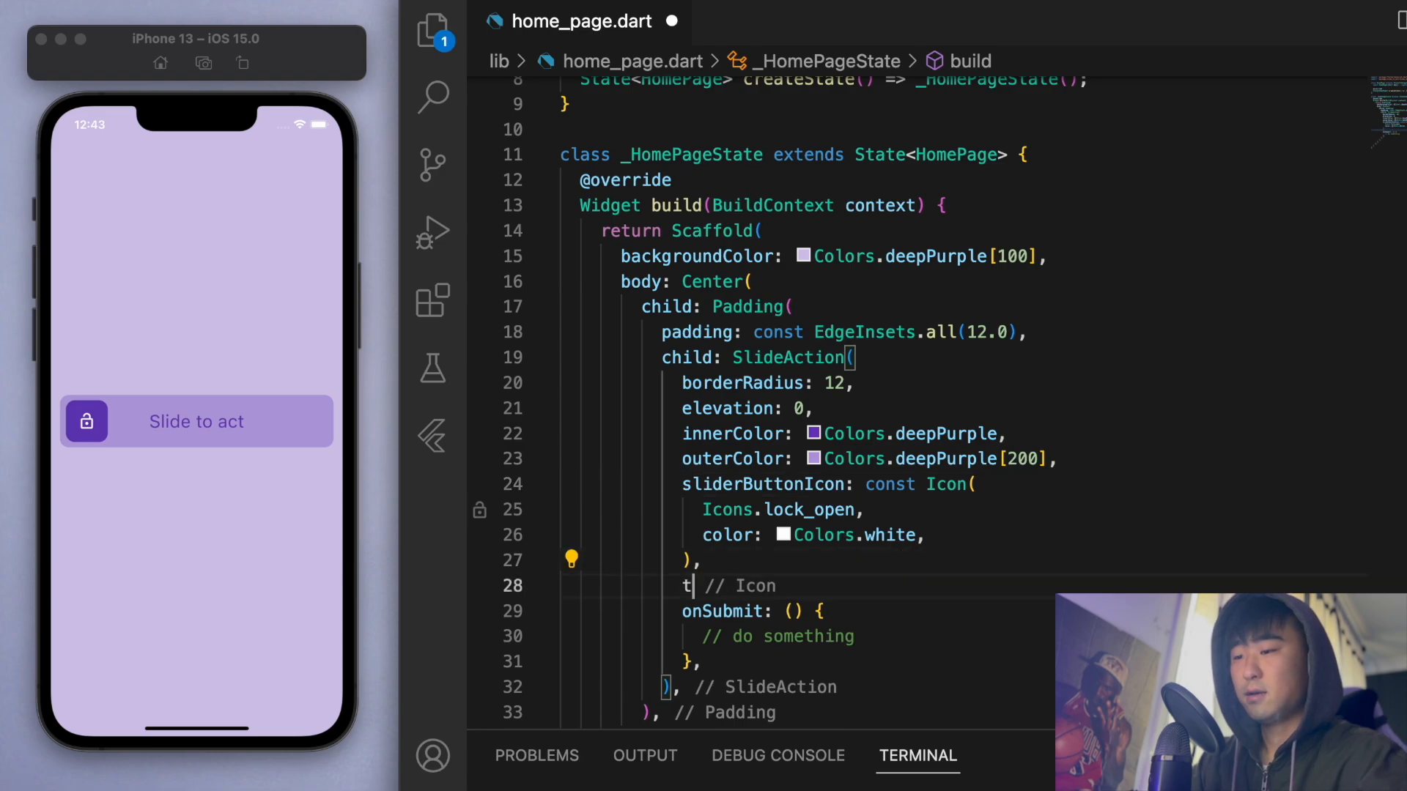
pyautogui.write('ext: ,')
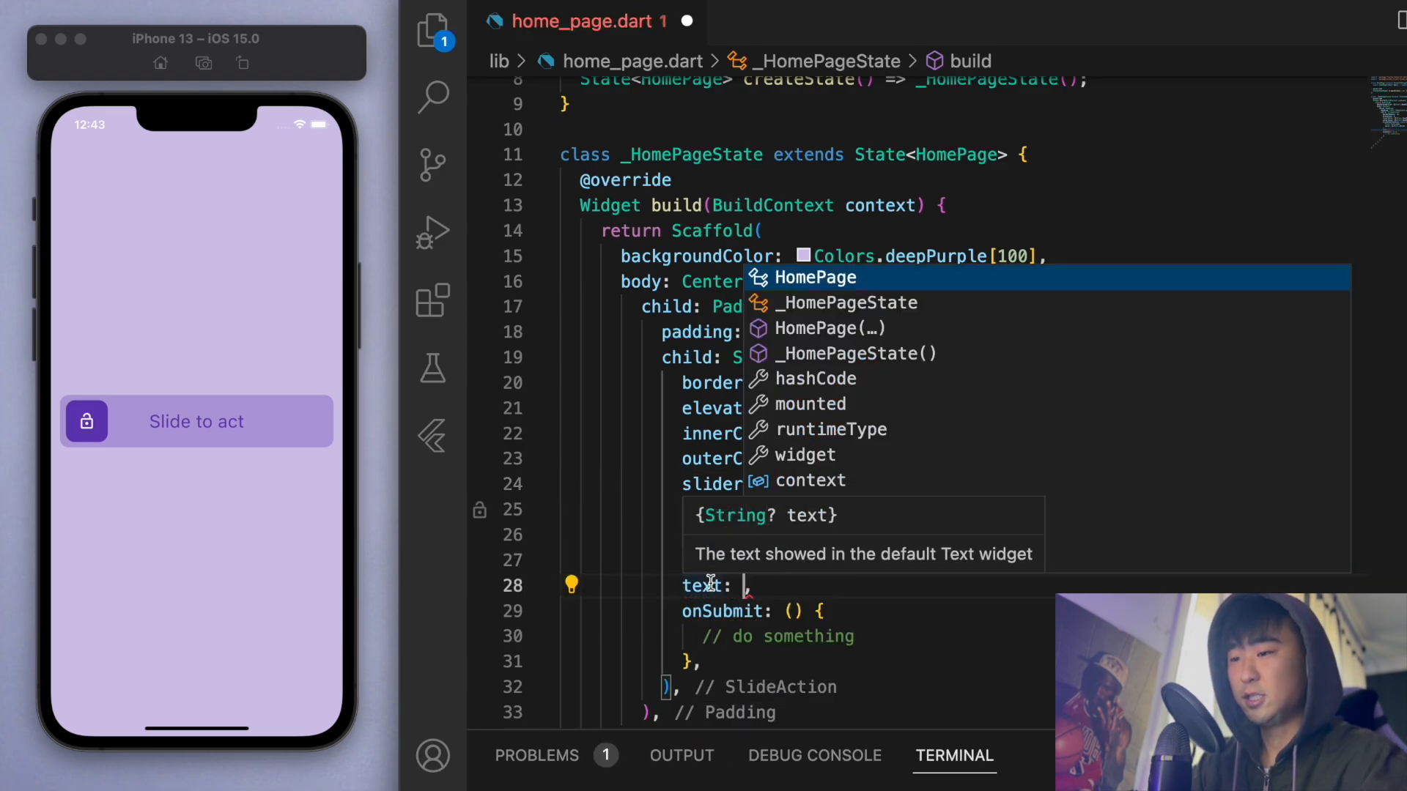
pyautogui.write("'Slide to u")
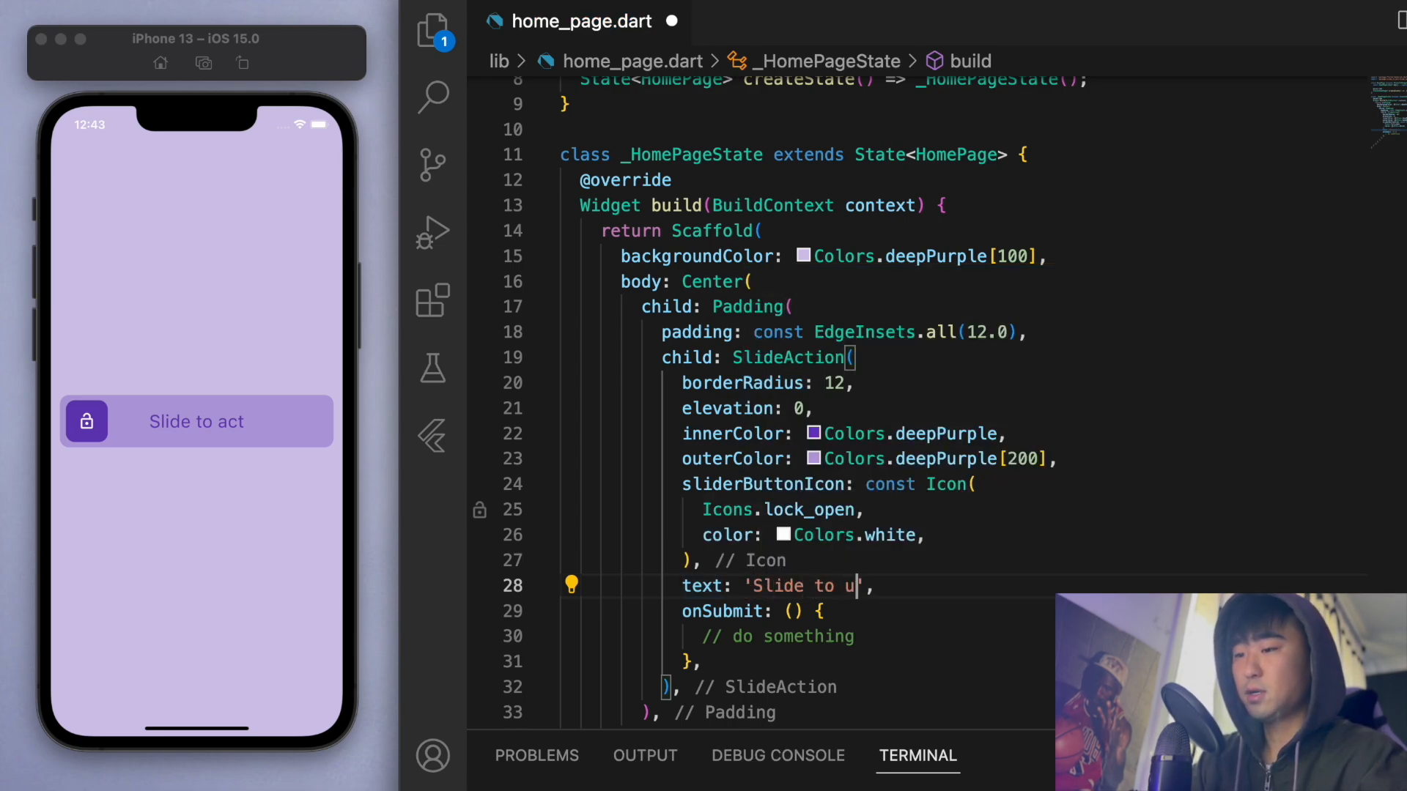
pyautogui.write('nlock')
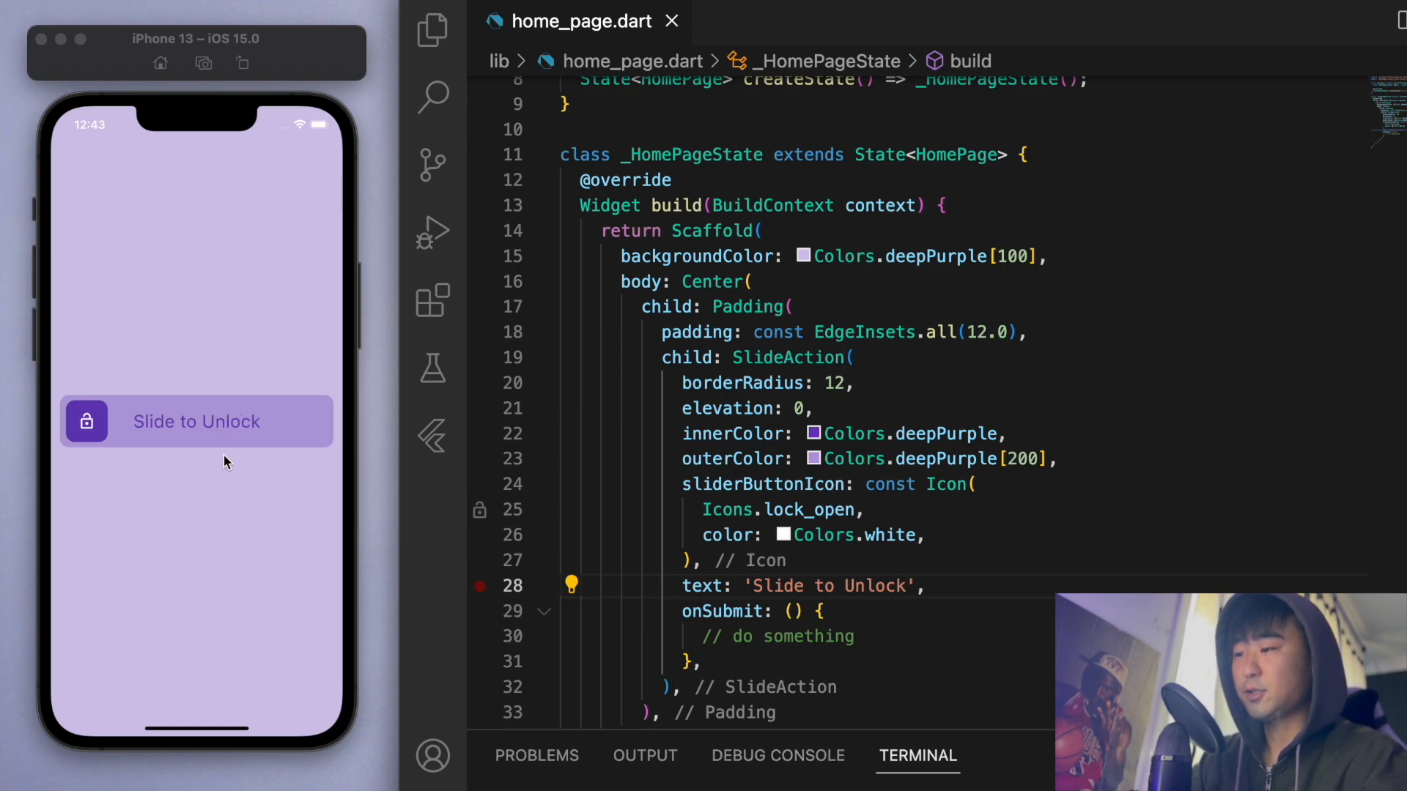
pyautogui.moveTo(157, 466)
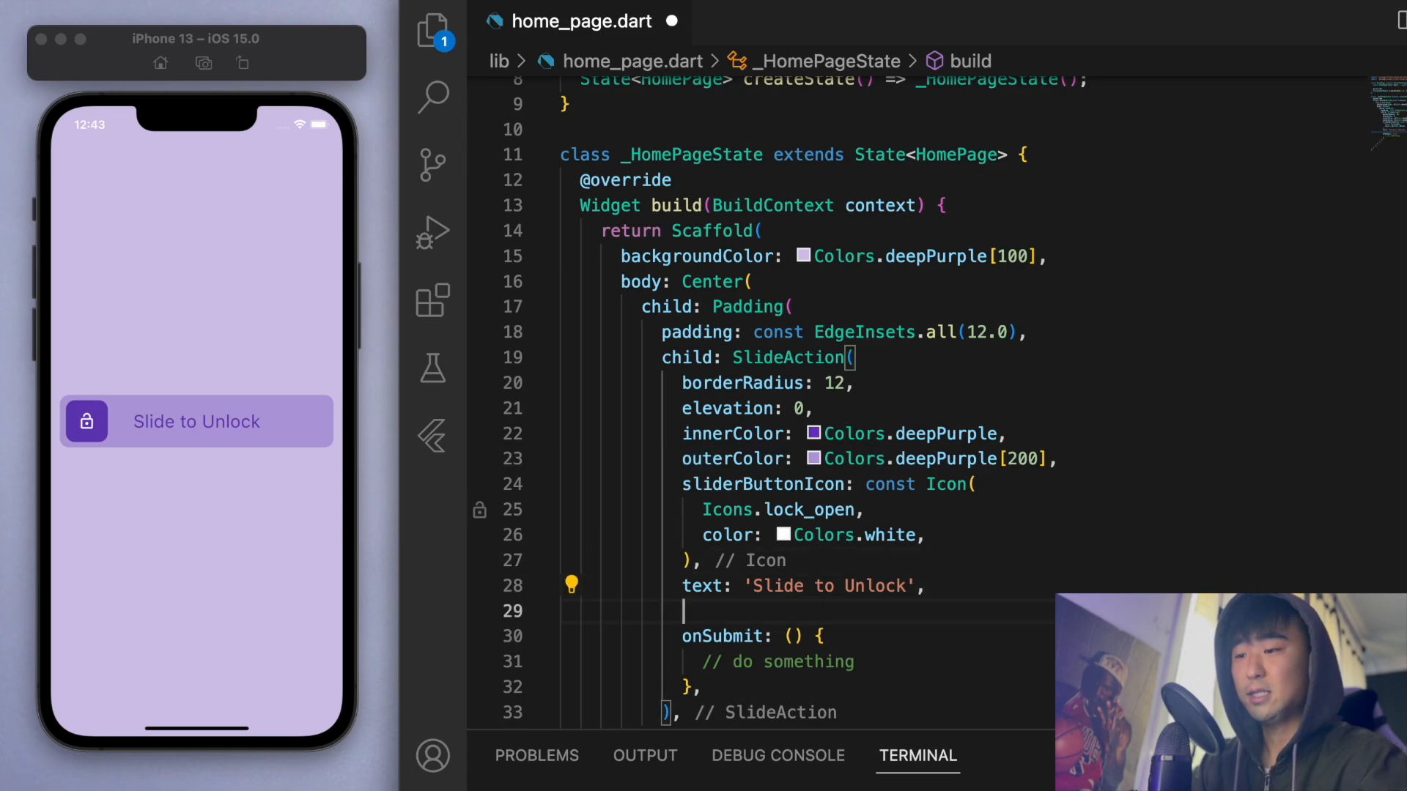
# - Add textStyle: TextStyle(color: Colors.white, fontSize: 24) and slide the knob to test it
pyautogui.write('textStyle: ,')
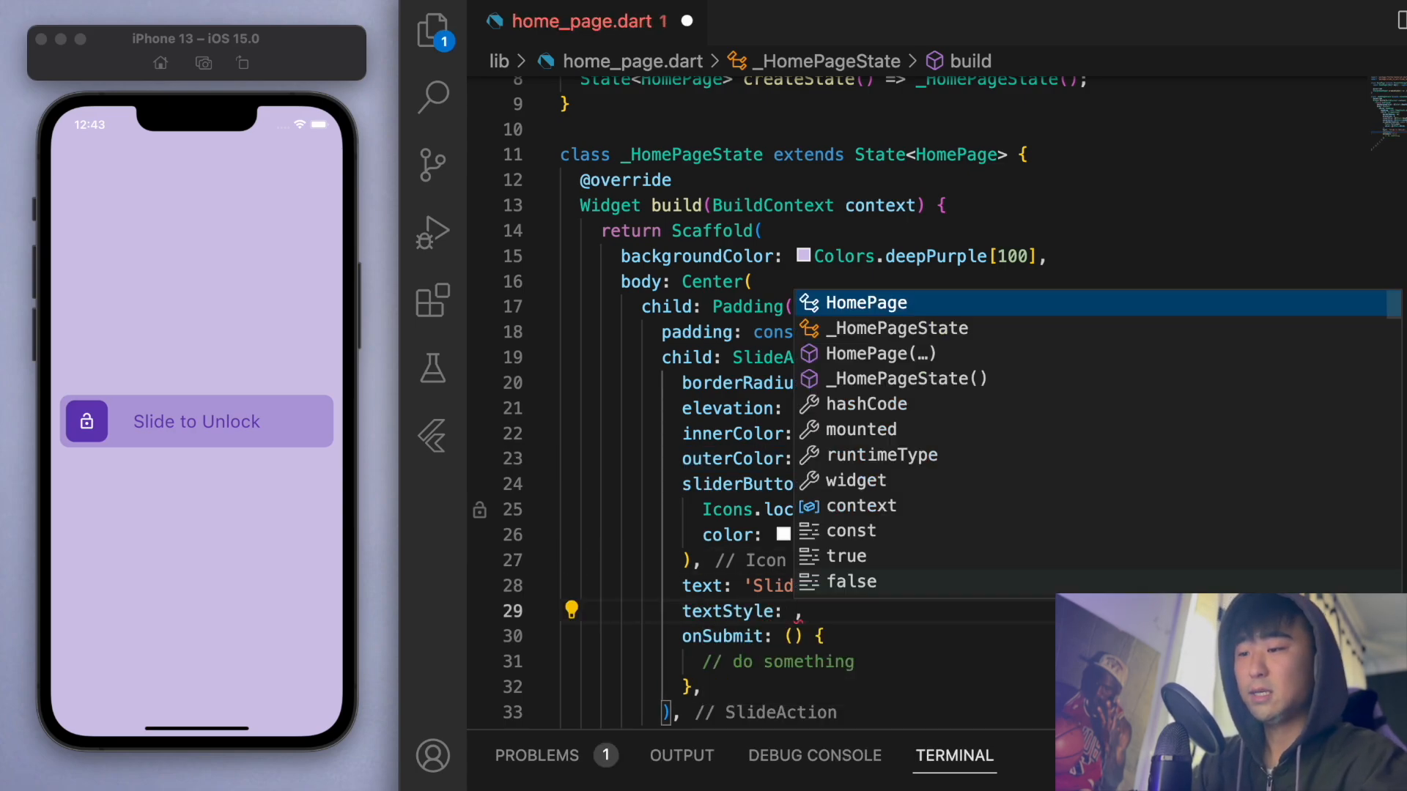
pyautogui.moveTo(330, 400)
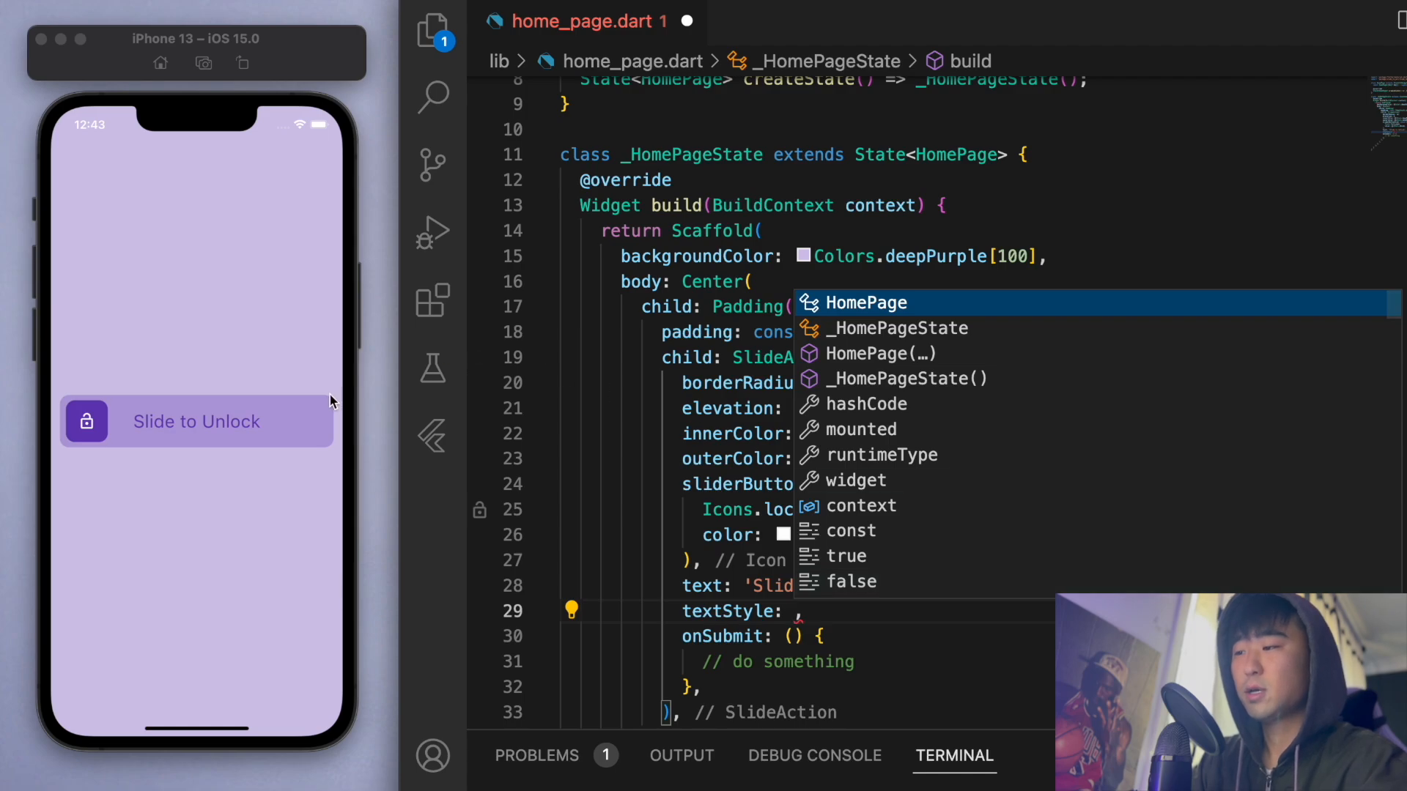
pyautogui.moveTo(166, 434)
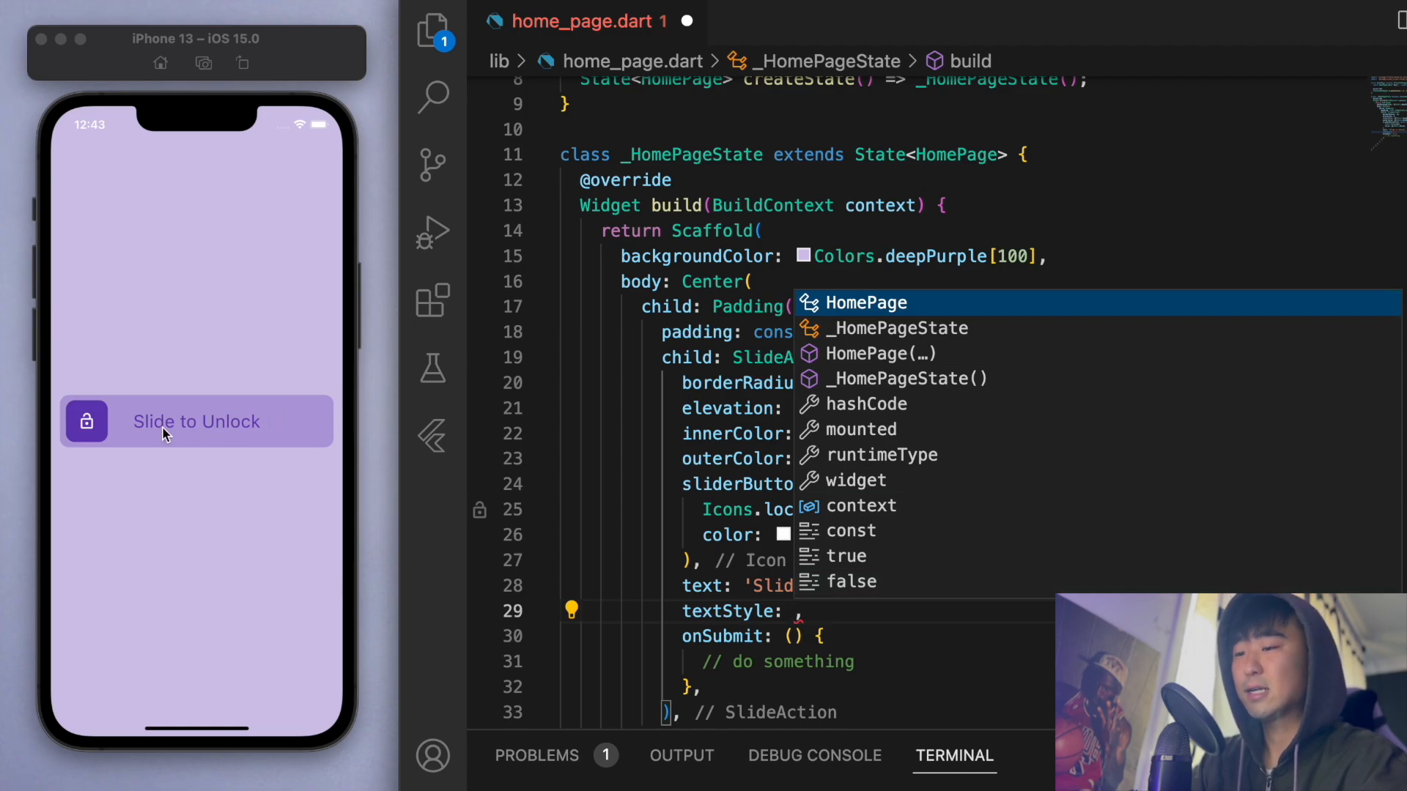
pyautogui.write('TextStyle(')
pyautogui.write('color: Colors.white,')
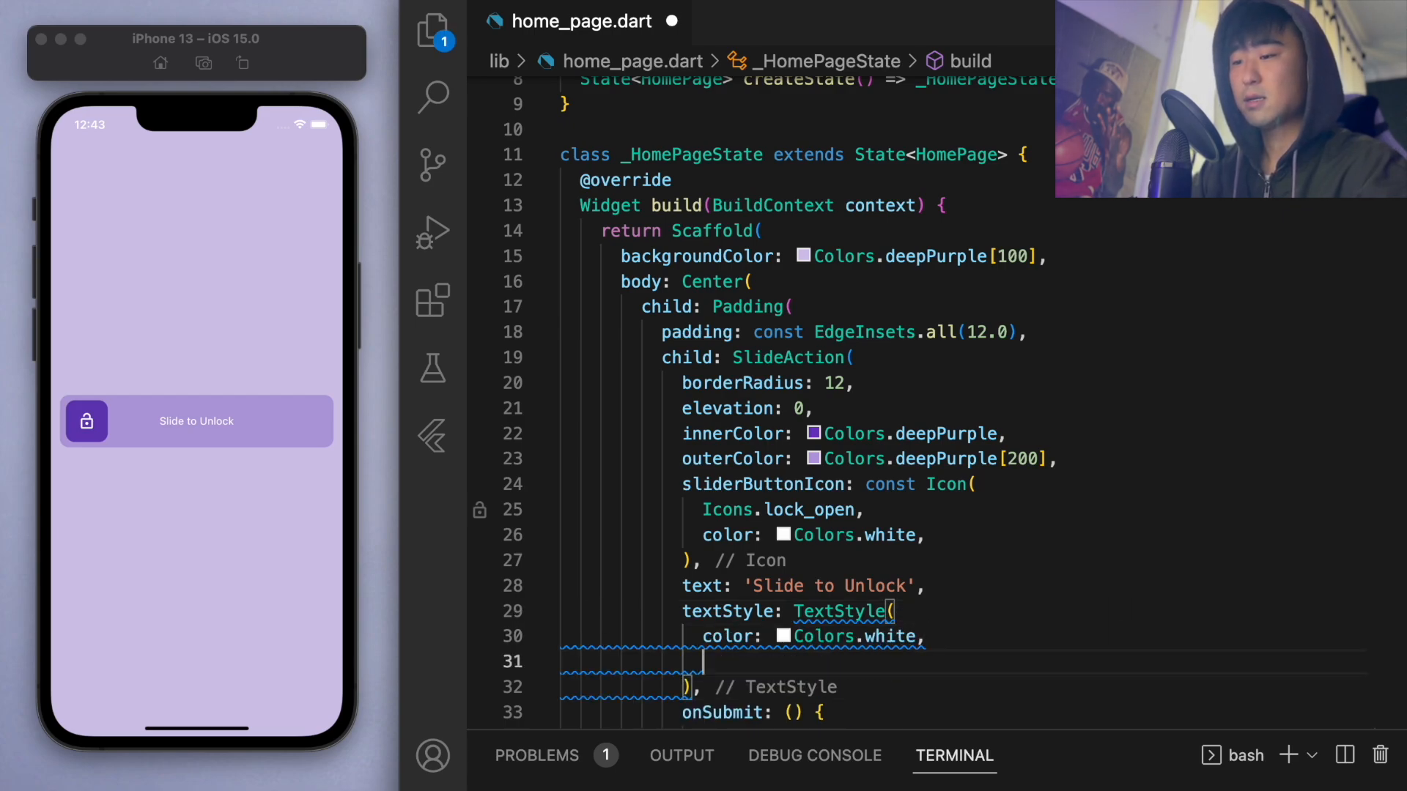
pyautogui.write('fontSize: 3')
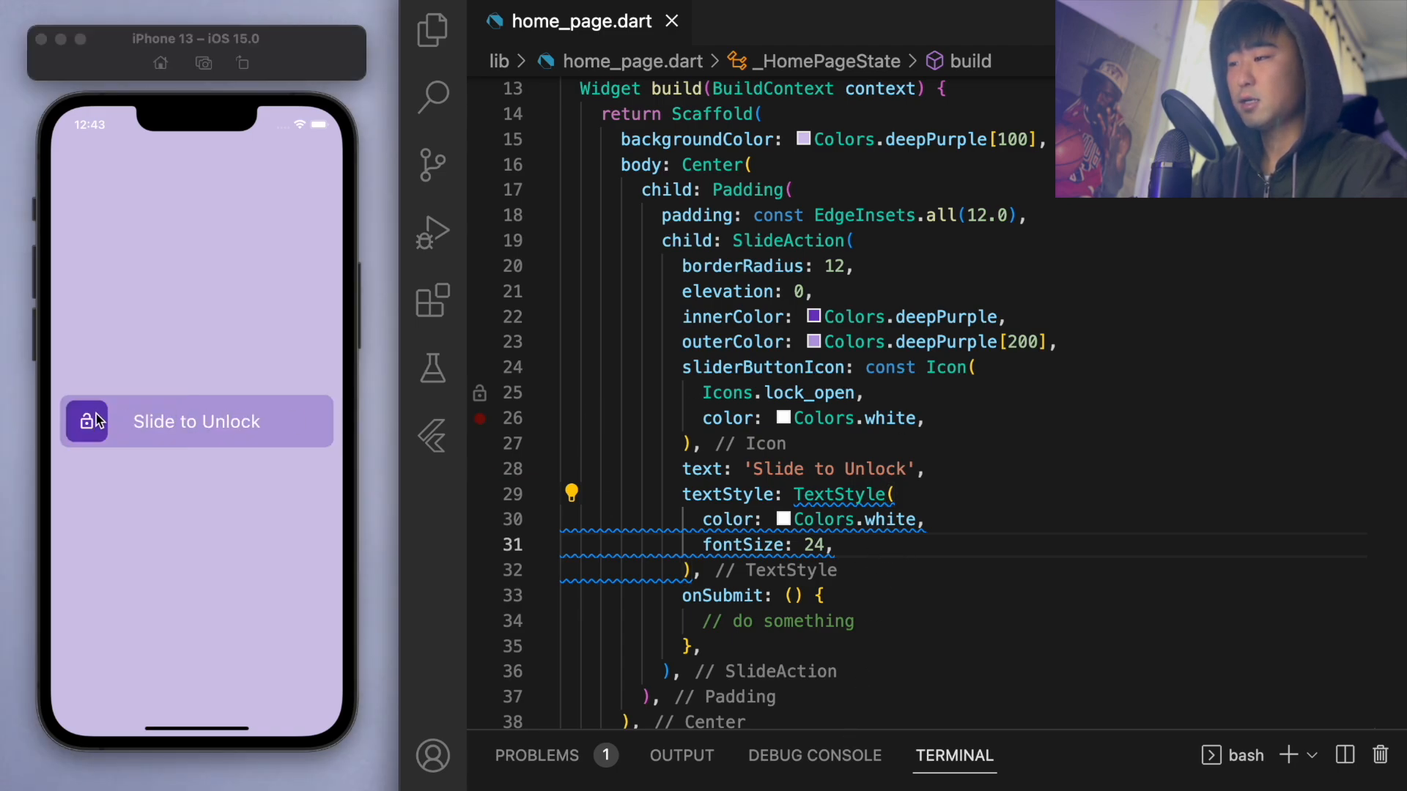
pyautogui.moveTo(85, 422); pyautogui.dragTo(211, 422)
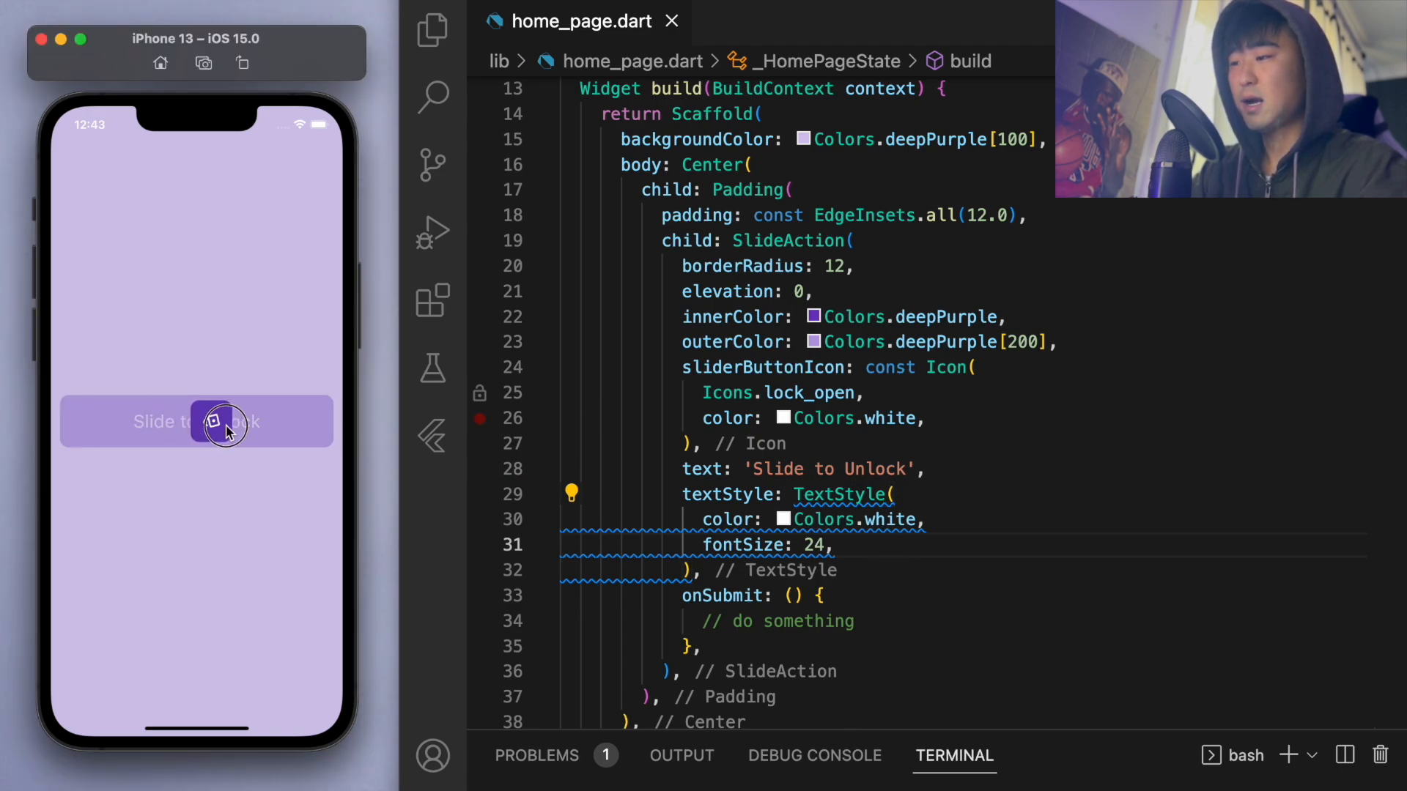
pyautogui.moveTo(215, 422); pyautogui.dragTo(303, 422)
pyautogui.write('sliderRotate:')
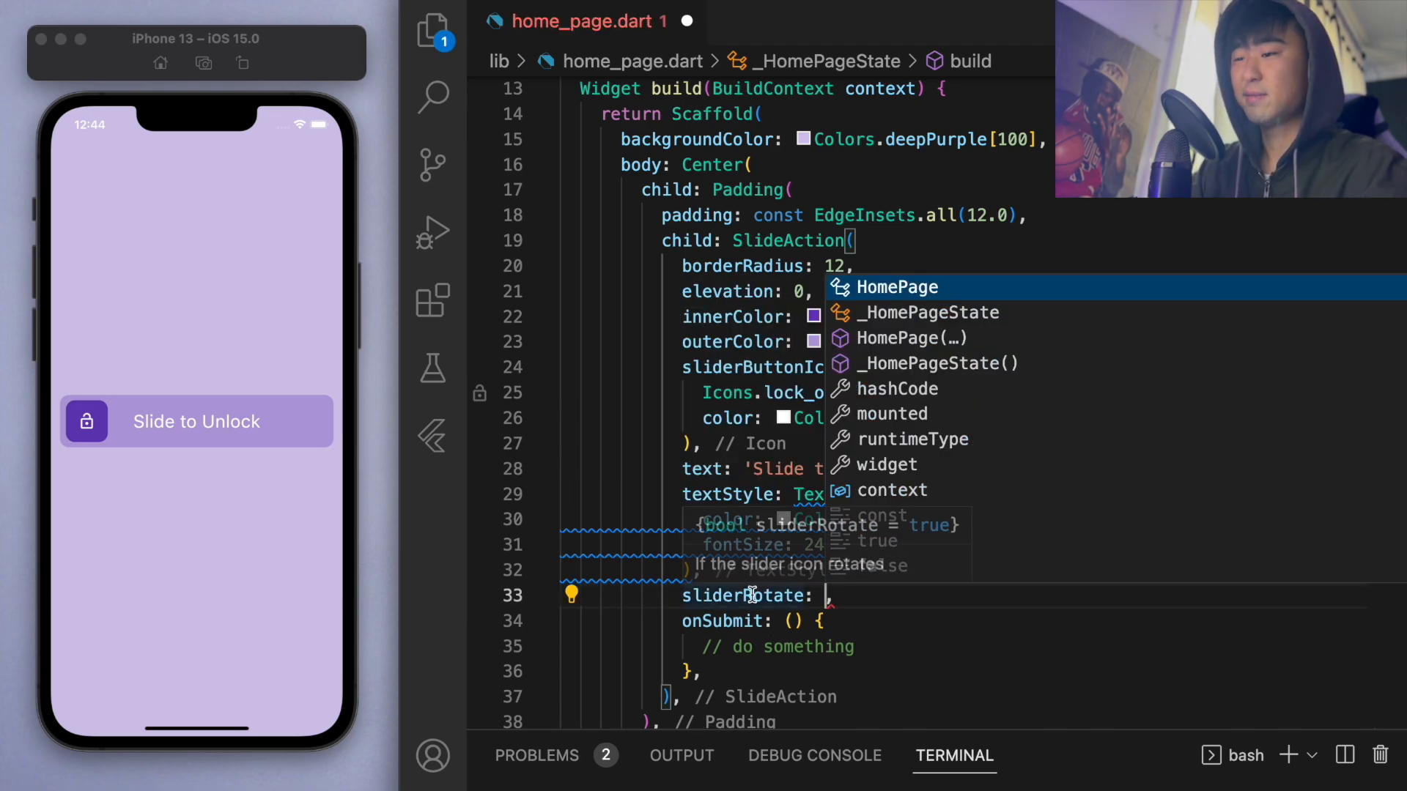
# - Set sliderRotate: false and slide the knob to confirm the icon stays upright
pyautogui.write('false')
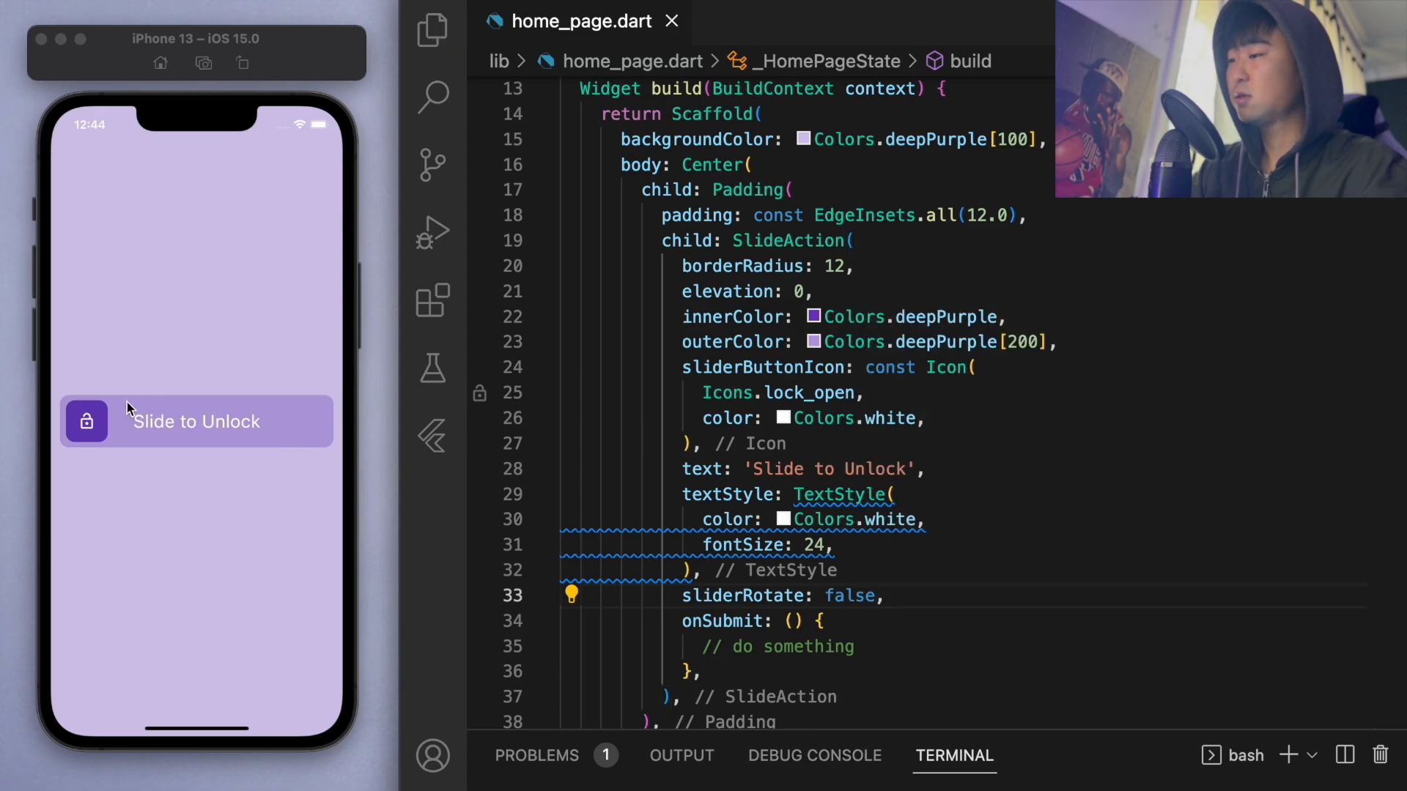
pyautogui.moveTo(86, 422); pyautogui.dragTo(309, 422)
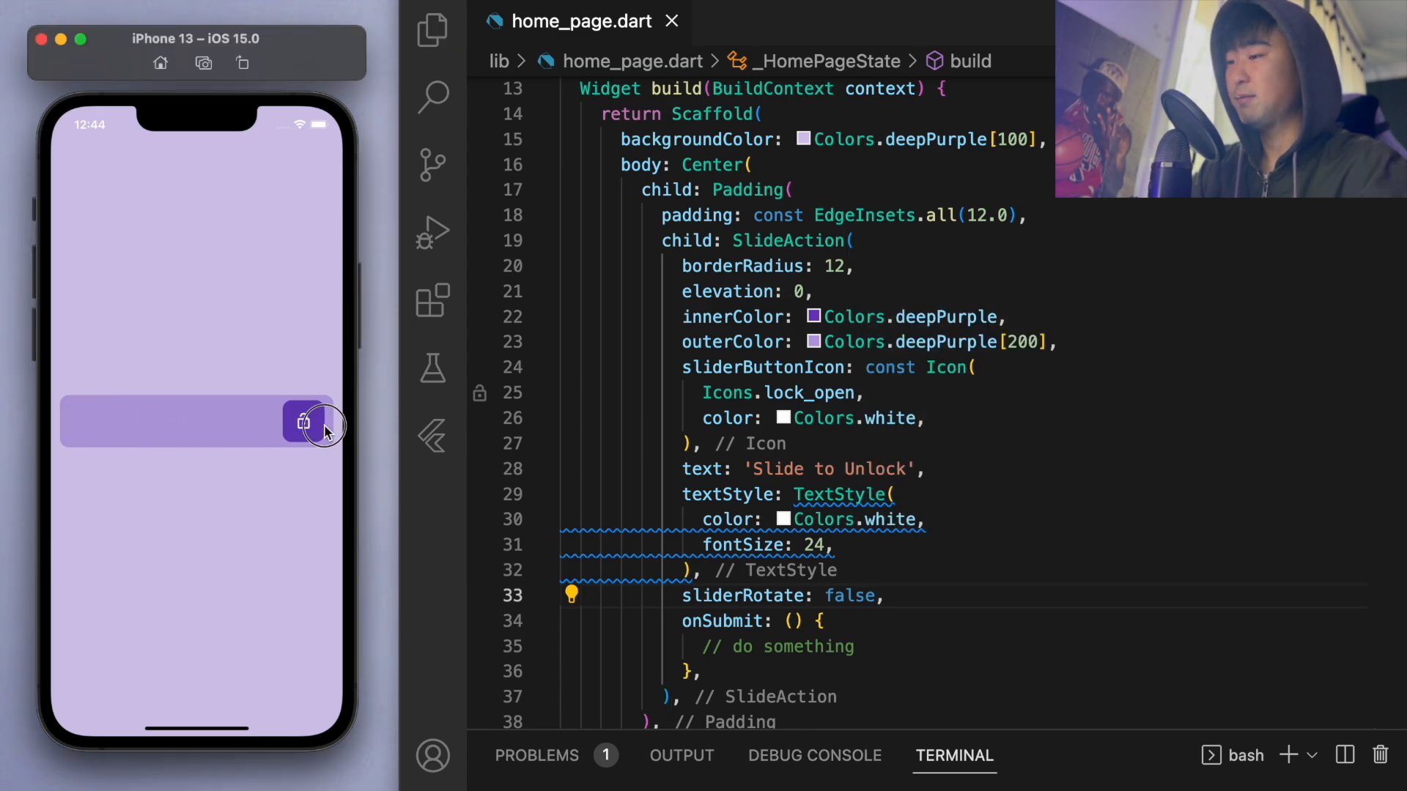
pyautogui.moveTo(309, 422); pyautogui.dragTo(85, 422)
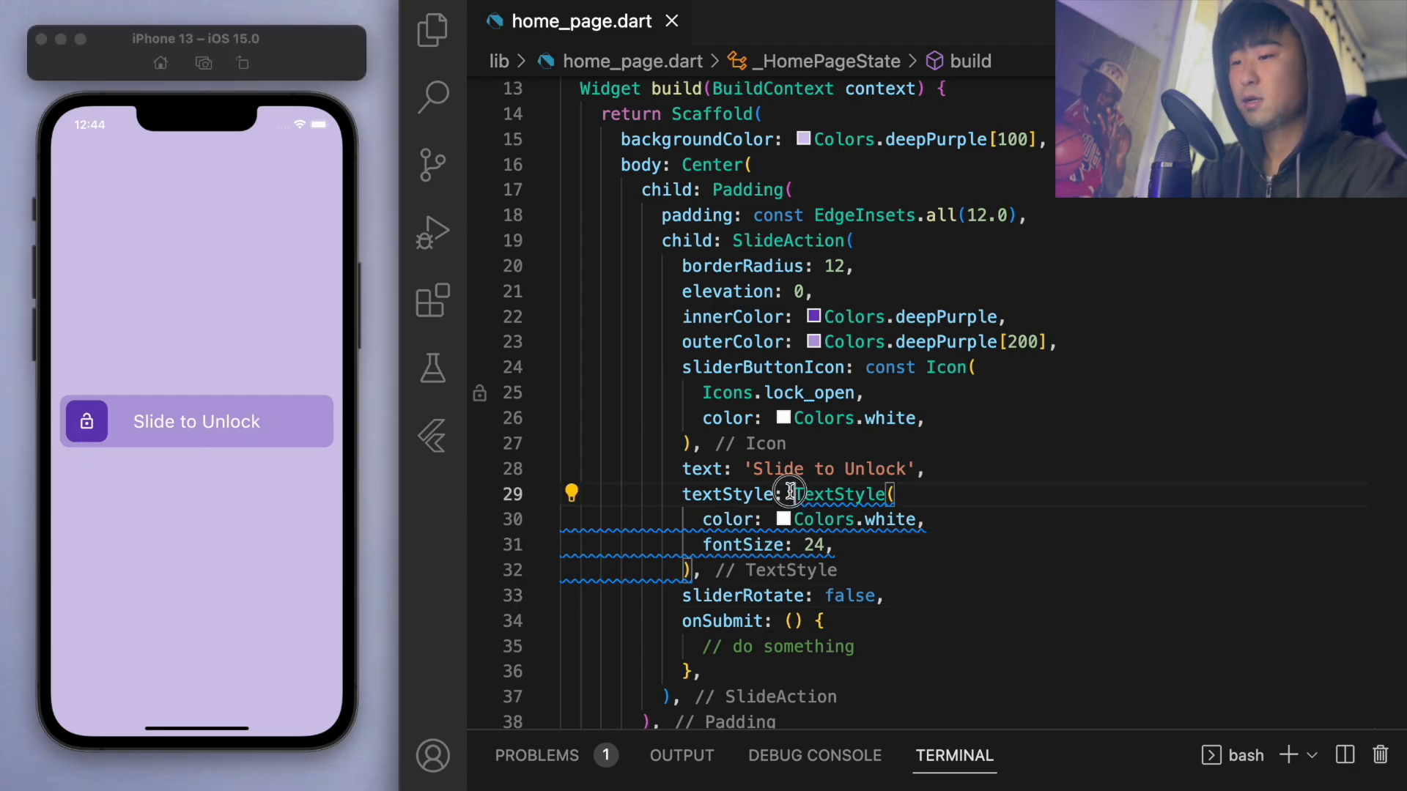
# - Mark the TextStyle as const, then highlight the borderRadius, elevation and onSubmit lines
pyautogui.write('const')
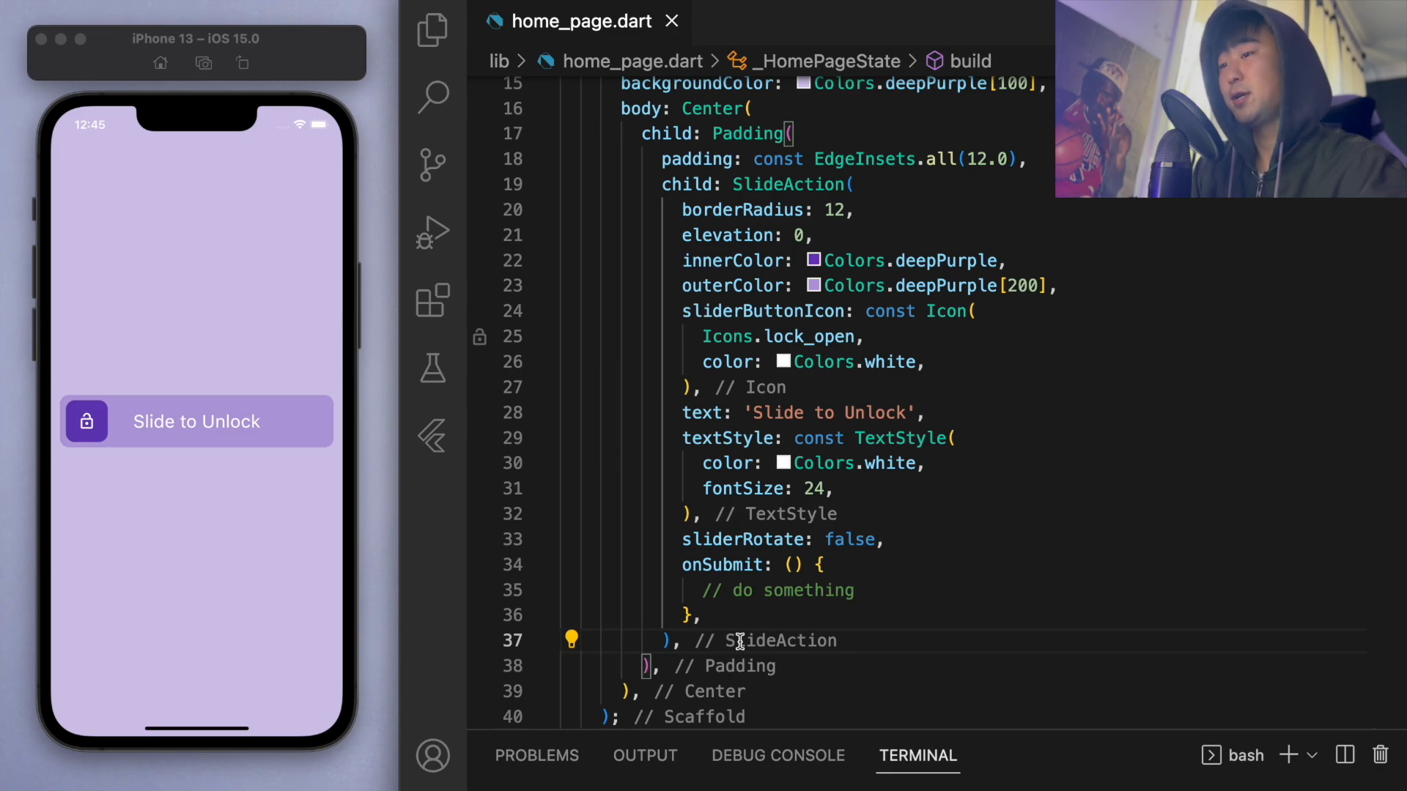
pyautogui.moveTo(681, 210); pyautogui.dragTo(803, 235)
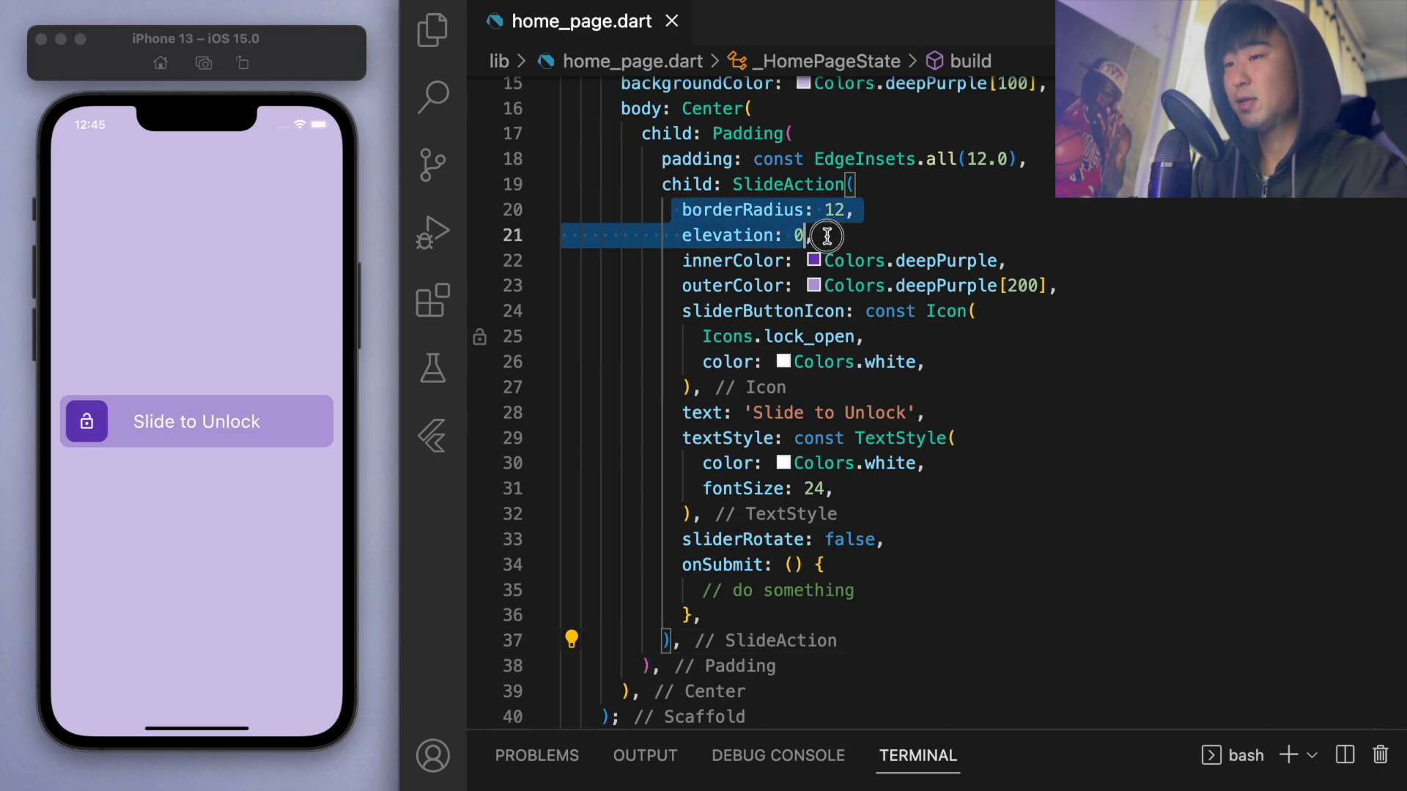
pyautogui.moveTo(807, 235); pyautogui.dragTo(941, 616)
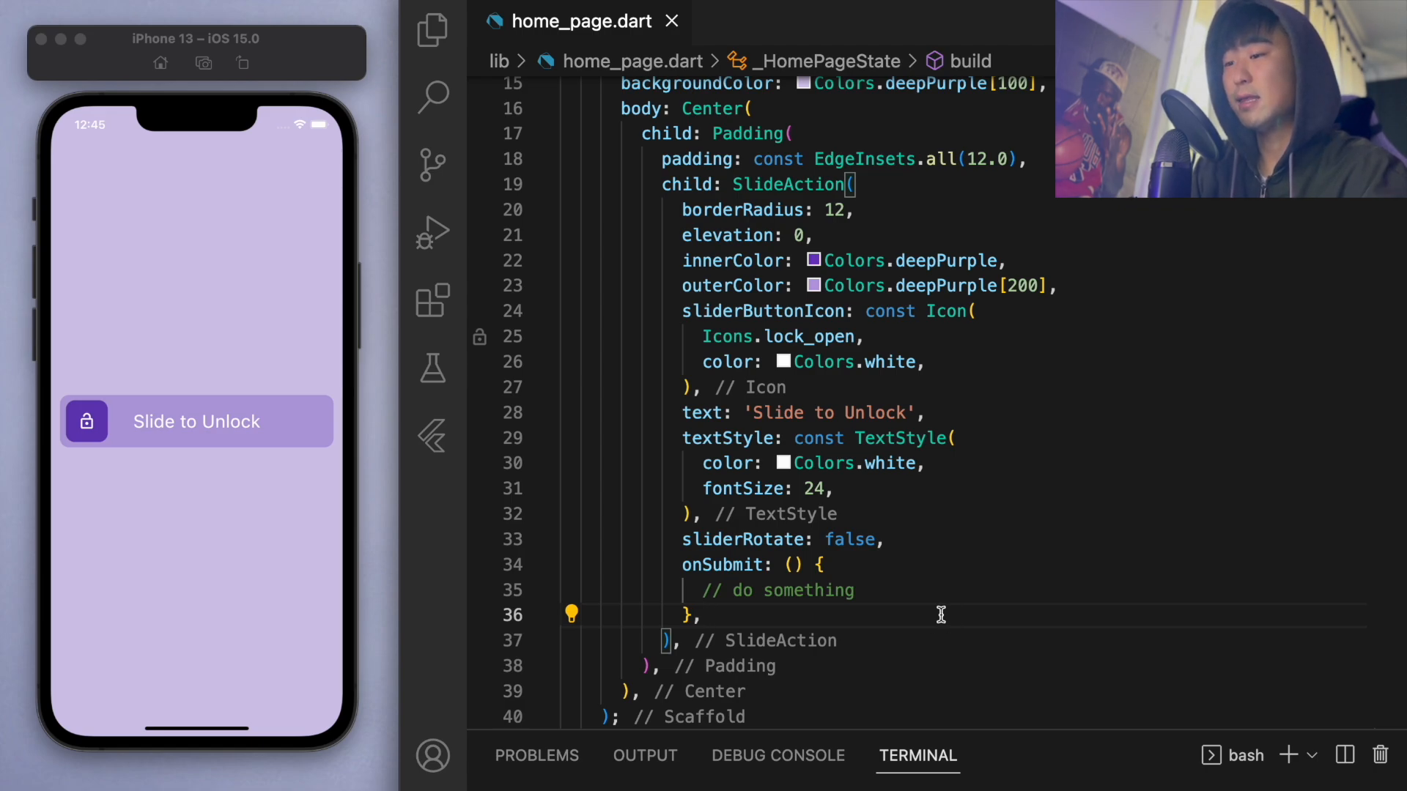
pyautogui.moveTo(723, 564)
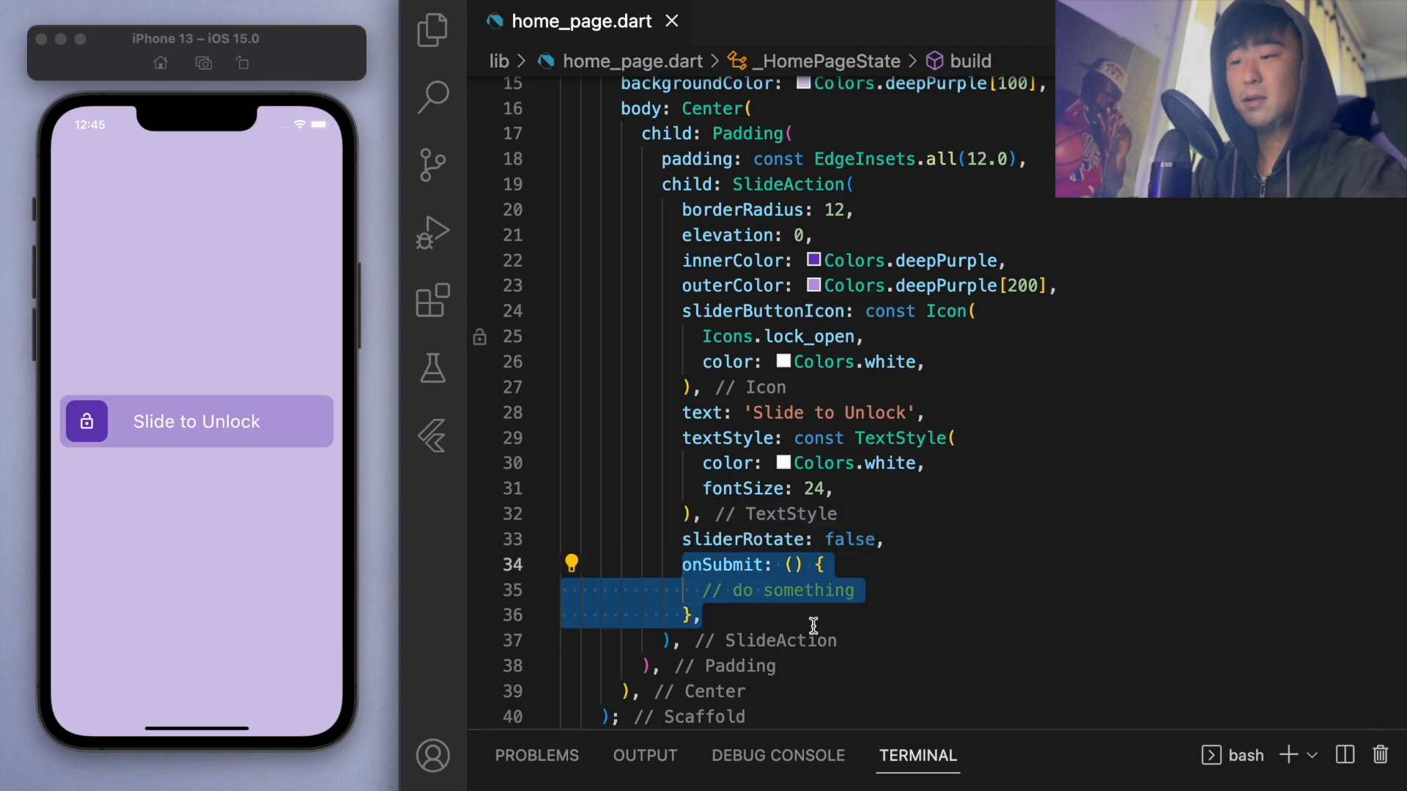
pyautogui.click(813, 615)
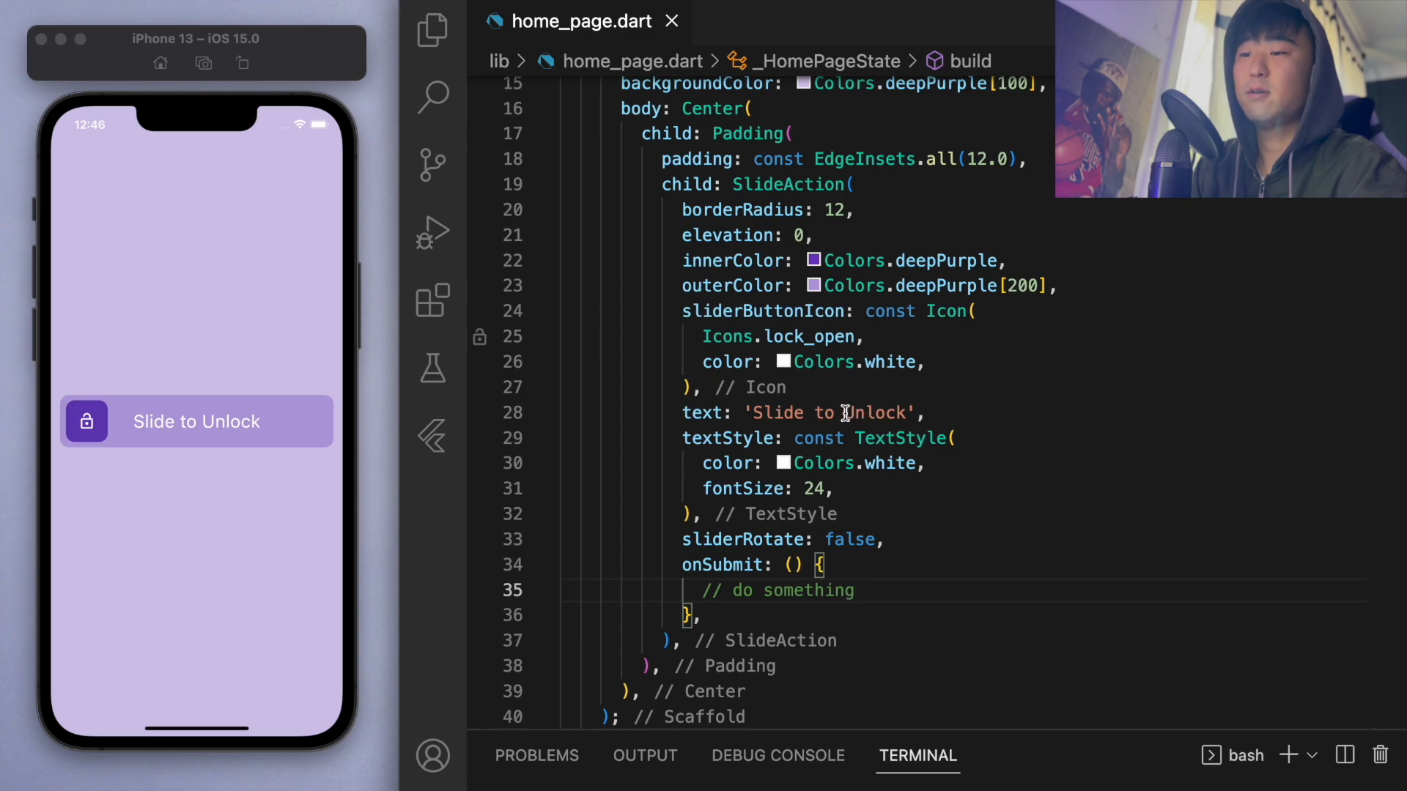
# - Replace Unlock with Pay so the label reads 'Slide to Pay'
pyautogui.doubleClick(871, 414)
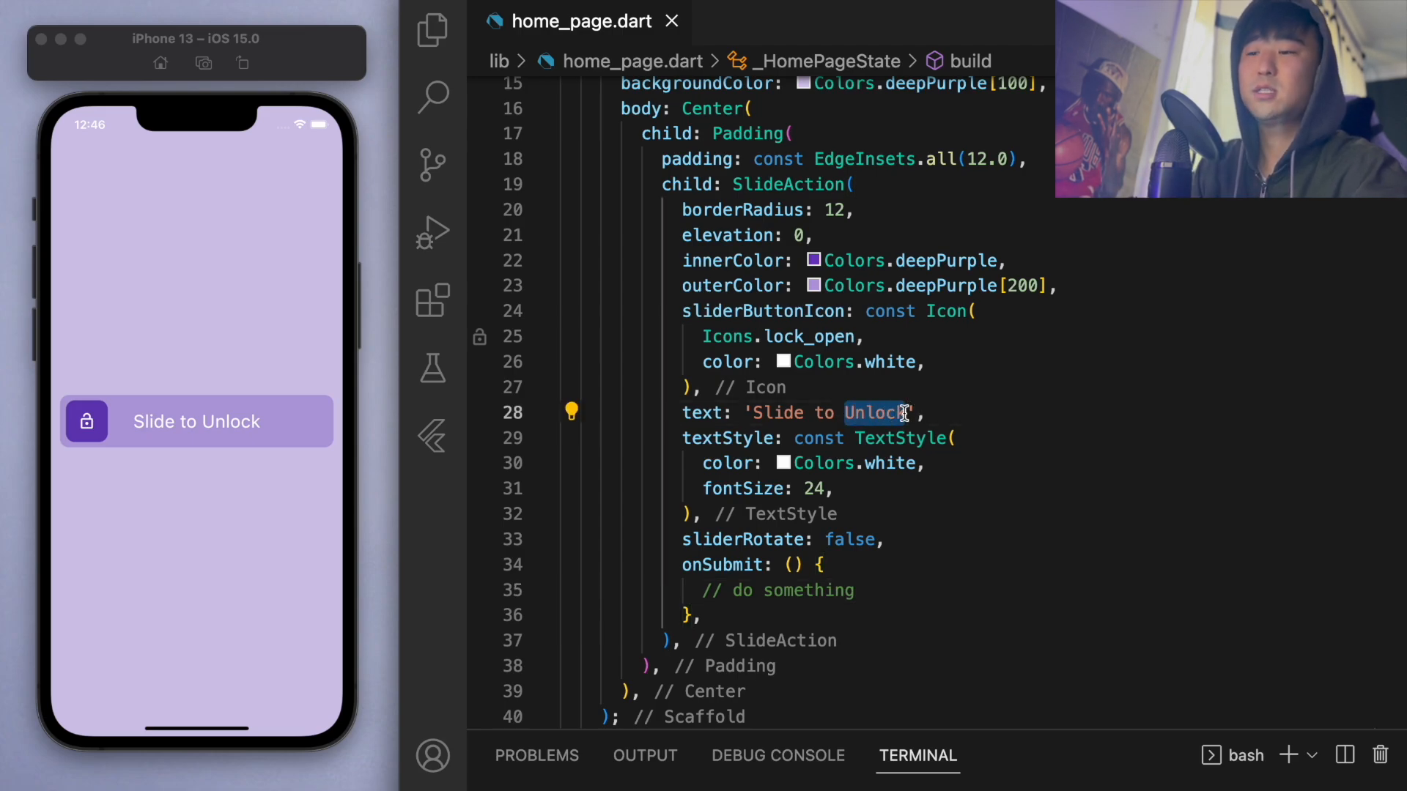
pyautogui.write('Pa')
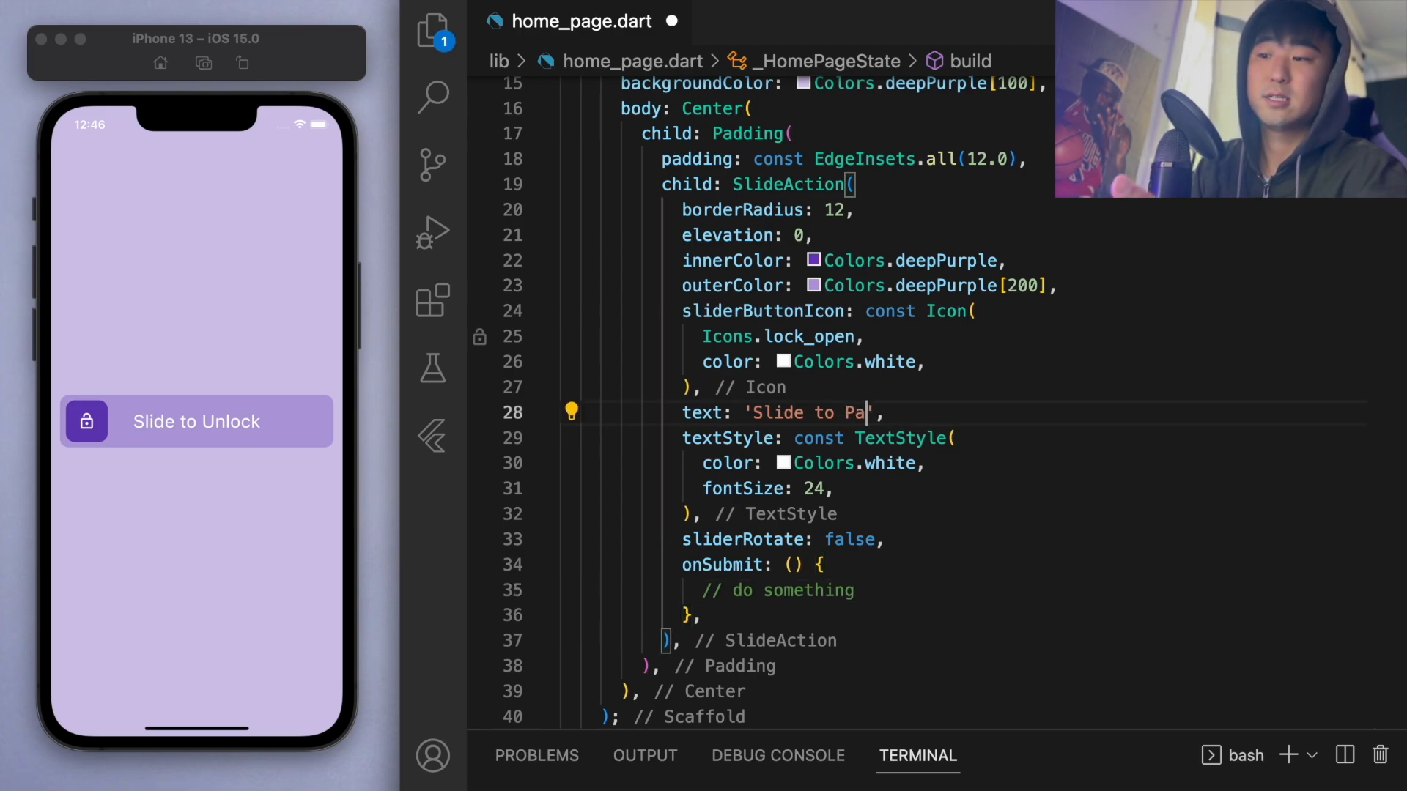
pyautogui.write('y')
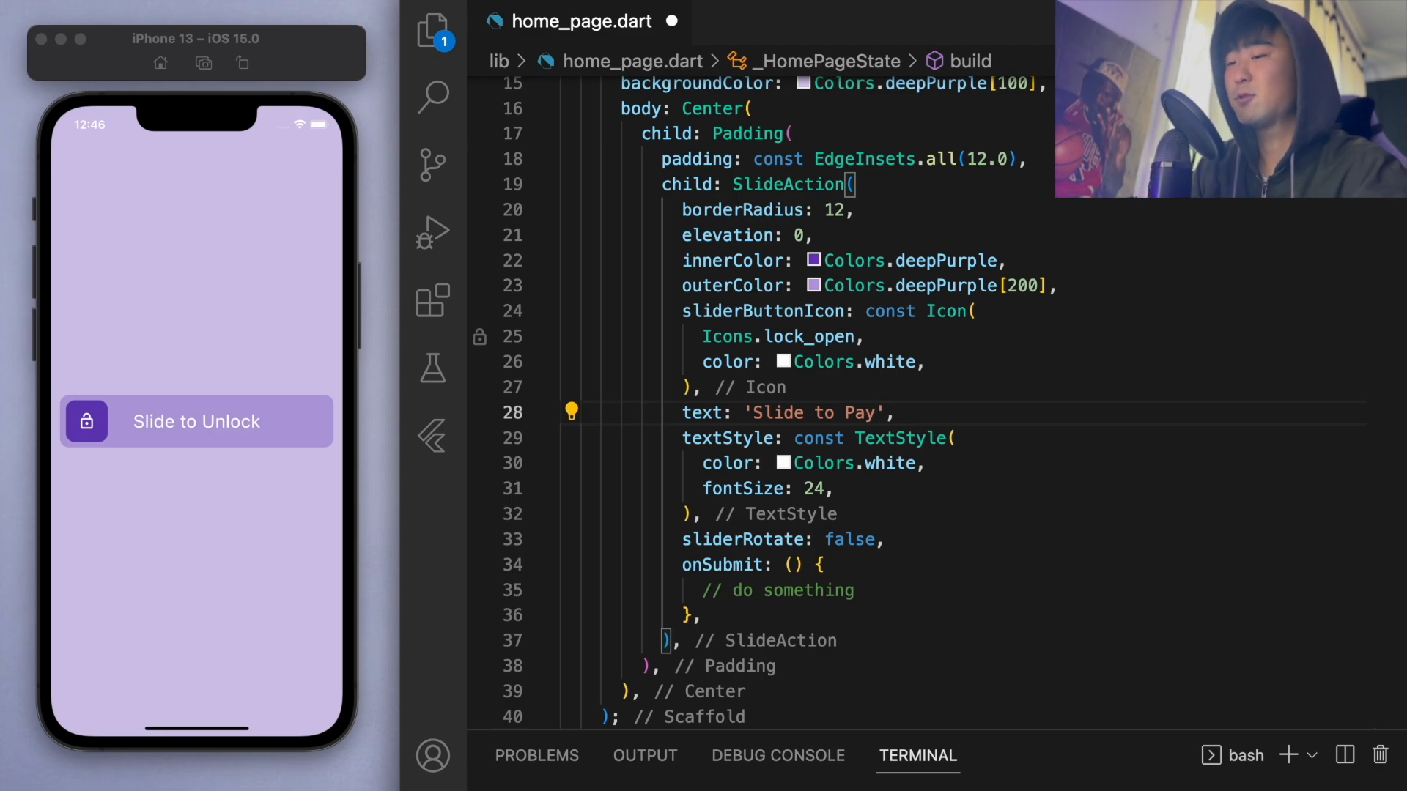